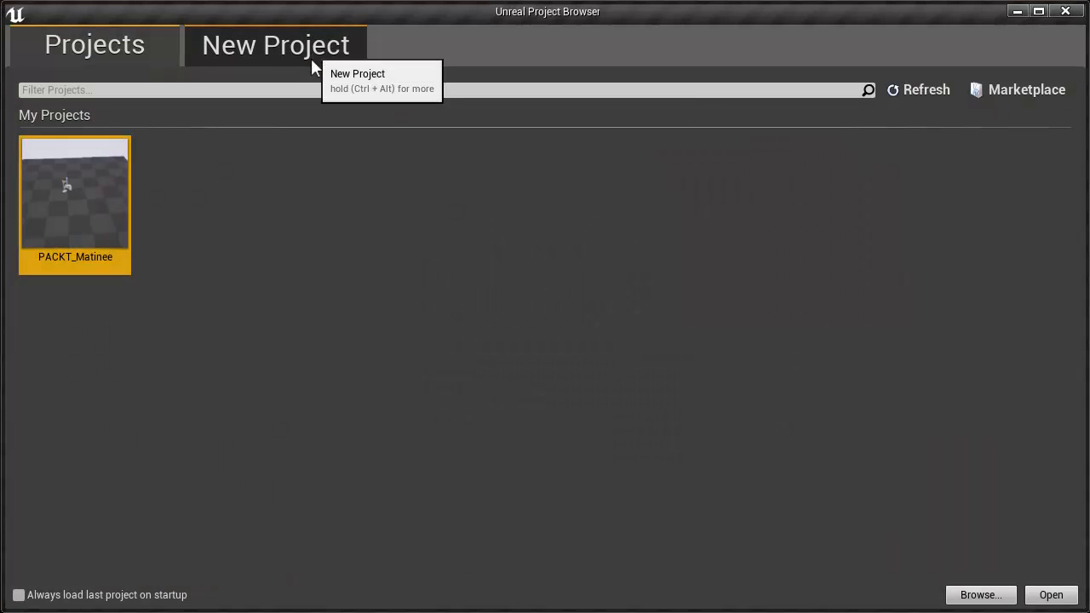
Create a Basic Code project named CPPLogTutorial from the New Project tab.
click(276, 44)
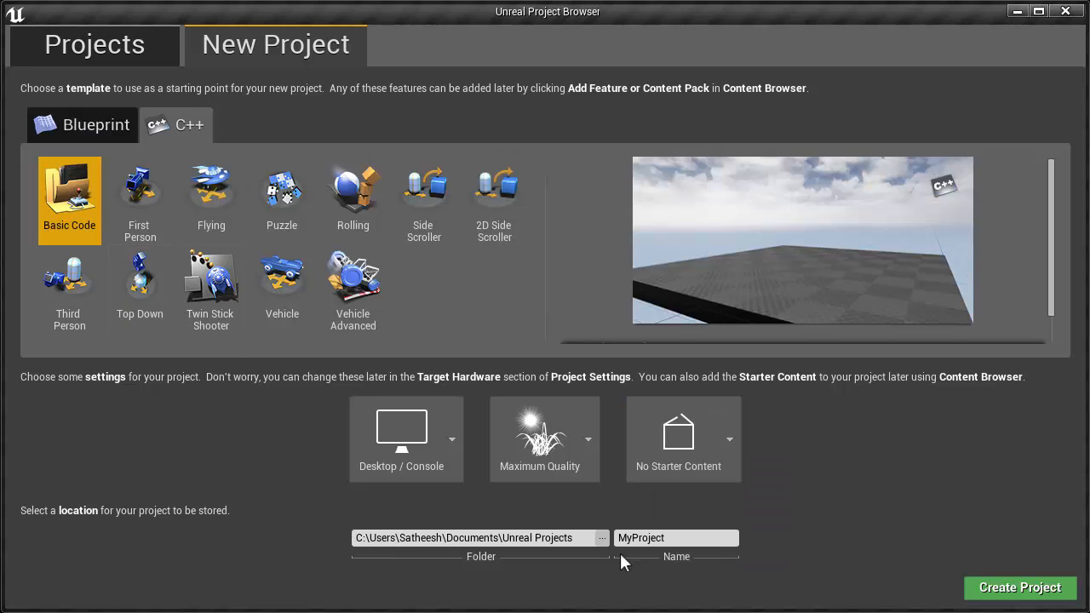
click(675, 538)
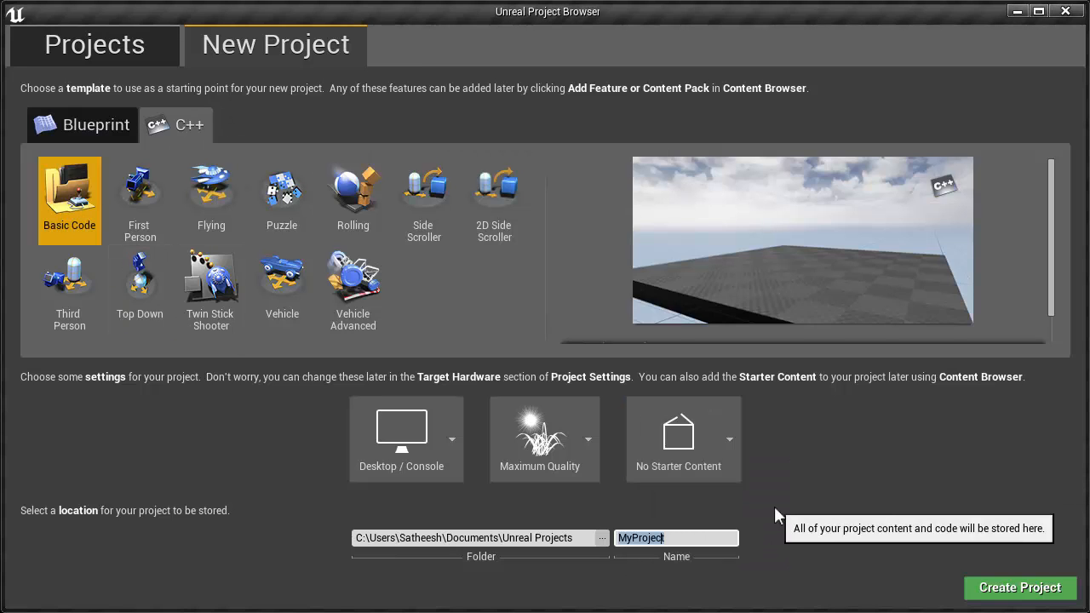
text(CPPLO)
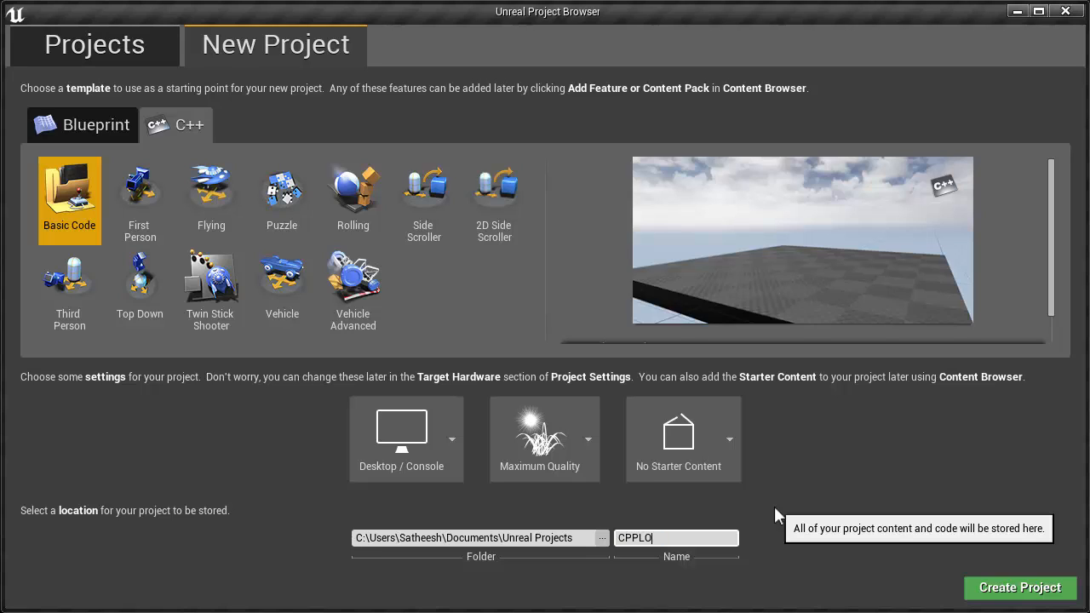
text(gTutorial)
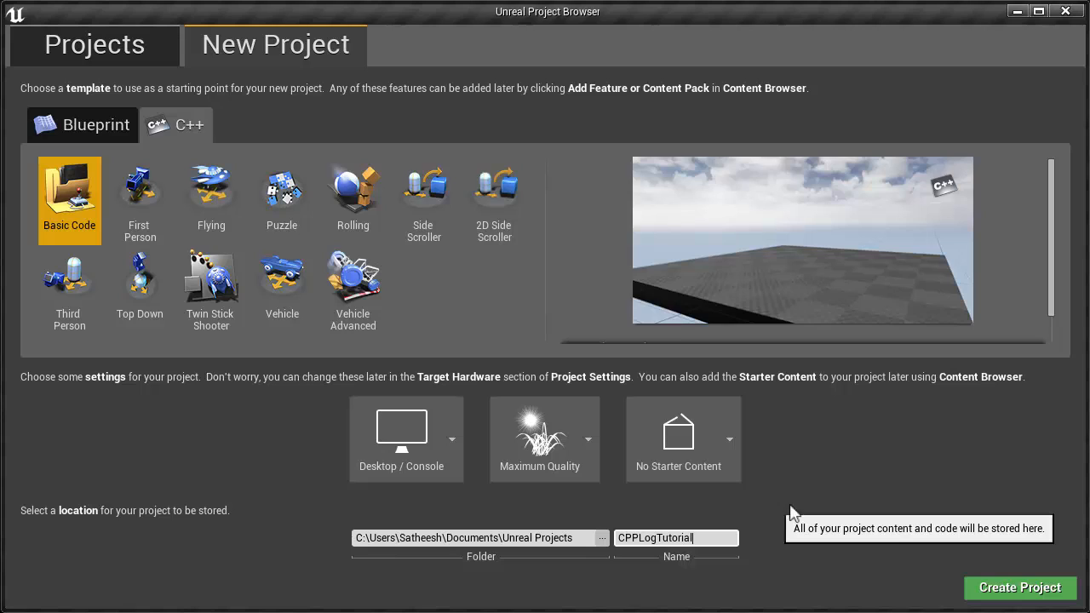
click(1019, 588)
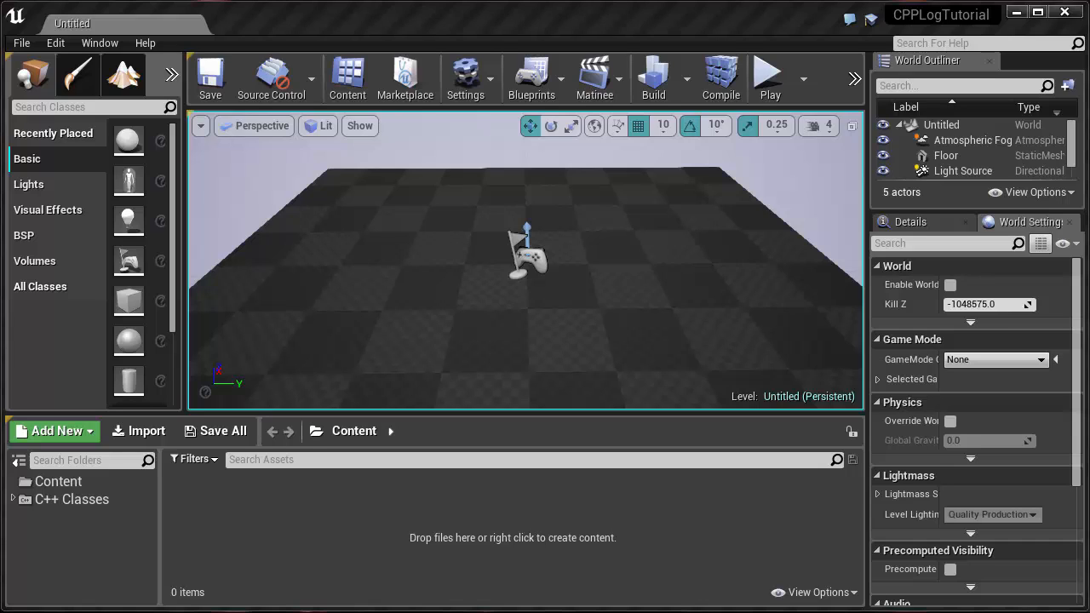
mouse_move(72, 34)
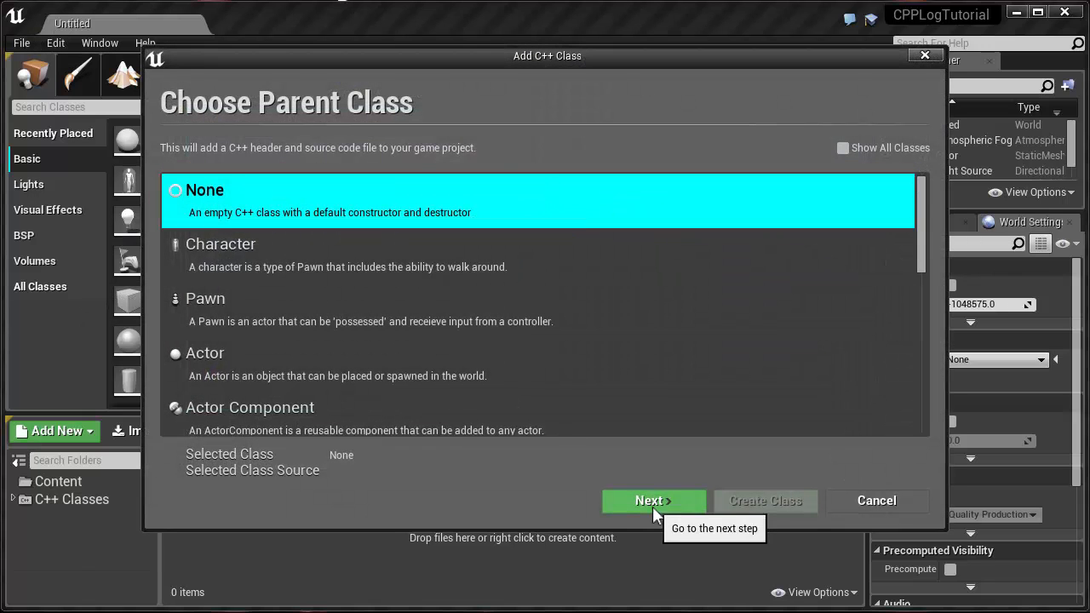
Create a parentless C++ class named Global_Log, generating its source files.
click(655, 500)
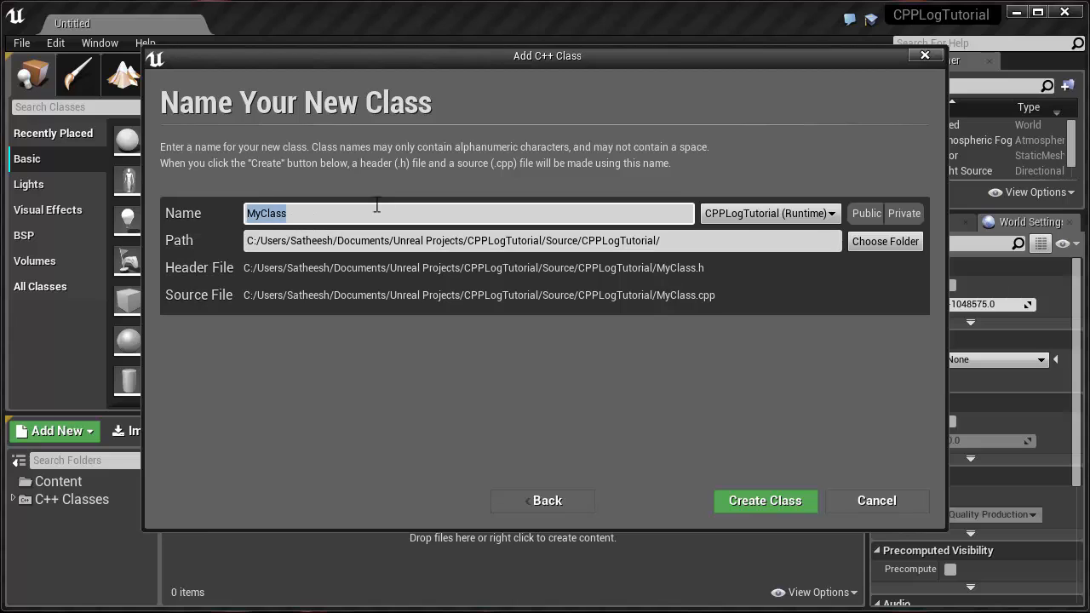
text(Globa)
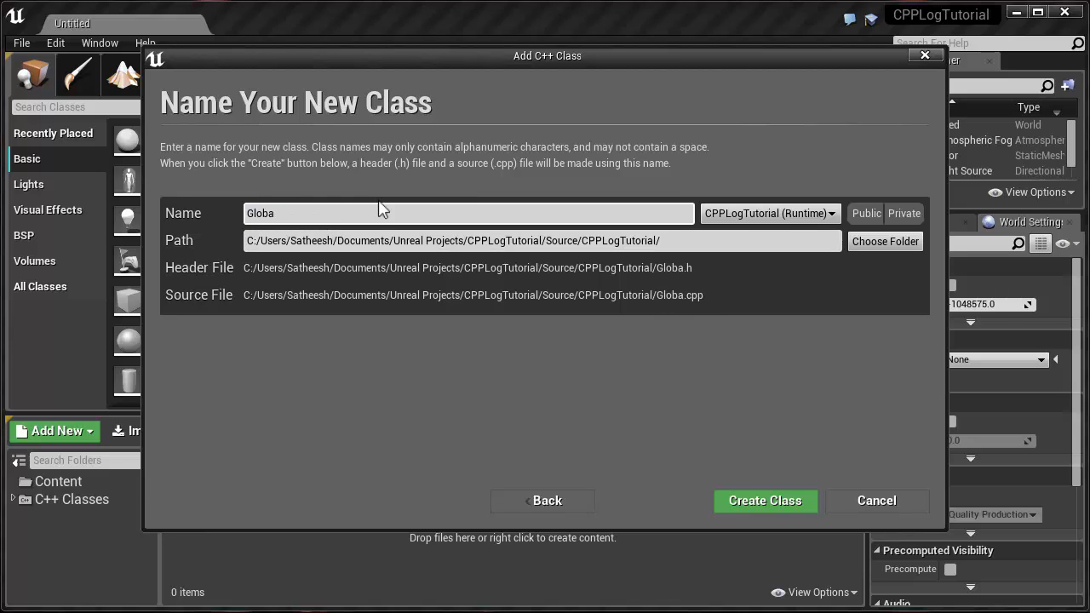
text(l_log)
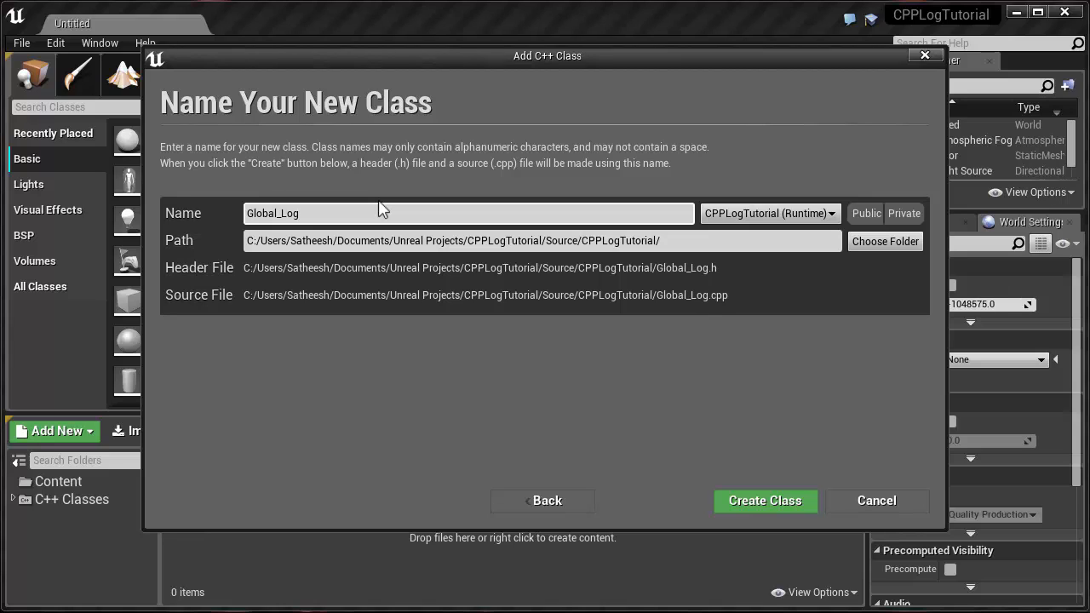
mouse_move(331, 223)
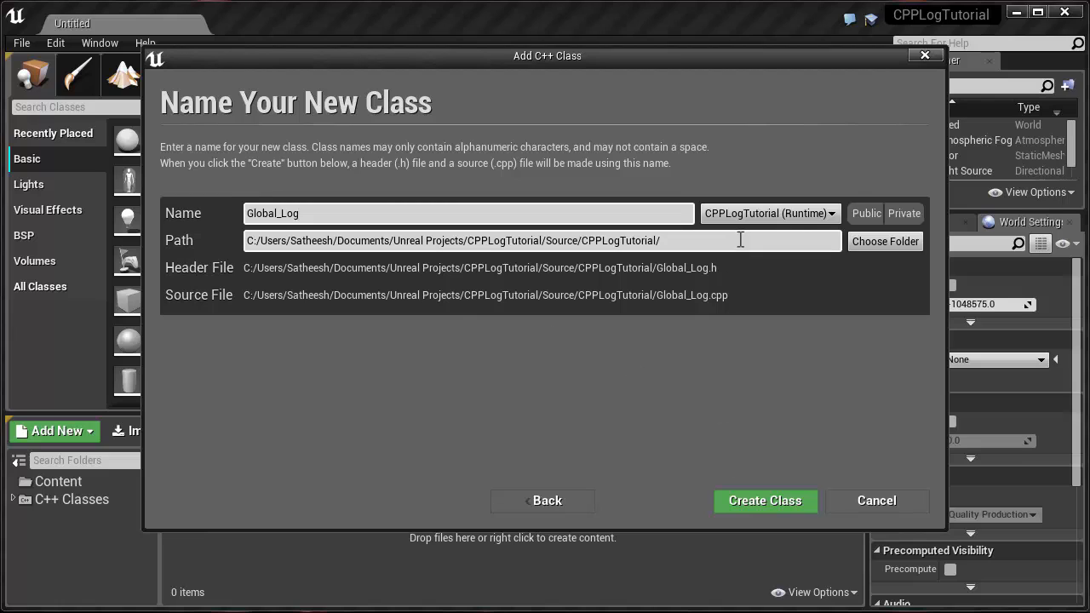
mouse_move(763, 501)
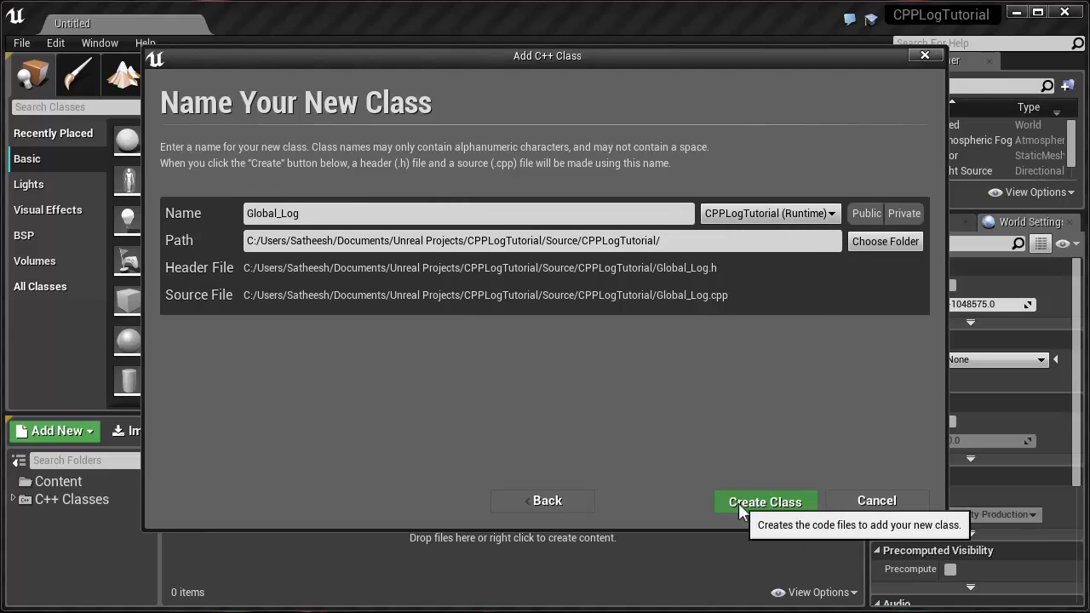
click(763, 501)
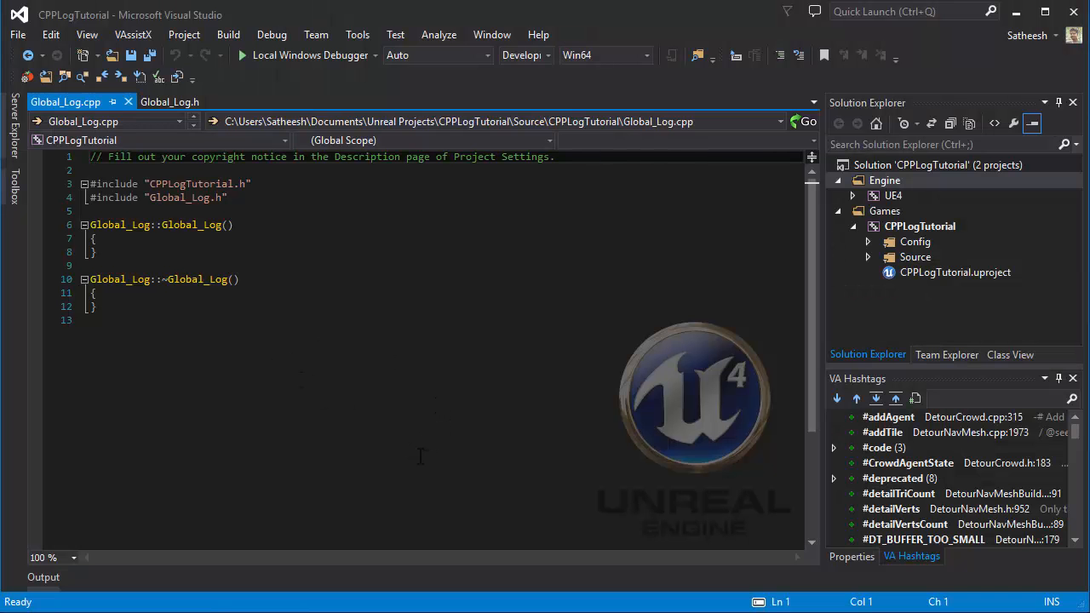
Locate Global_Log.h under Source > CPPLogTutorial and delete its generated class declaration.
click(890, 415)
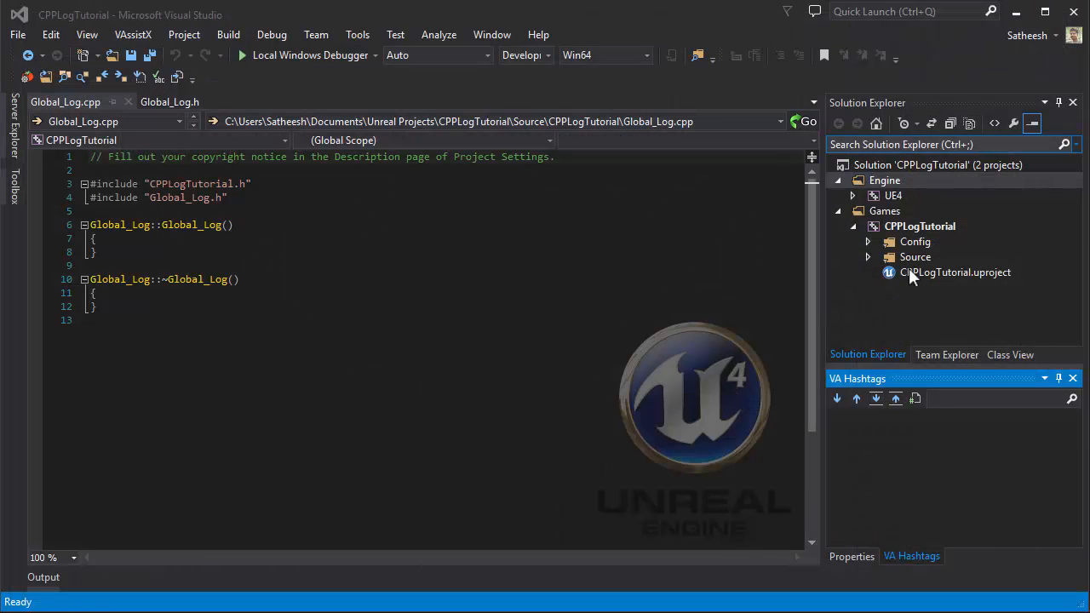
click(869, 257)
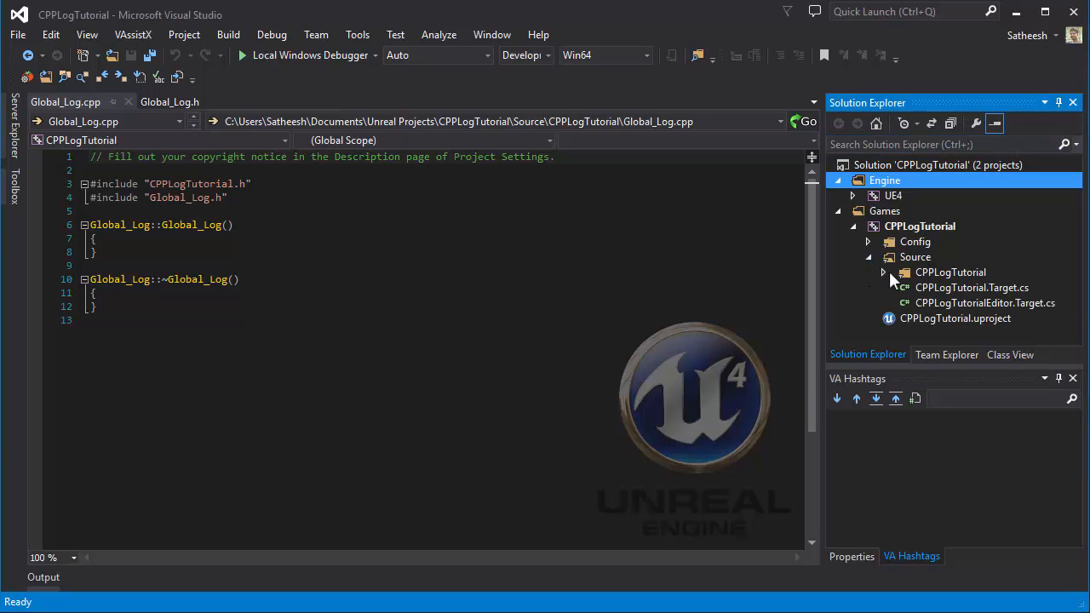
click(882, 272)
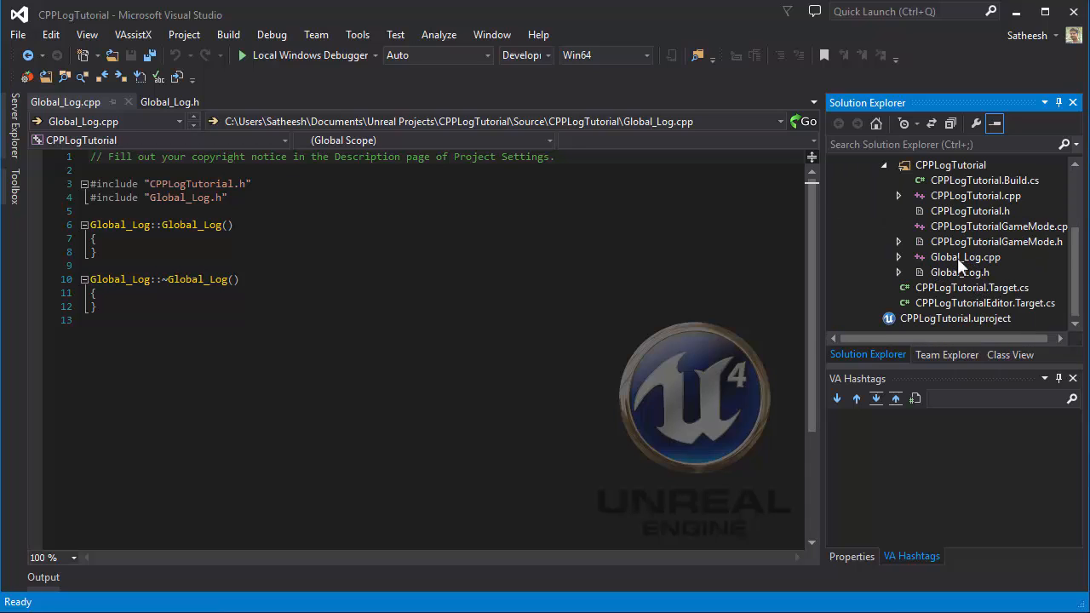
click(964, 255)
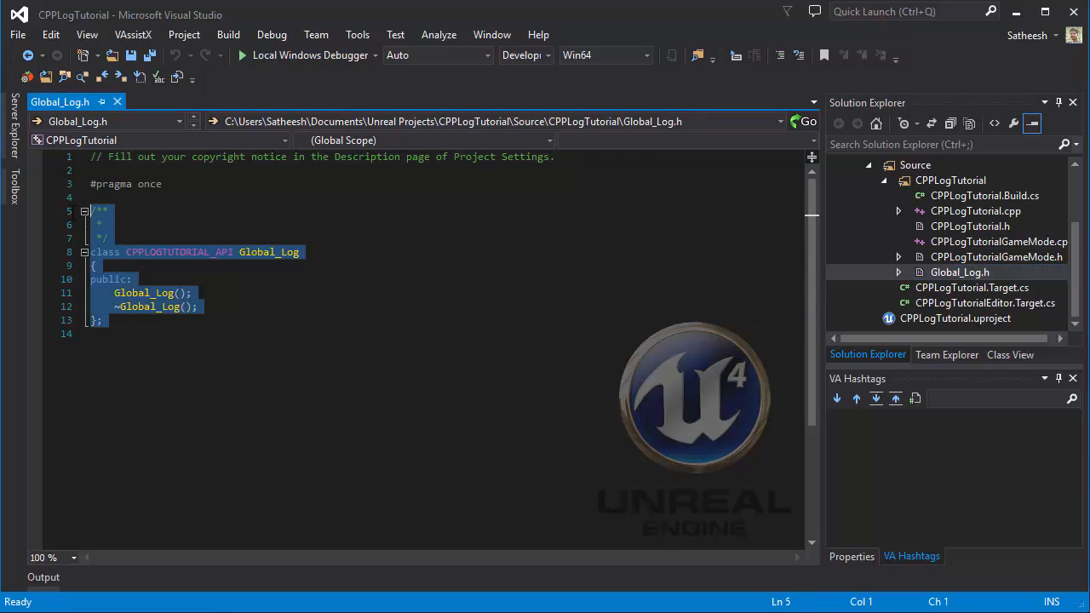
key(Delete)
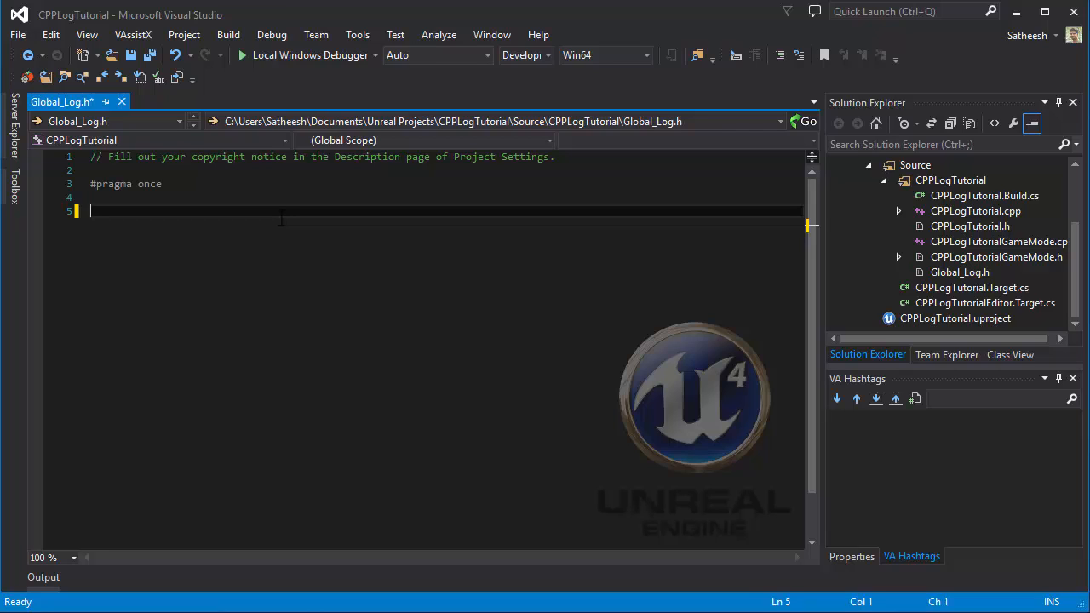
mouse_move(494, 286)
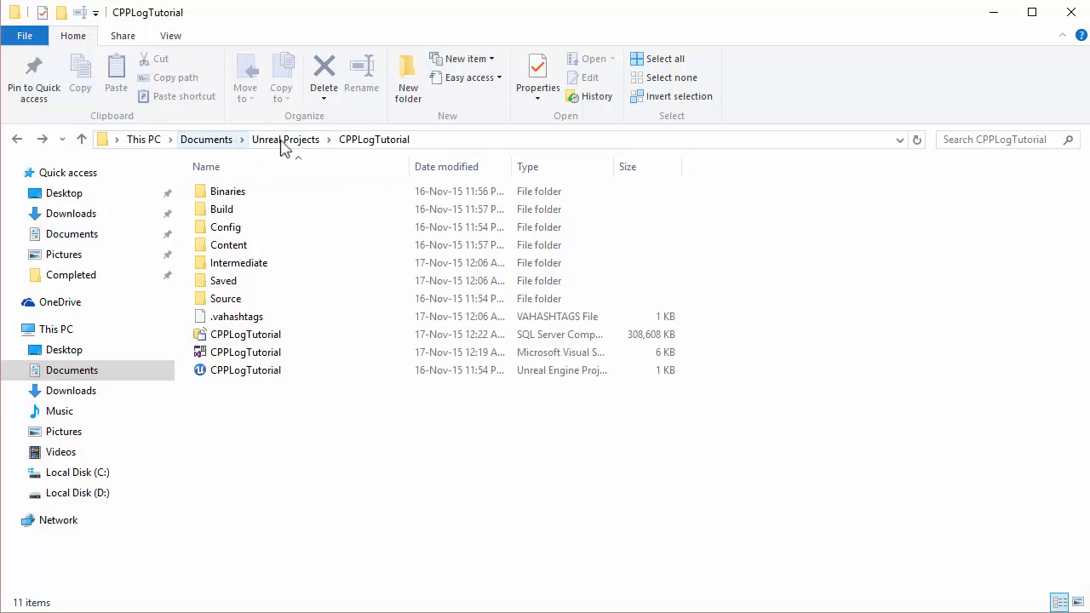
mouse_move(272, 279)
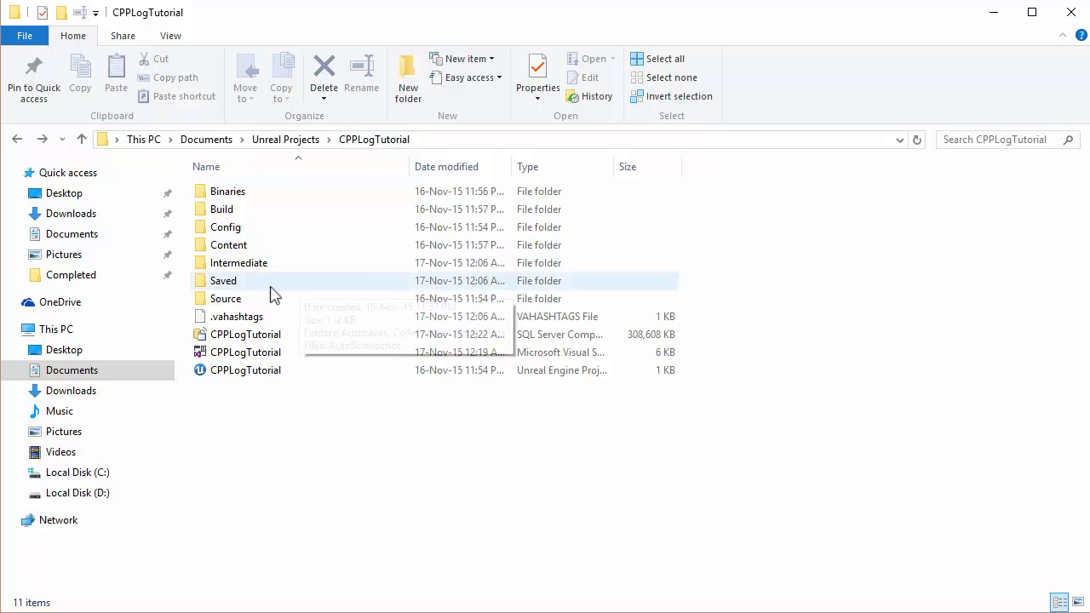
Delete Global_Log.cpp from Source\CPPLogTutorial and return to the Global_Log header.
double_click(225, 298)
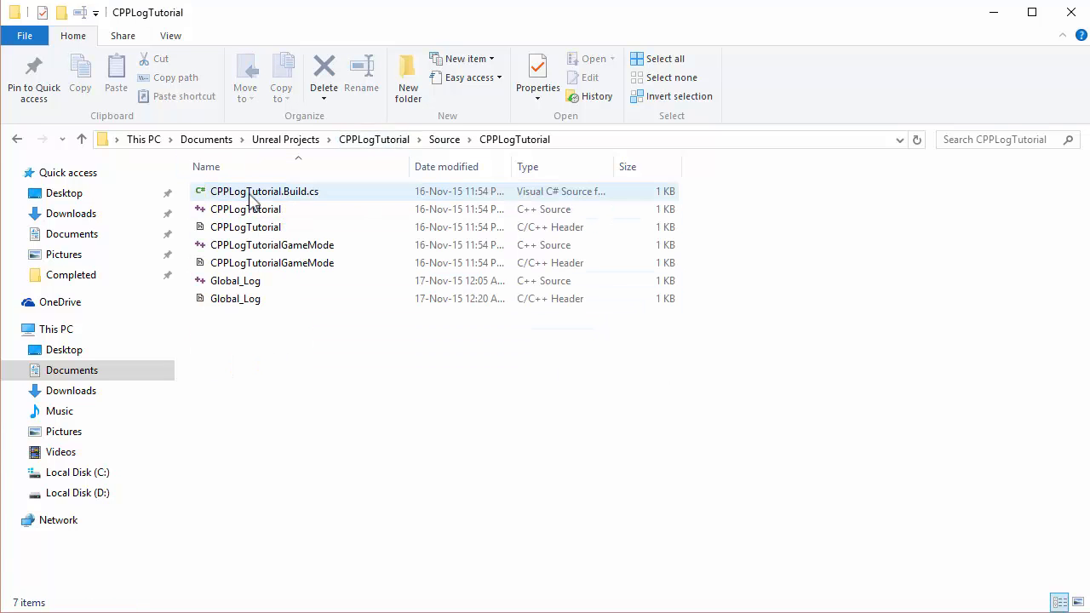
click(235, 280)
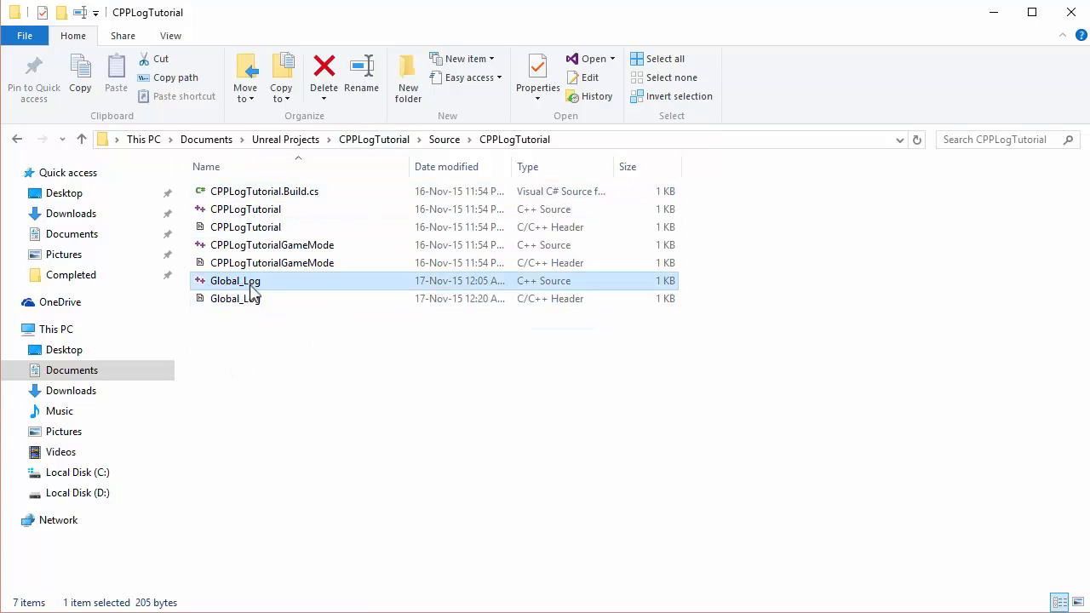
mouse_move(600, 515)
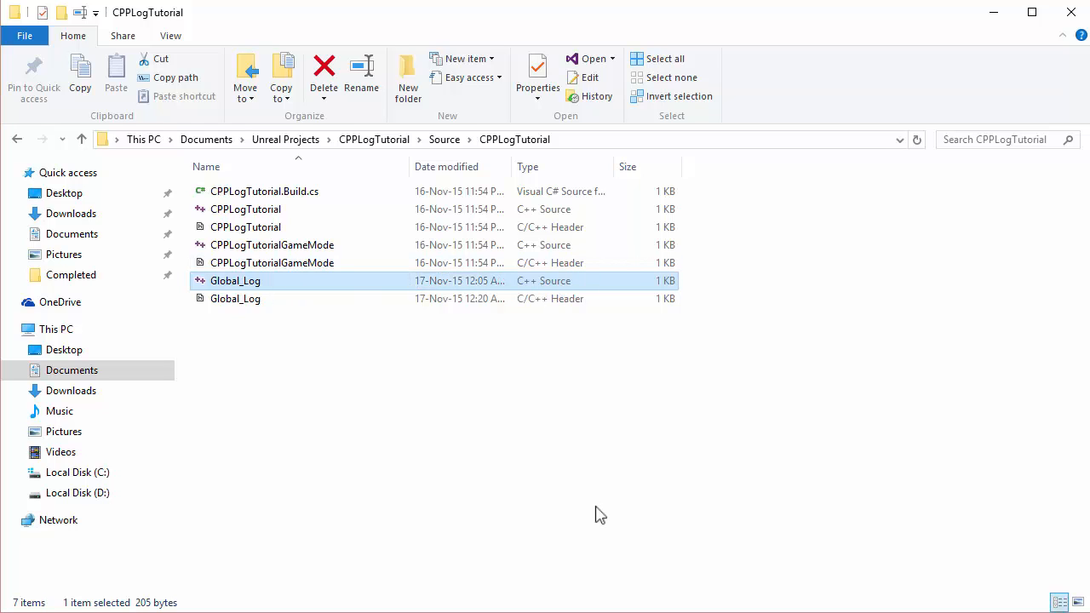
mouse_move(507, 375)
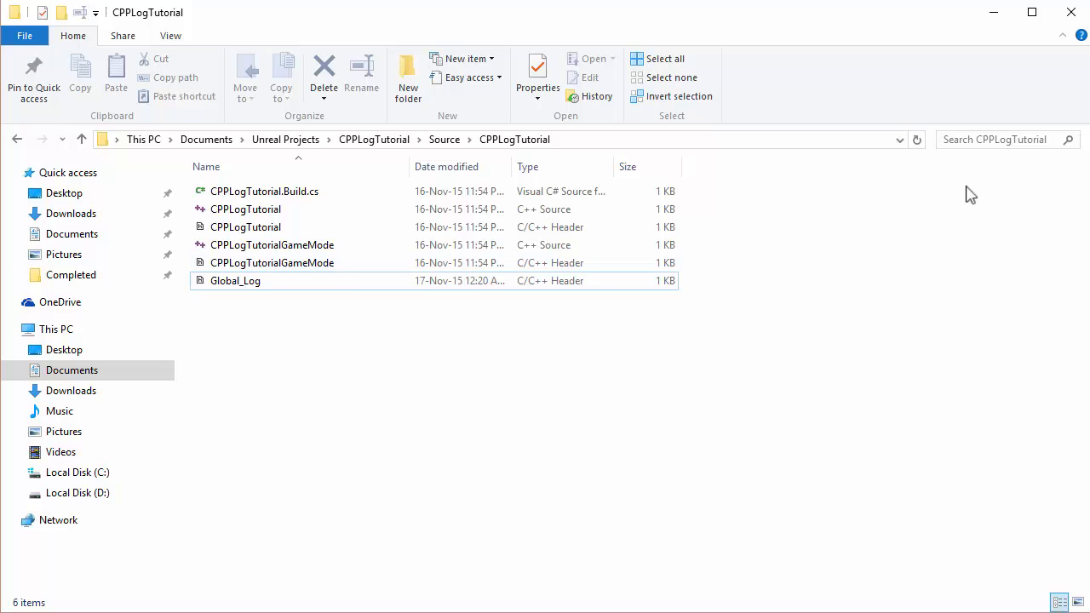
double_click(236, 280)
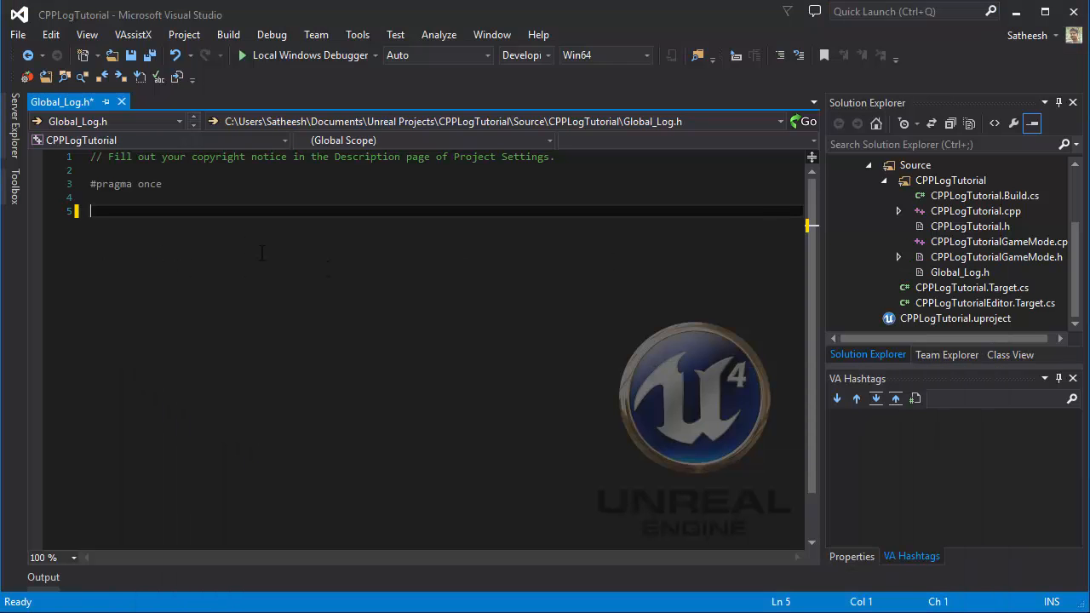
mouse_move(531, 225)
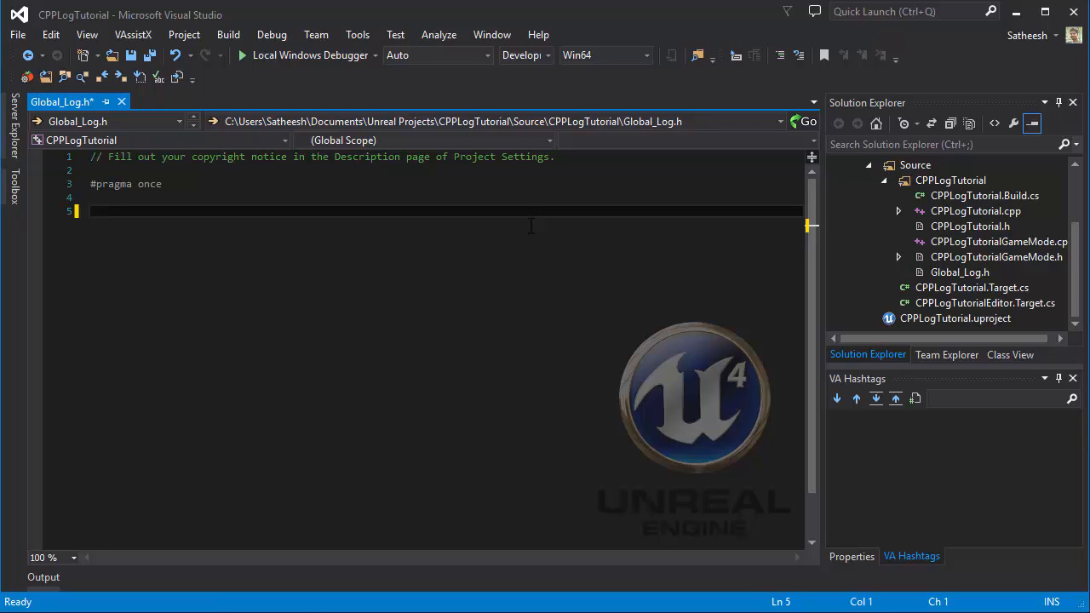
Write #define GET_CLASSNAME_WITH_FUNCTION FString(__FUNCTION__) on line 5.
text(#define GET_CLA)
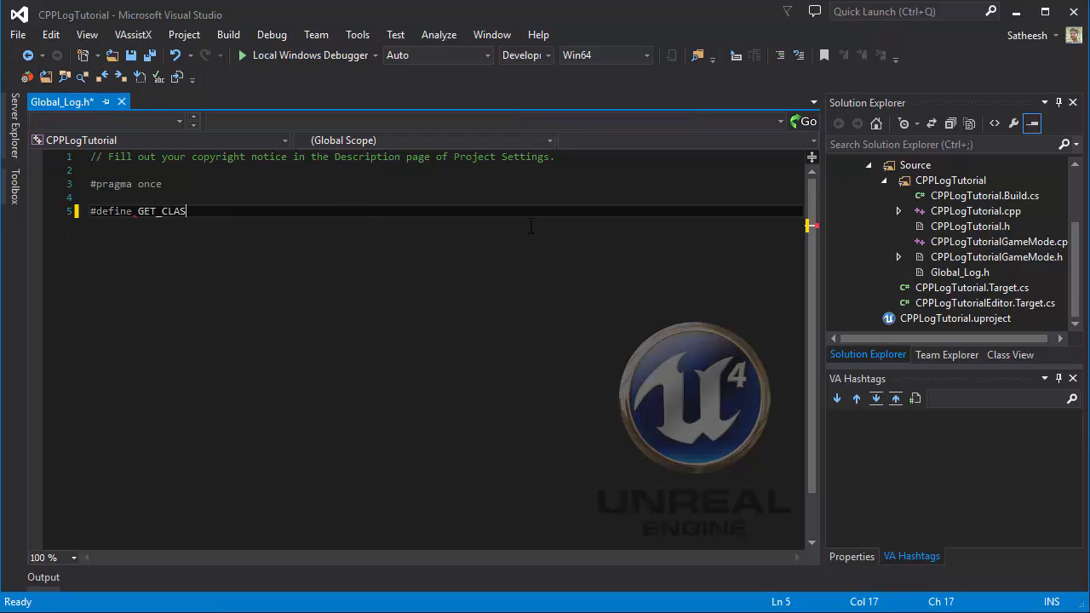
text(SNAME_WITH_F)
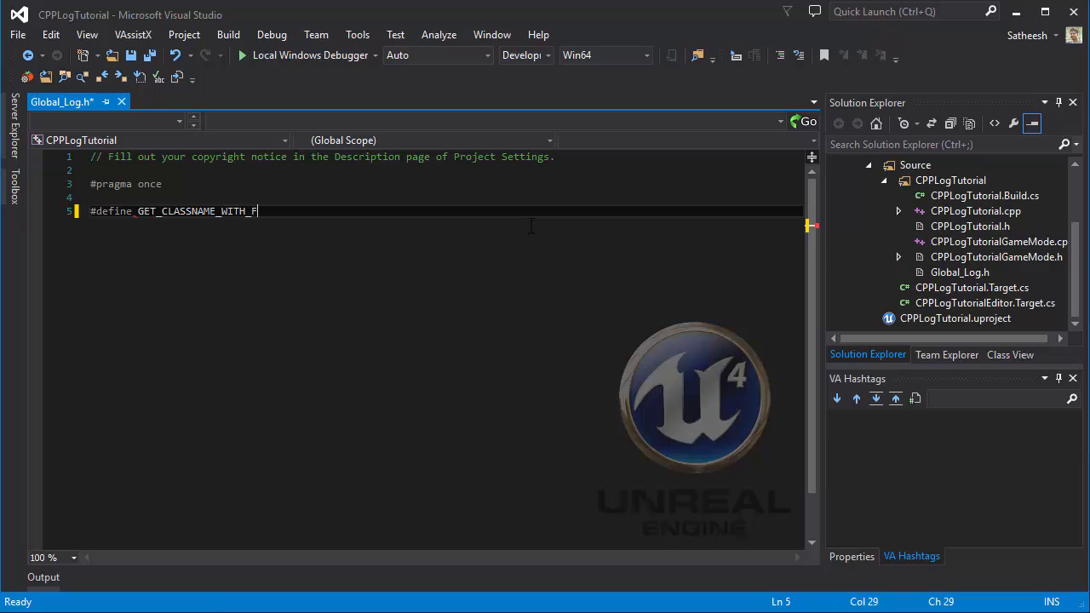
text(UNCTION)
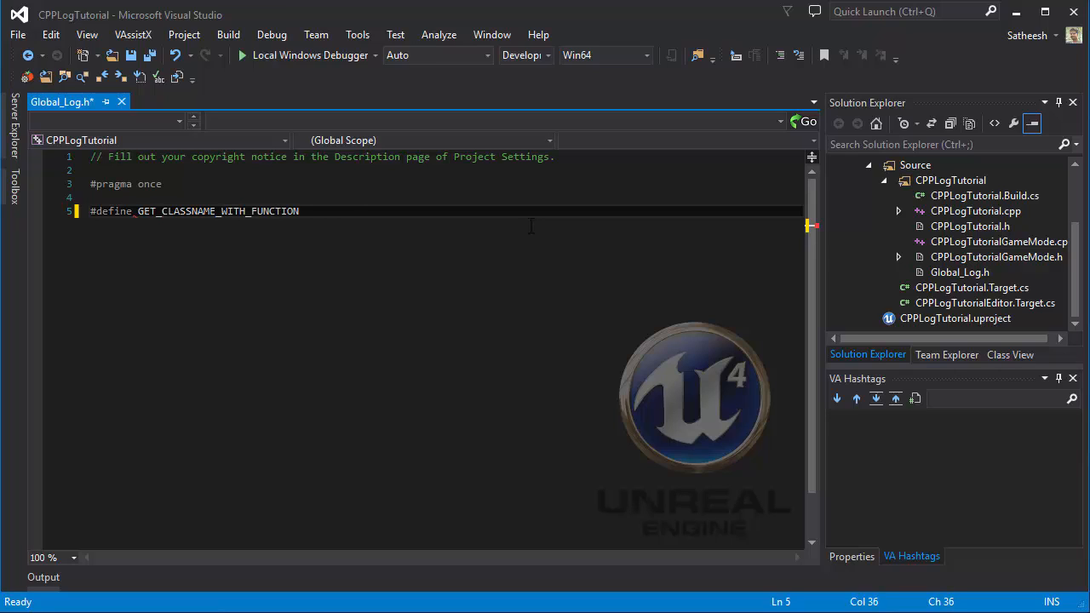
text(FString()
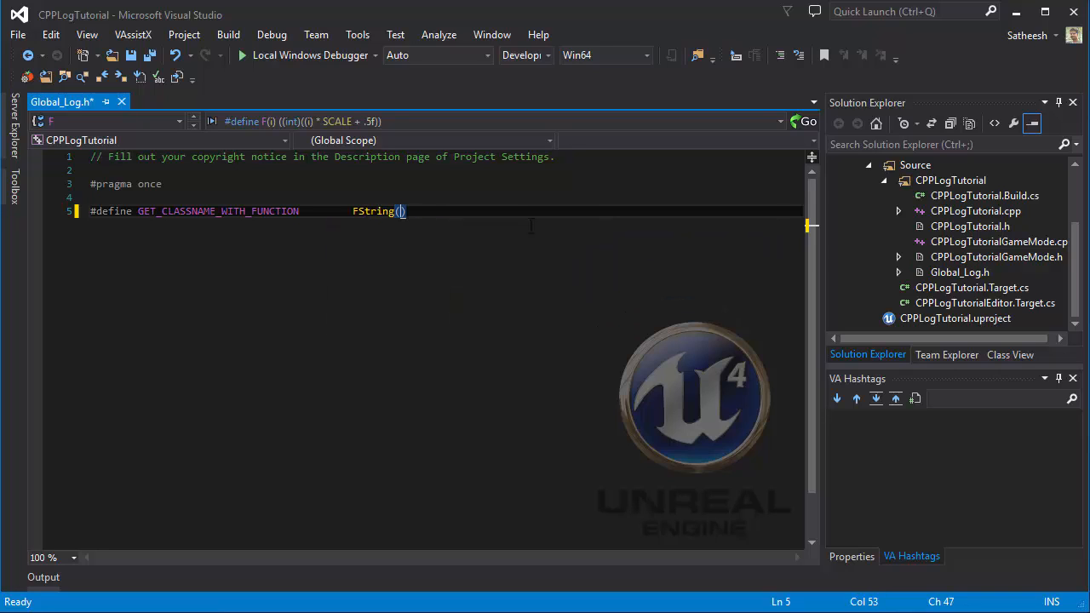
text(__FUNCTION__)
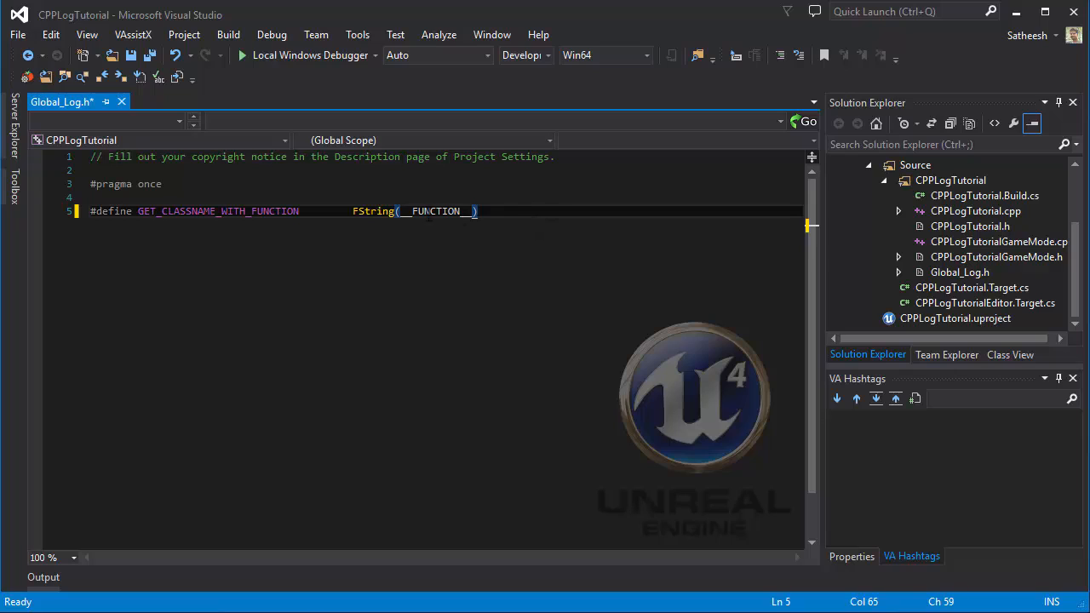
double_click(436, 211)
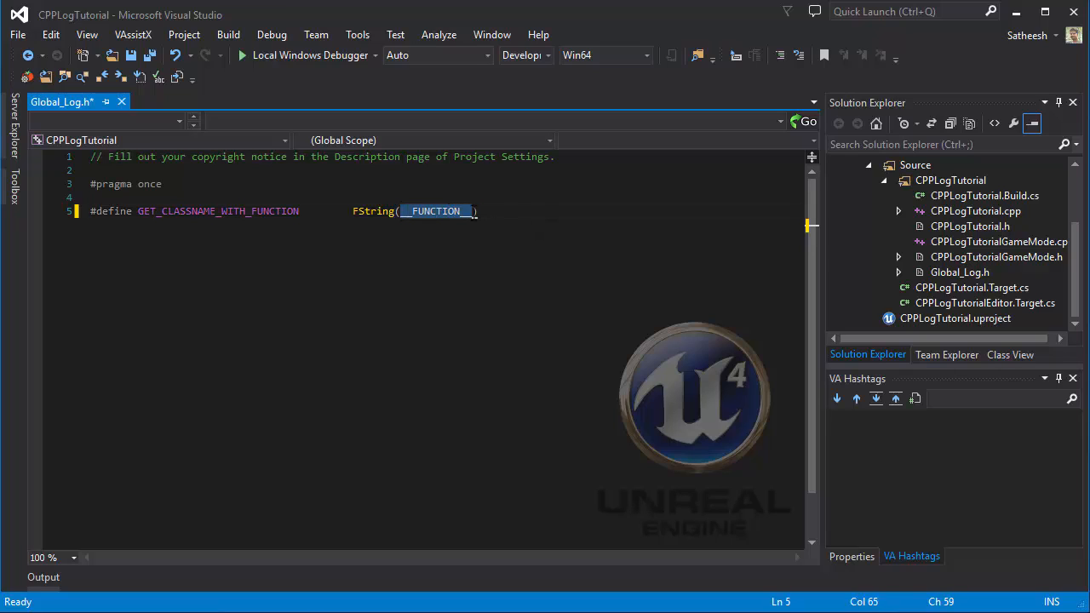
mouse_move(412, 213)
text(#define)
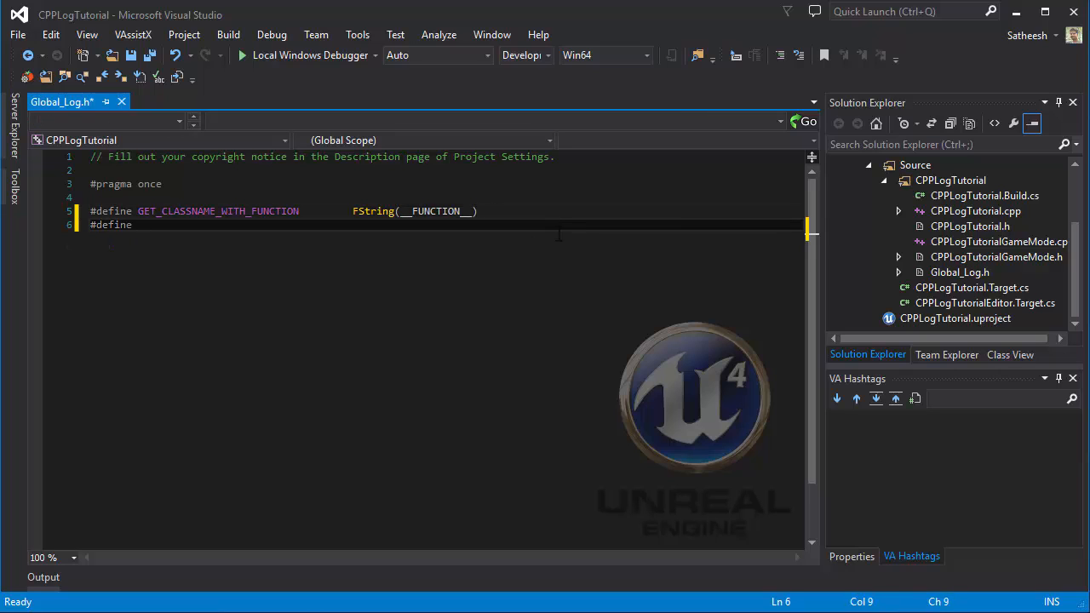
Write #define GET_LINE_NUMBER FString::FromInt(__LINE__) and start a third #define line.
text(GET_LINE_)
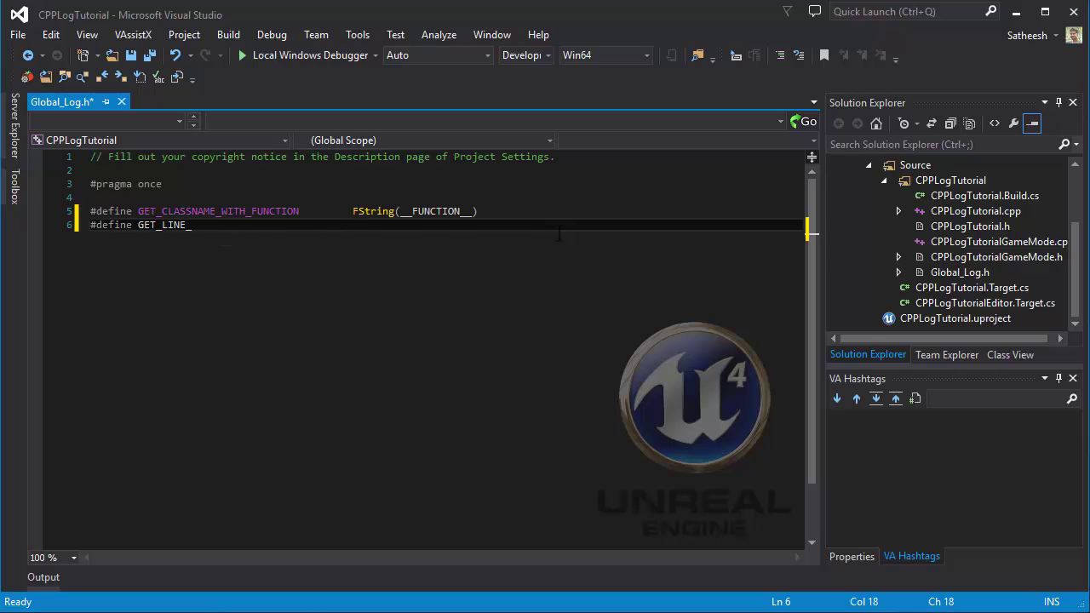
text(NUMBE)
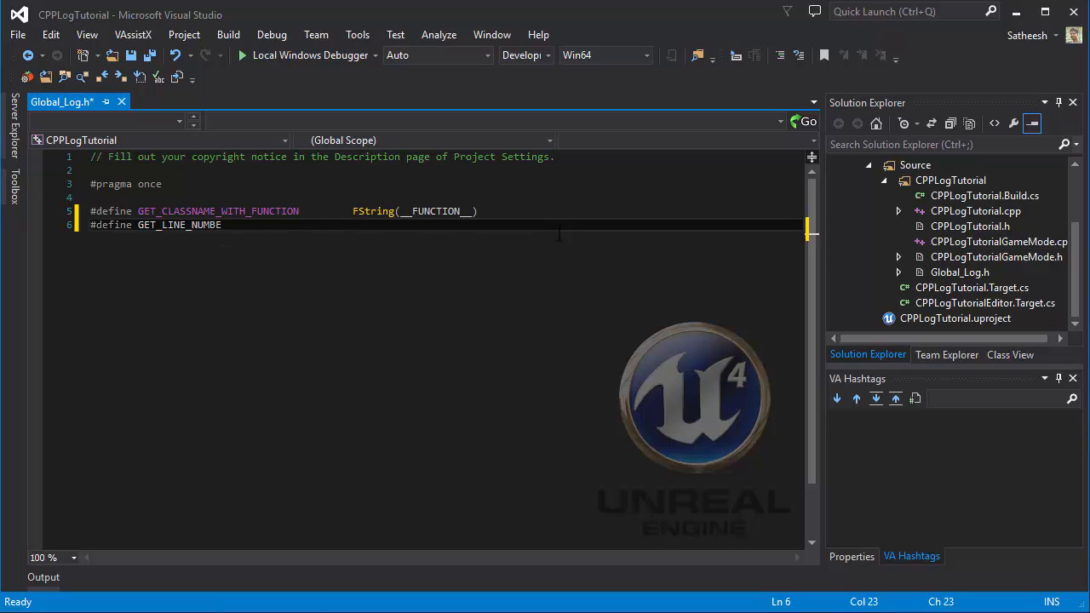
text(R)
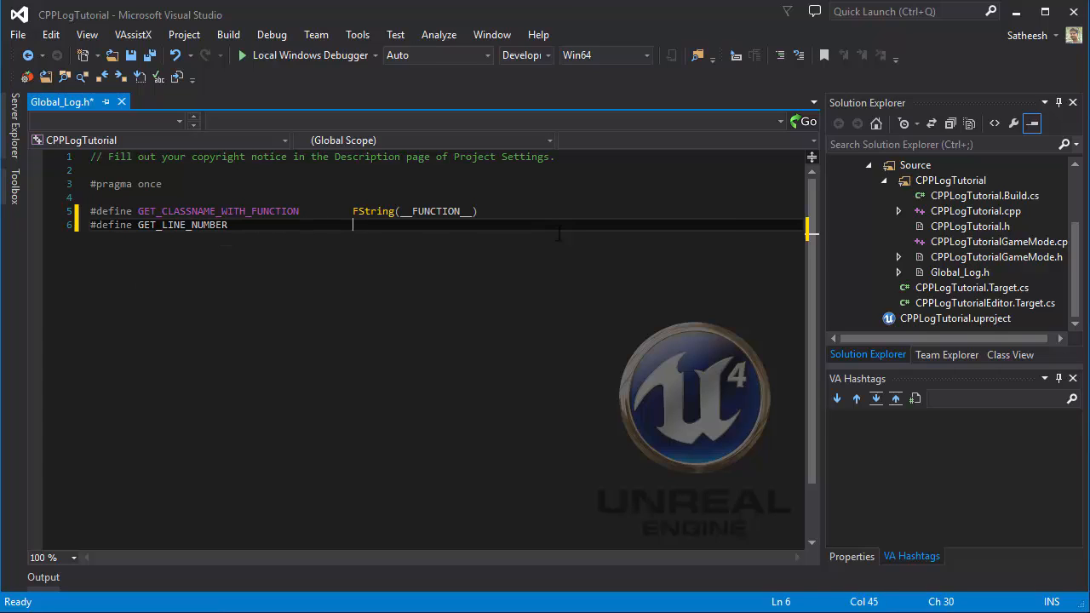
text(FString)
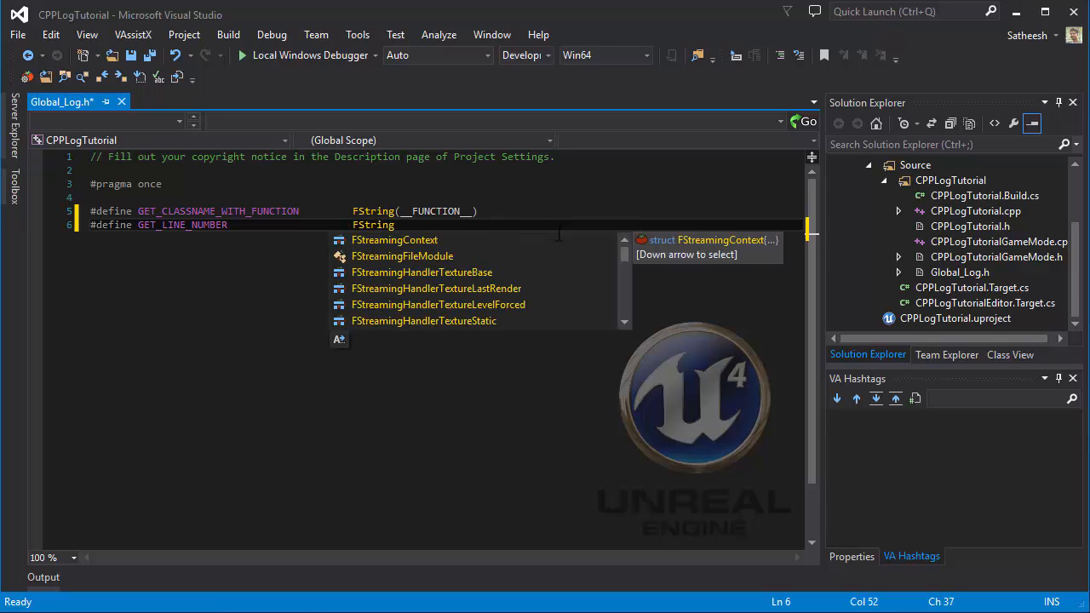
text(::FromInt)
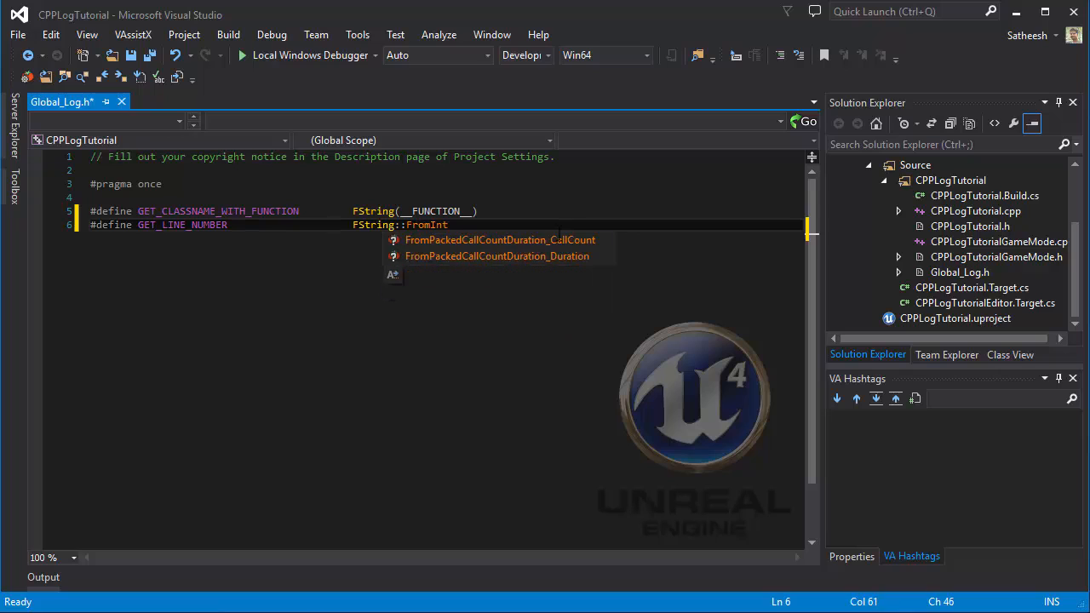
text(()
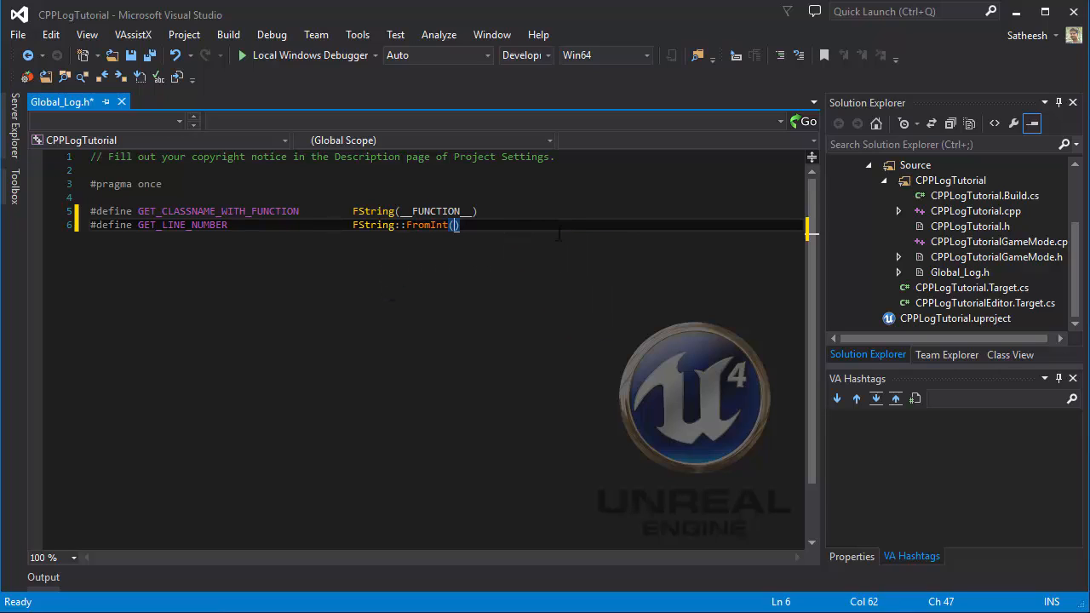
text(__LINE__)
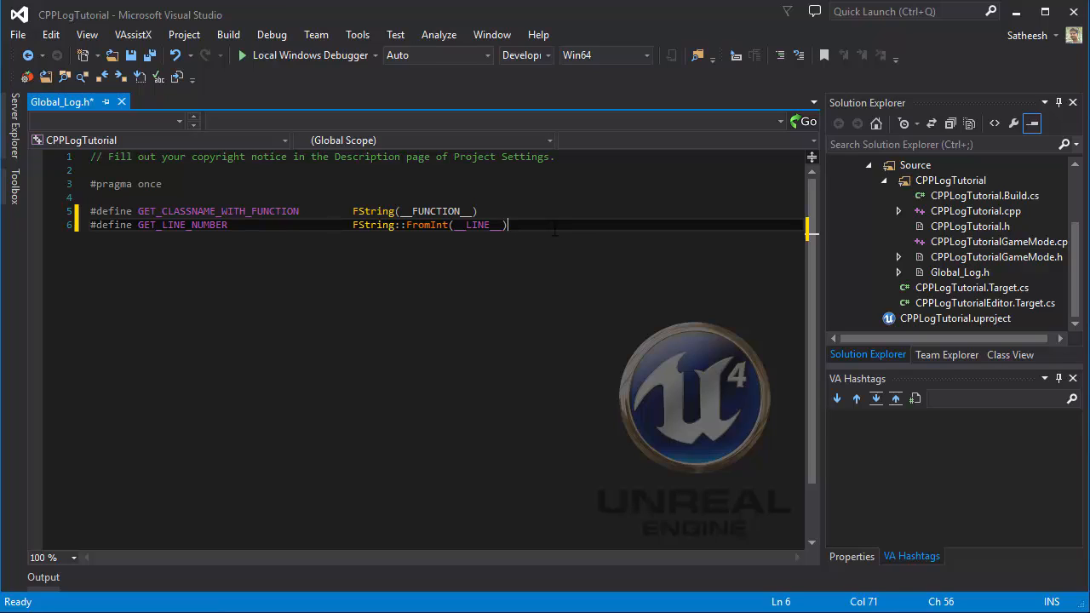
text(#define)
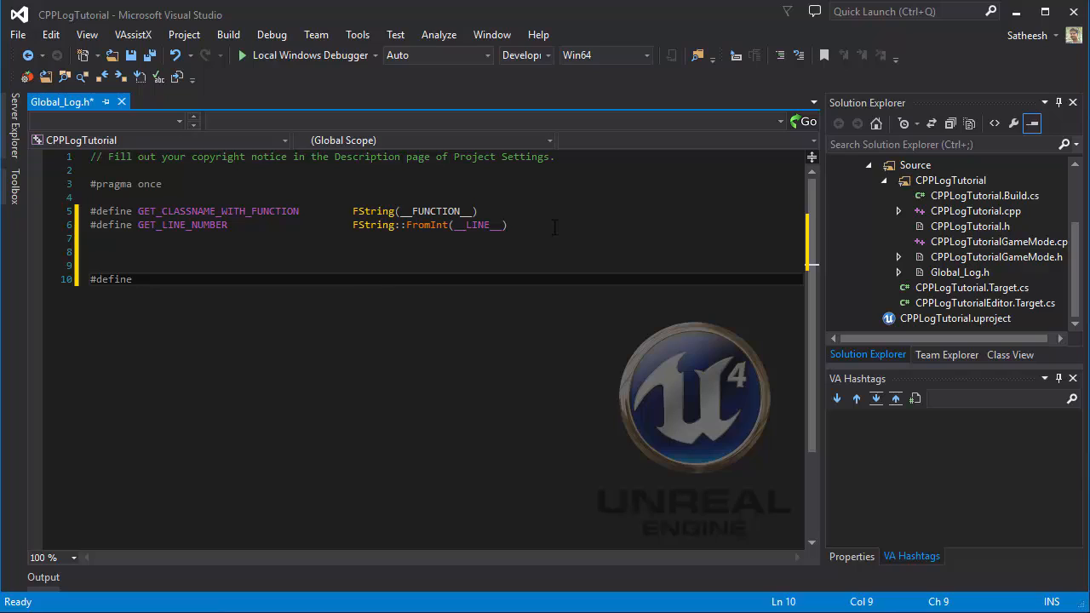
Declare the macro signature LOG(LogCategory, Message).
text(L)
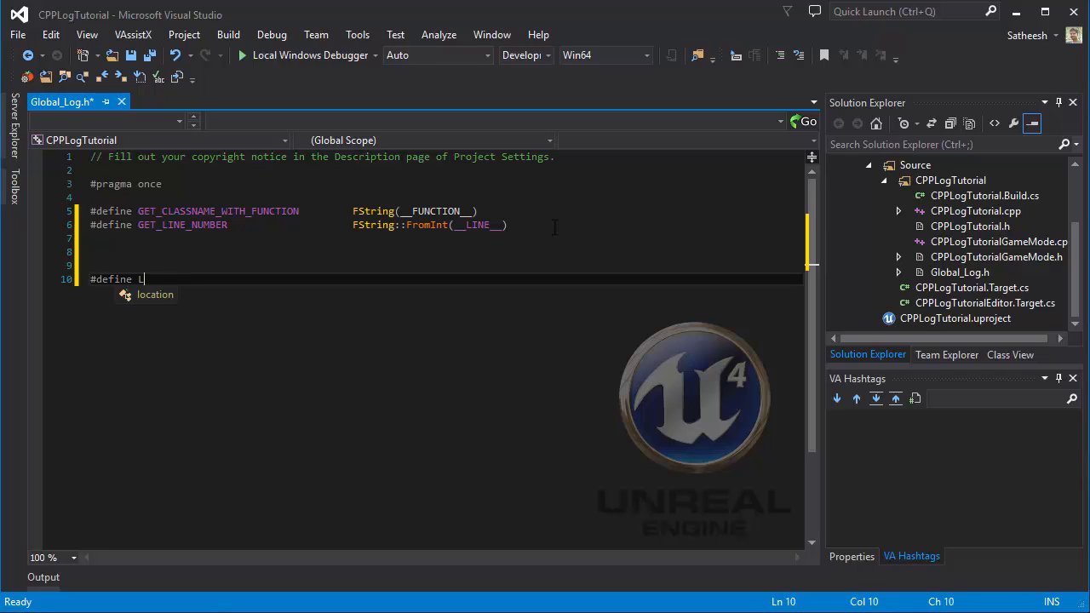
text(OG(L)
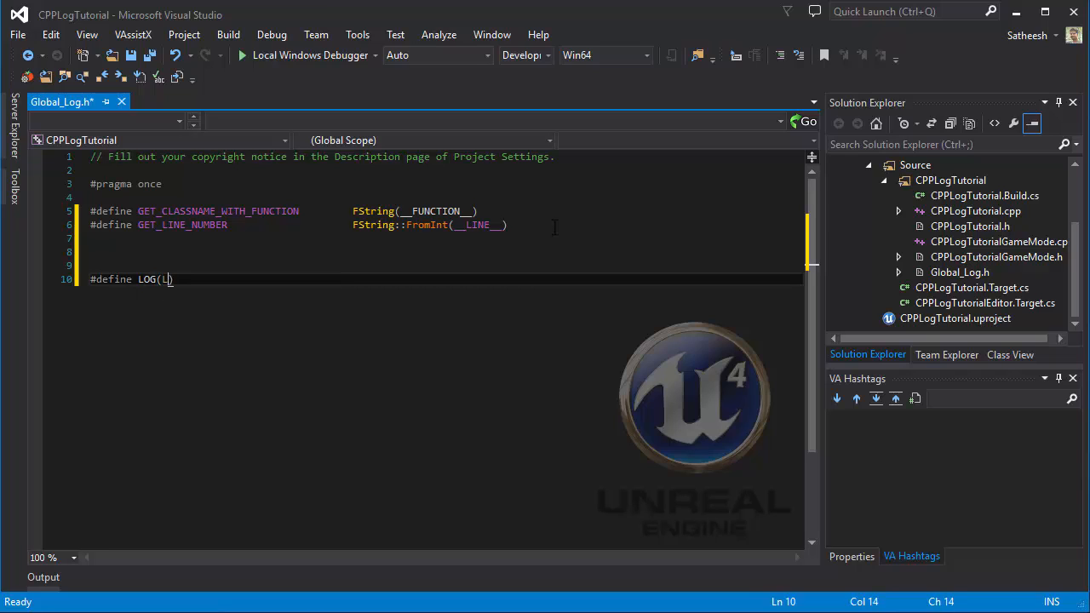
text(ogCatre)
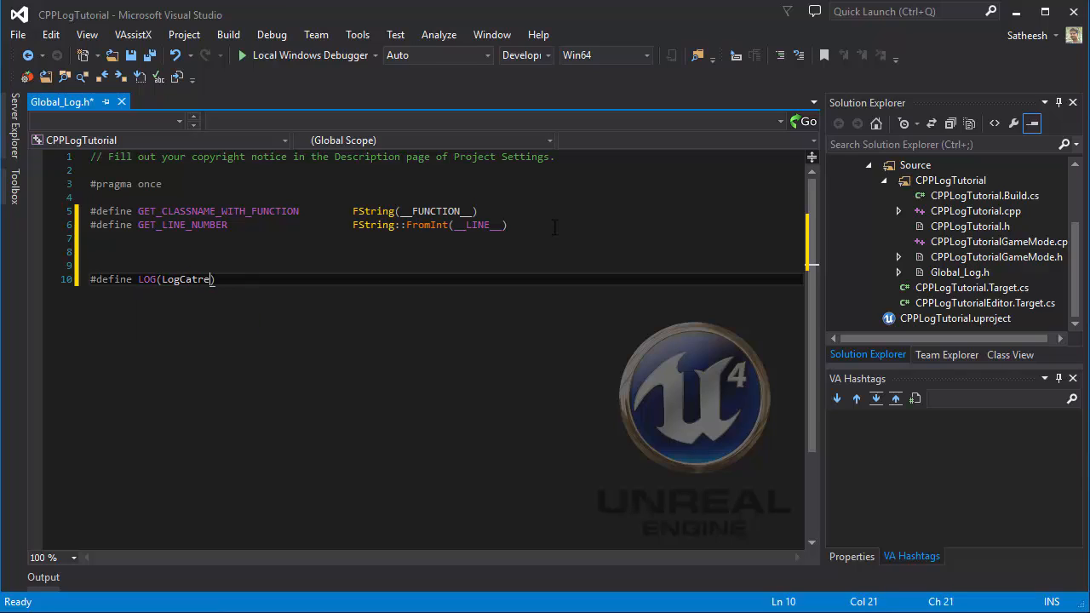
text(or)
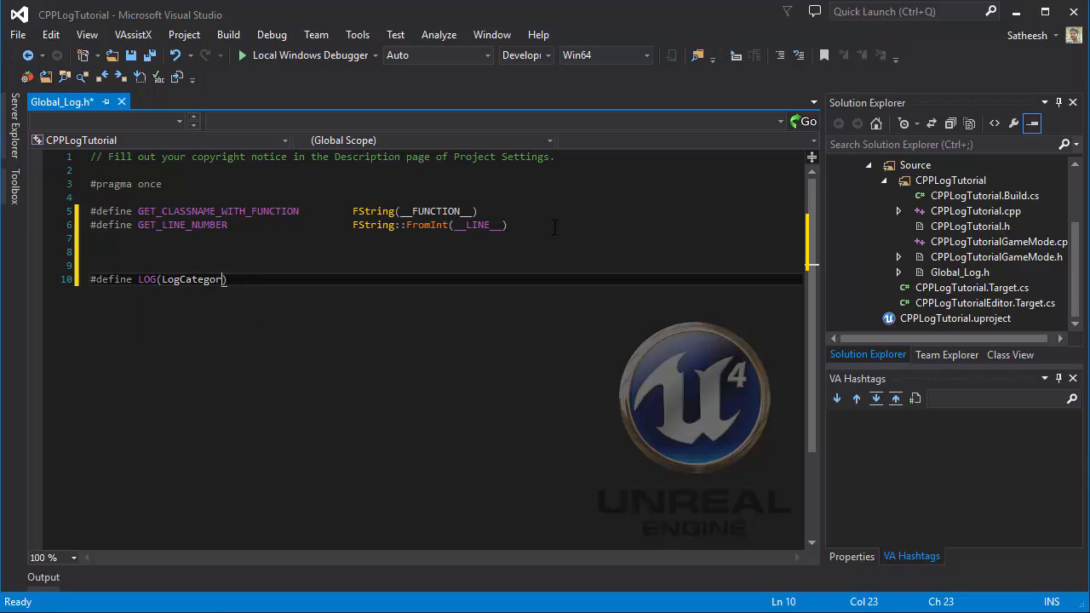
text(, Message)
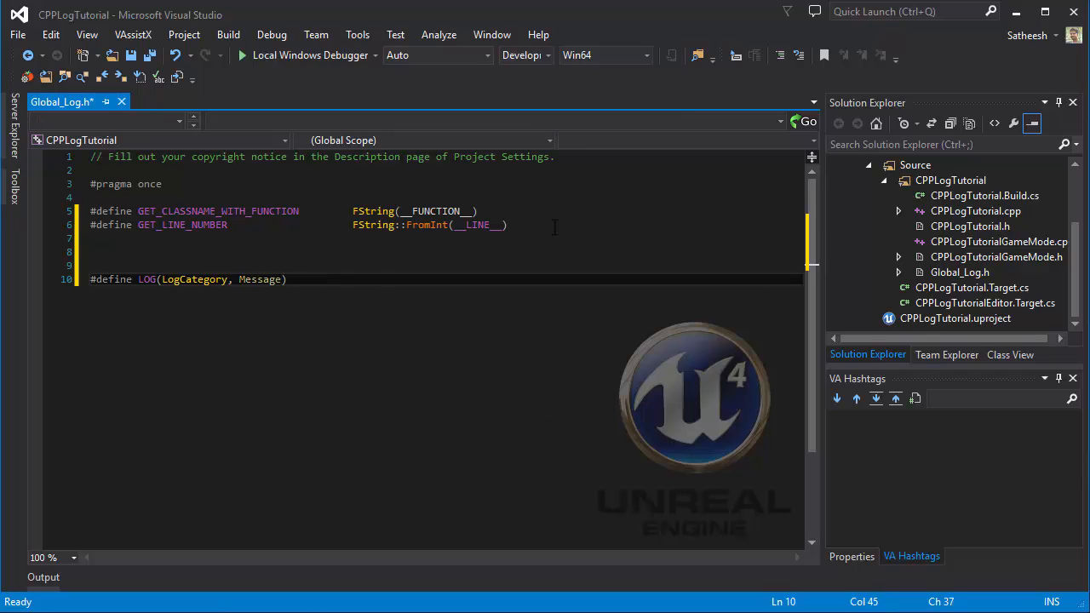
Expand it to UE_LOG(LogCategory, Log, TEXT( as the macro body.
text(UE_LOG()
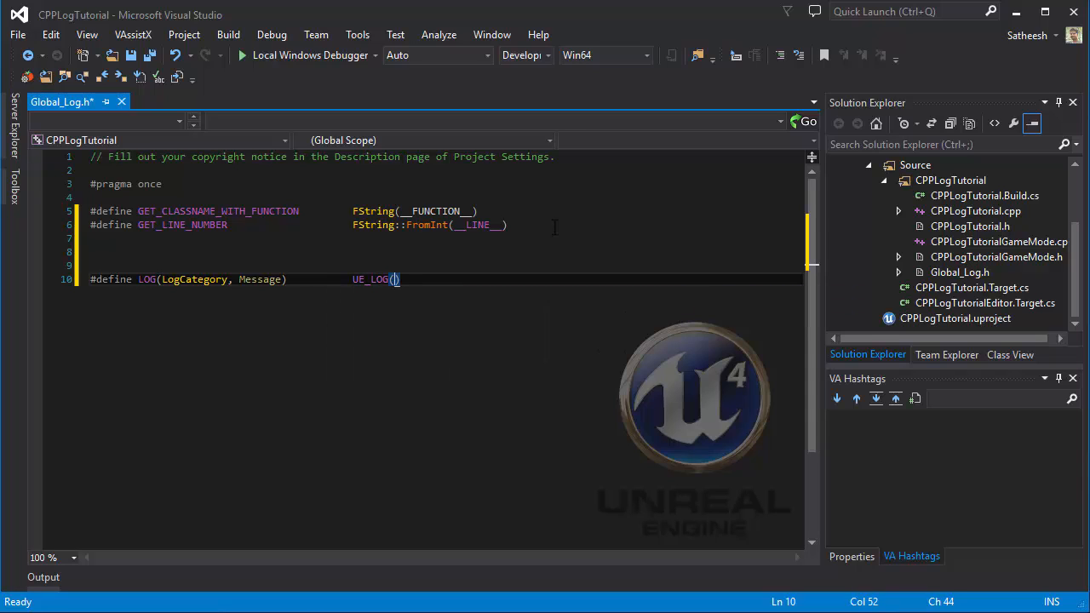
text(LogCateogr)
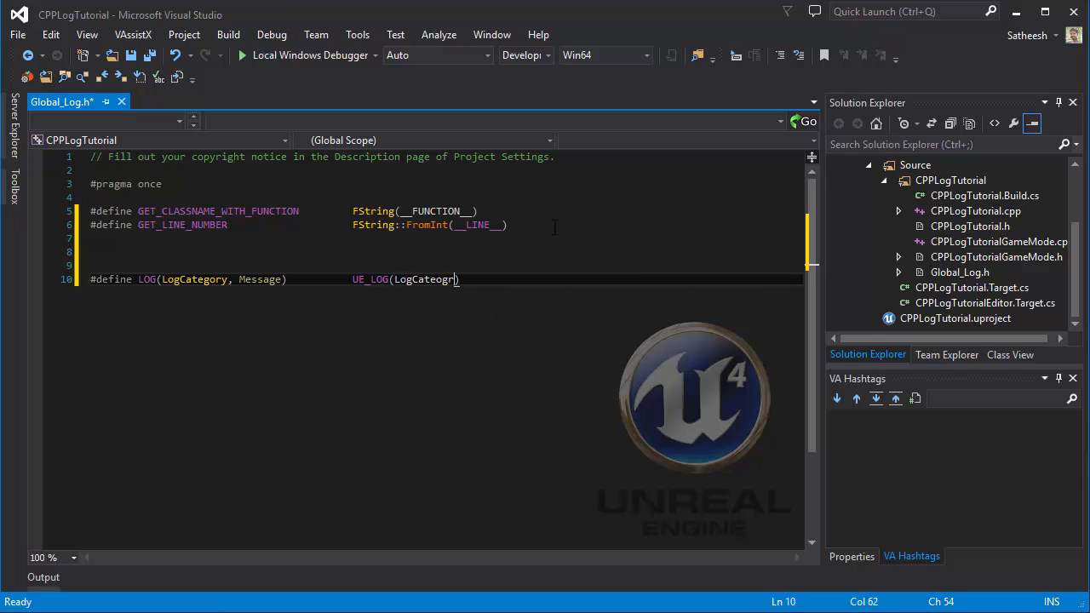
key(Backspace)
text(gory, )
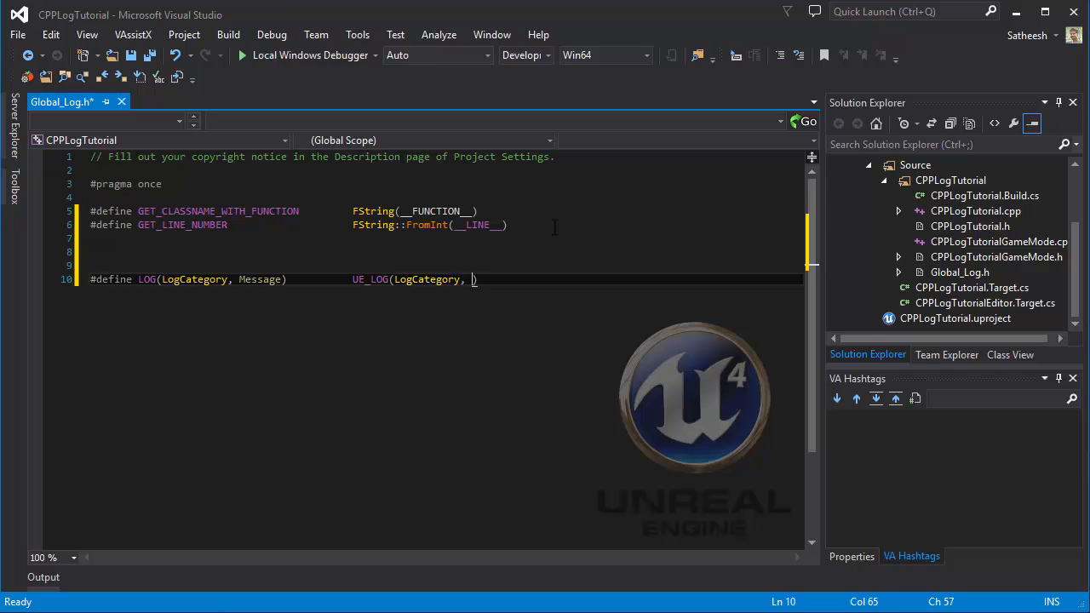
text(Log,)
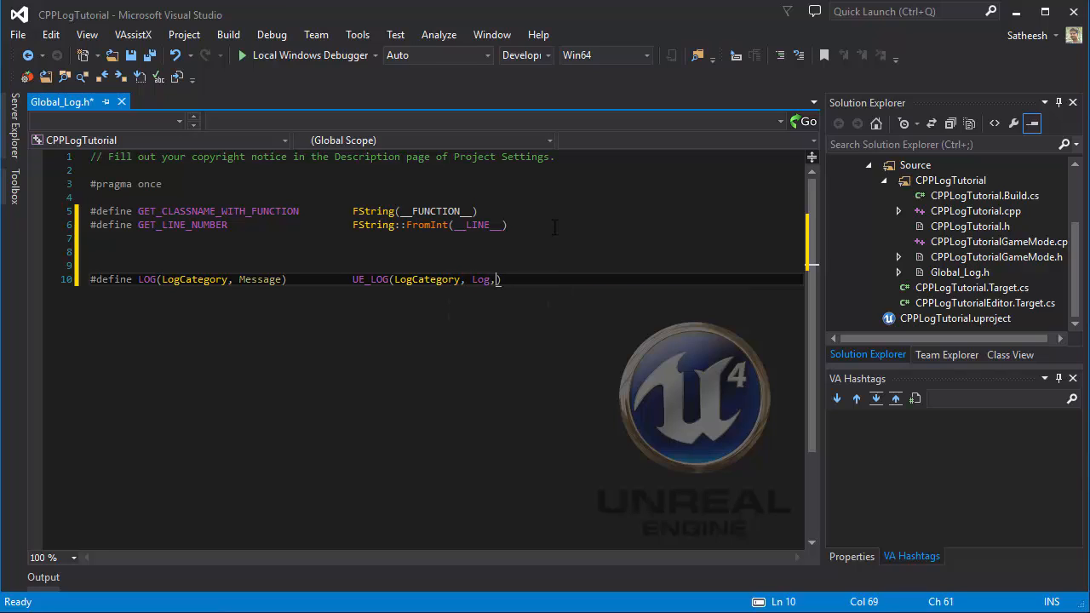
text(TEXT()
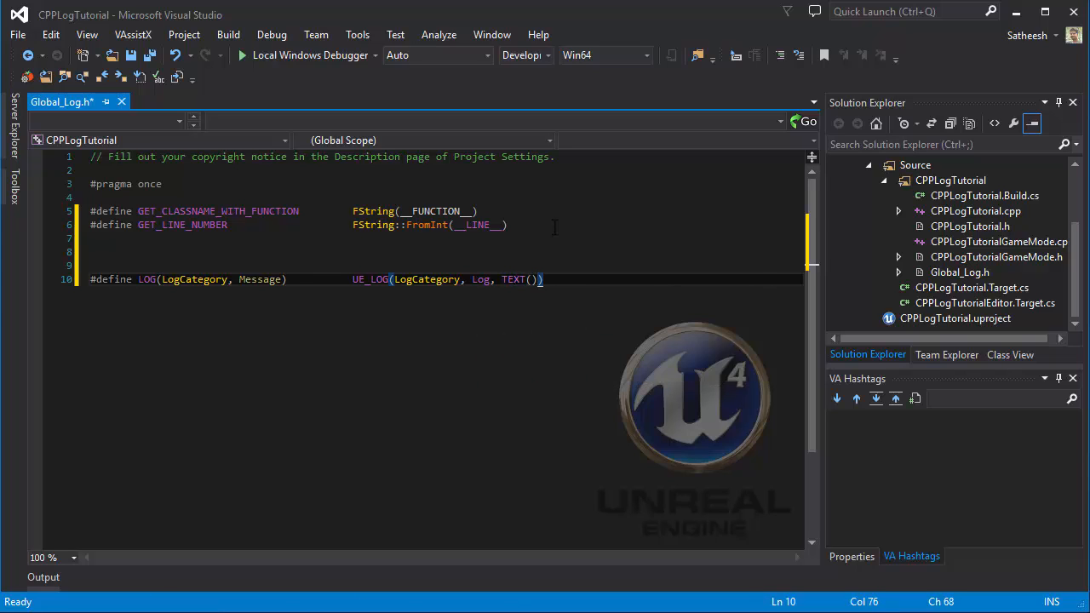
mouse_move(183, 225)
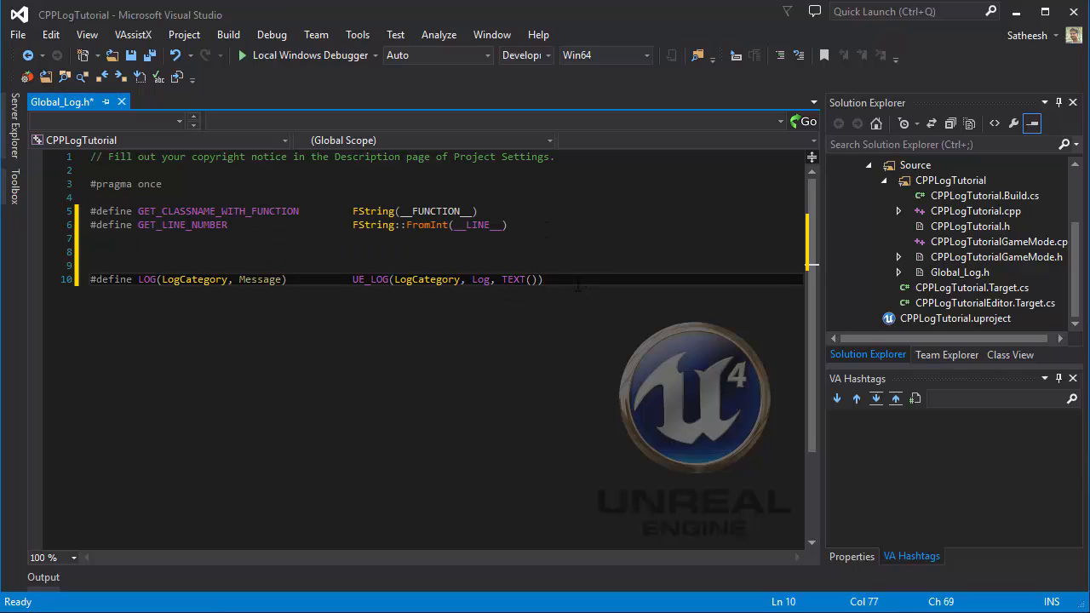
Write the sample-output comment // MyGameMode::MyFunction [16]: some stuff.
text(//)
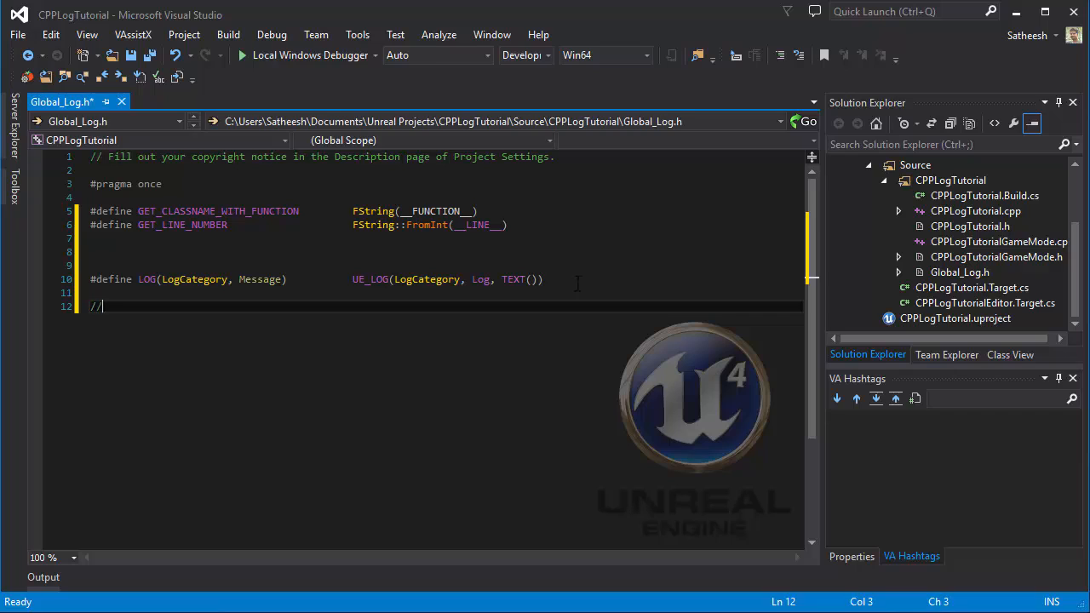
text(My)
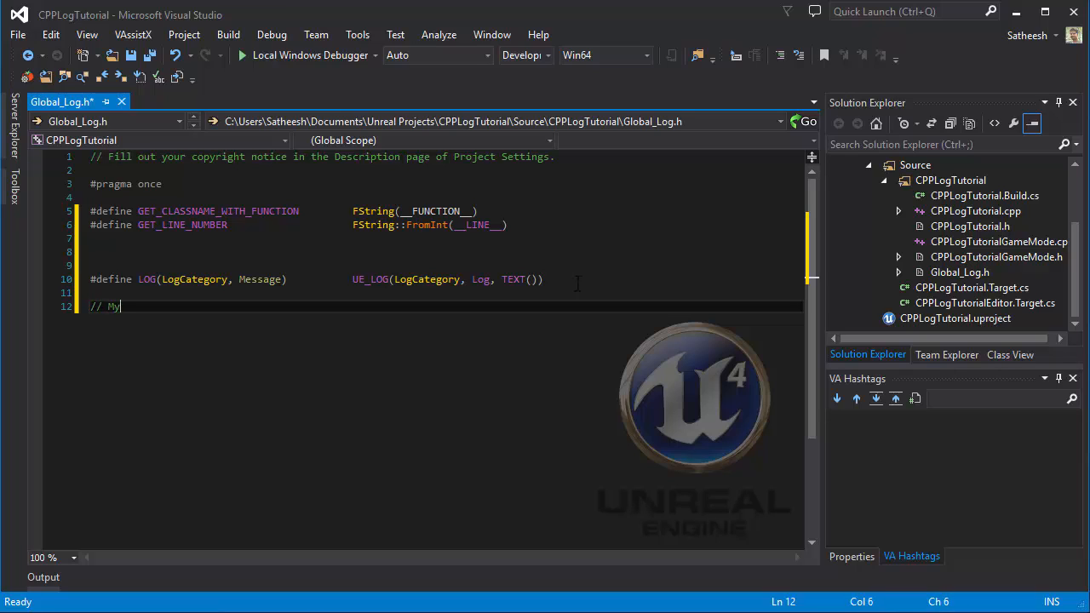
key(Backspace)
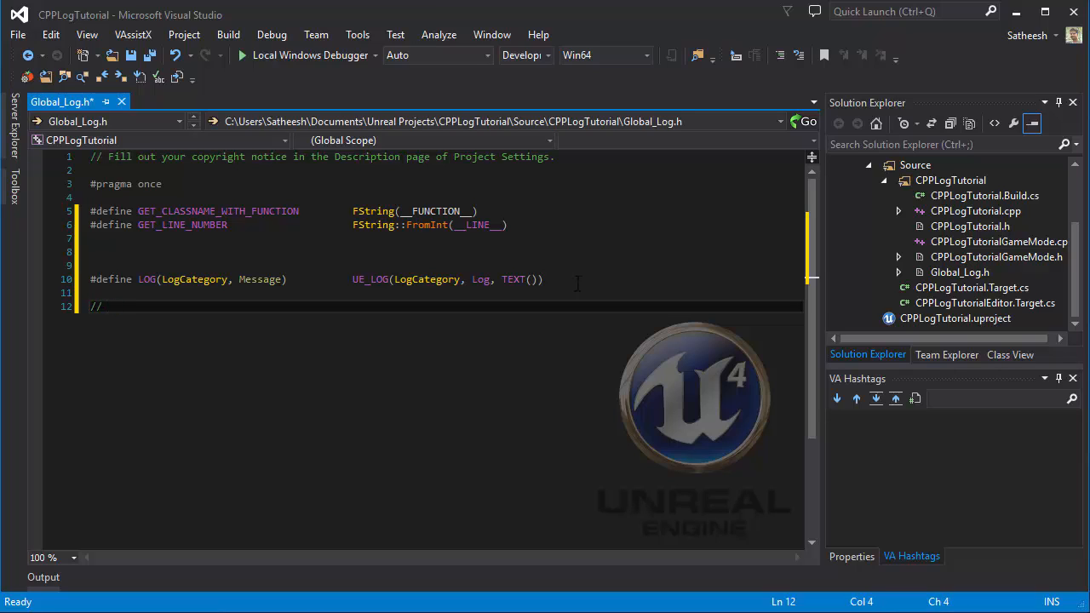
text(MyGameMode)
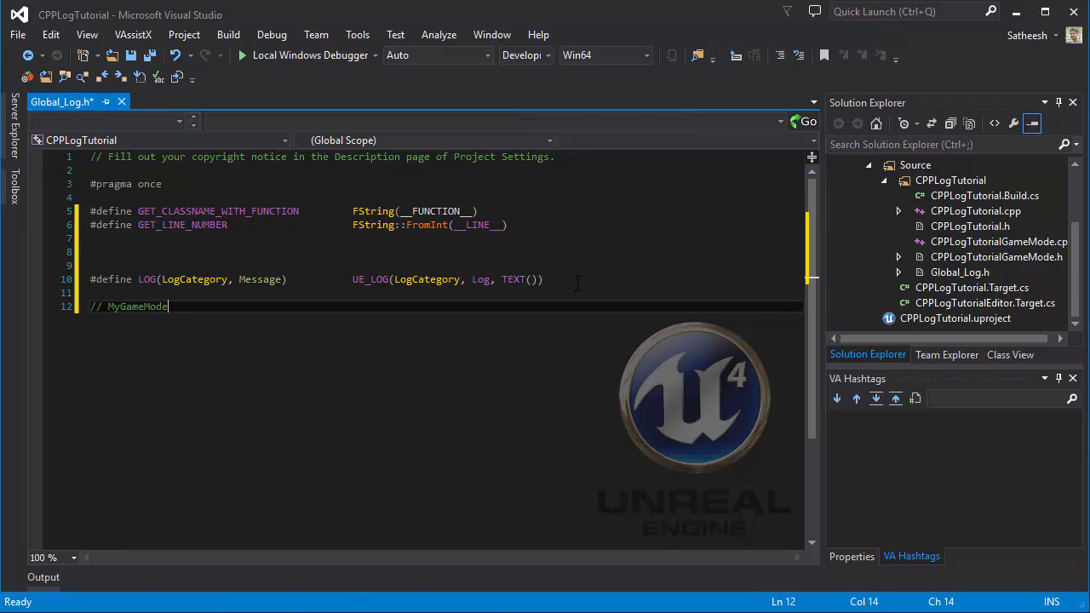
text(::MyFun)
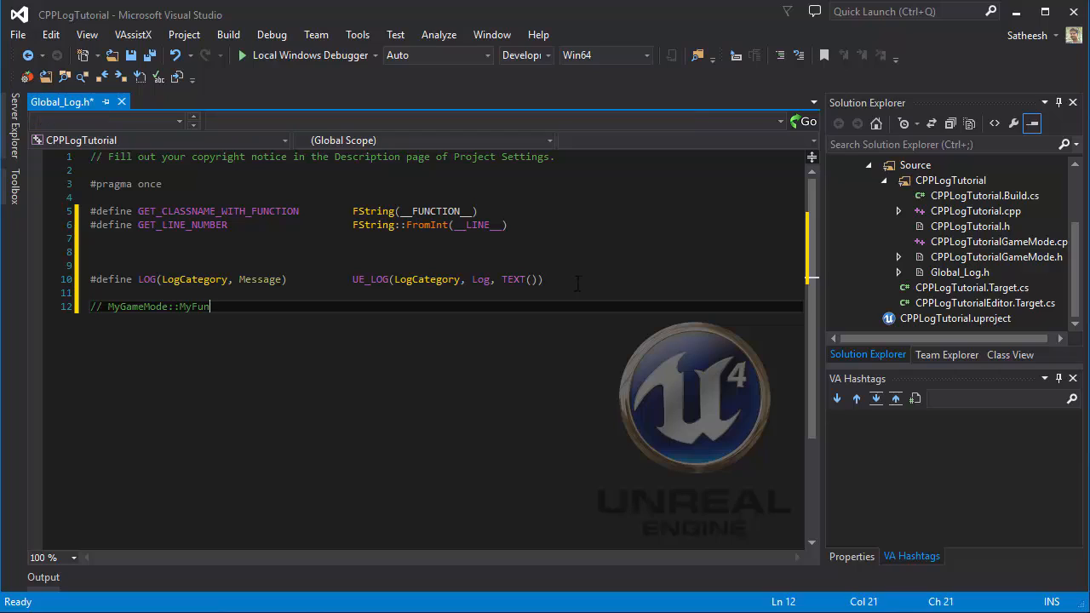
text(ction)
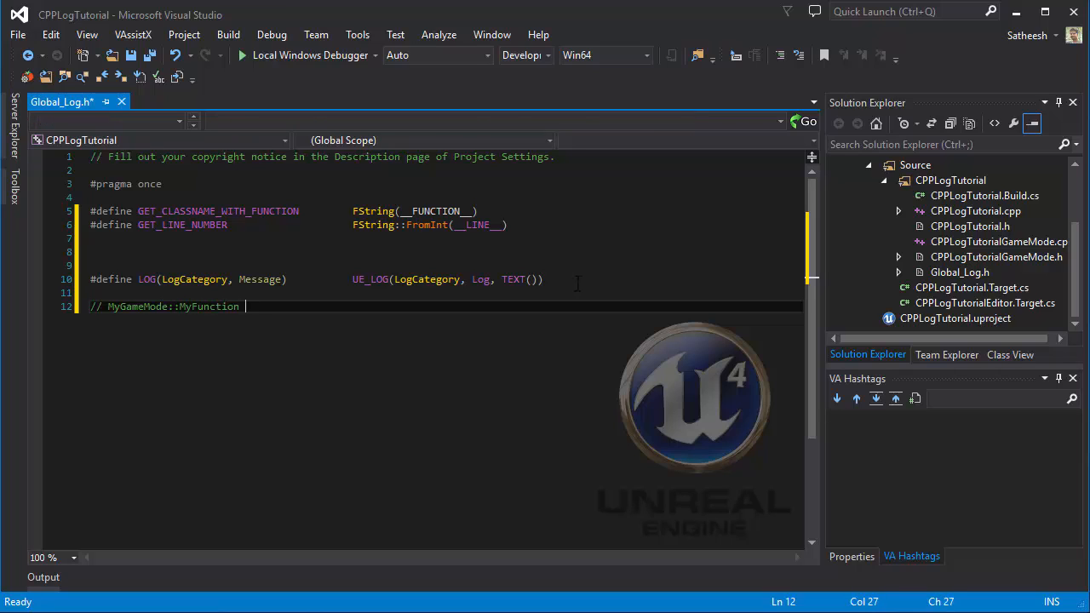
text([16)
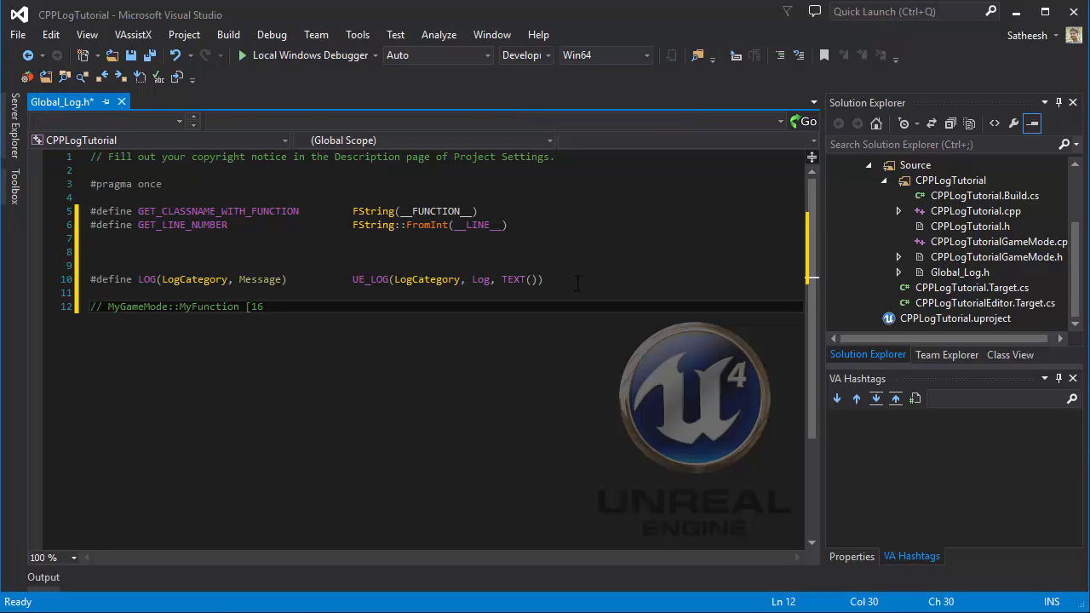
text(]:)
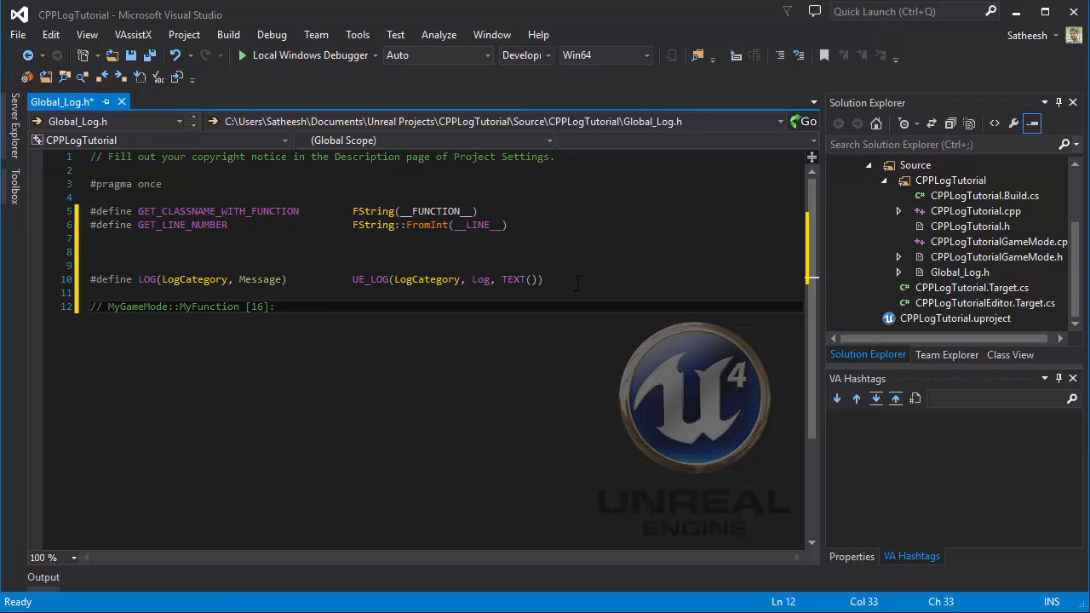
text(some stuff)
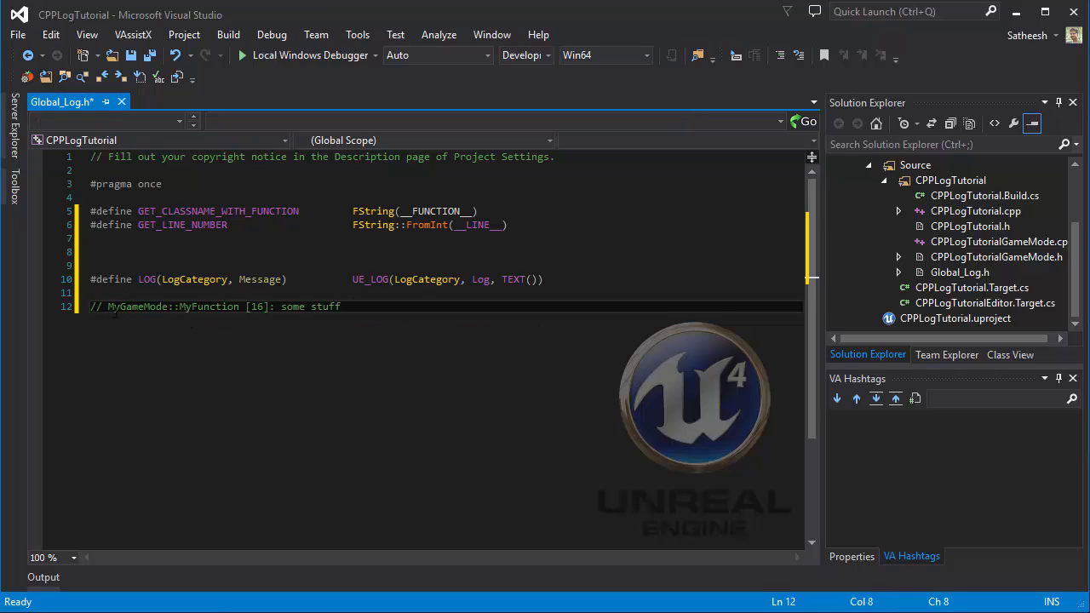
Highlight the 16 in the comment and the GET_LINE_NUMBER macro to relate them.
double_click(170, 307)
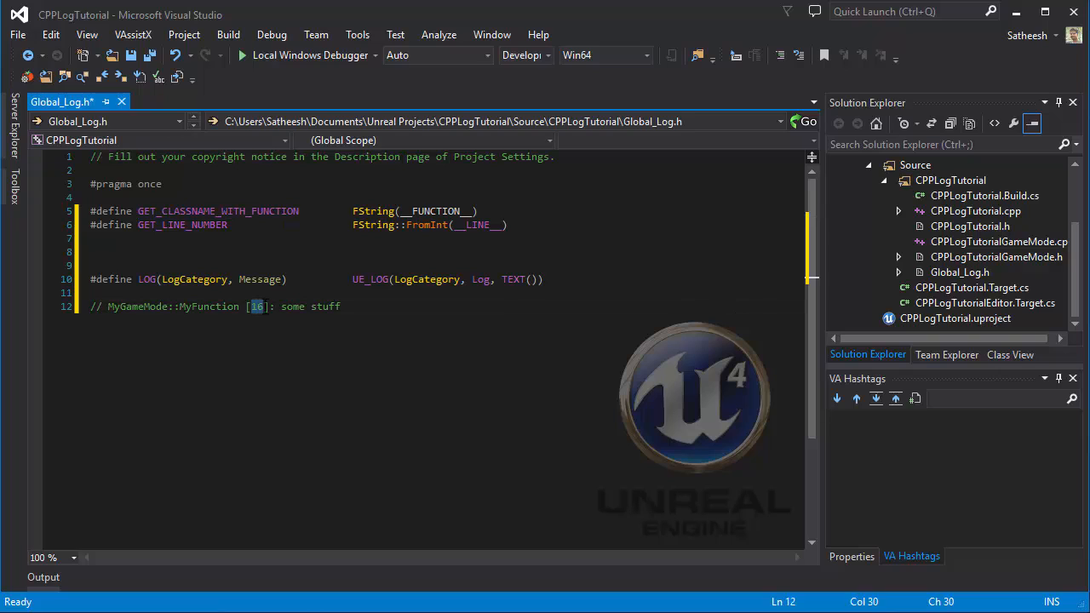
double_click(182, 225)
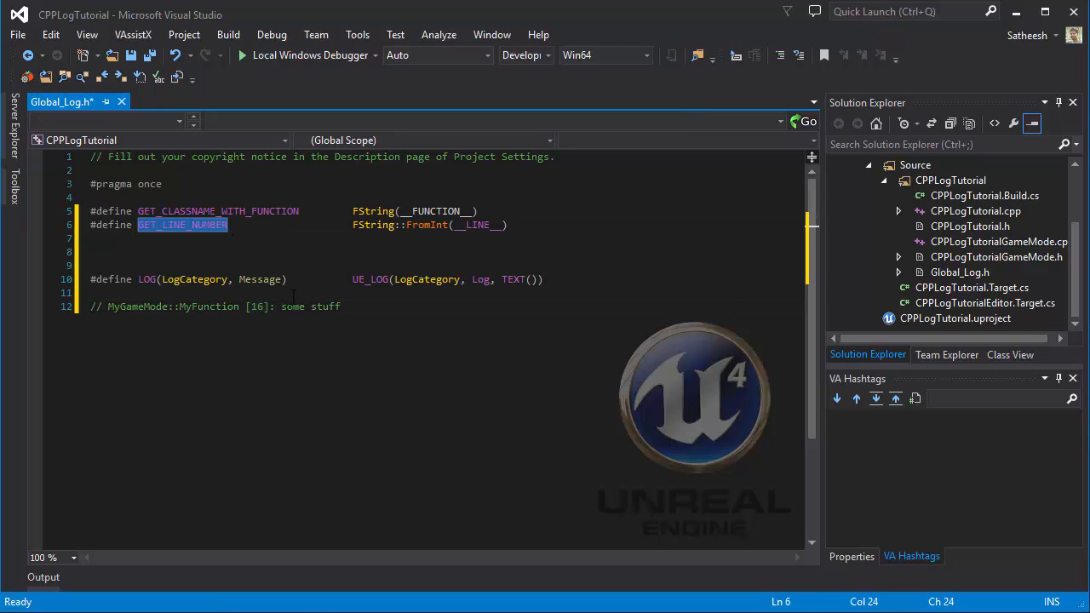
double_click(257, 279)
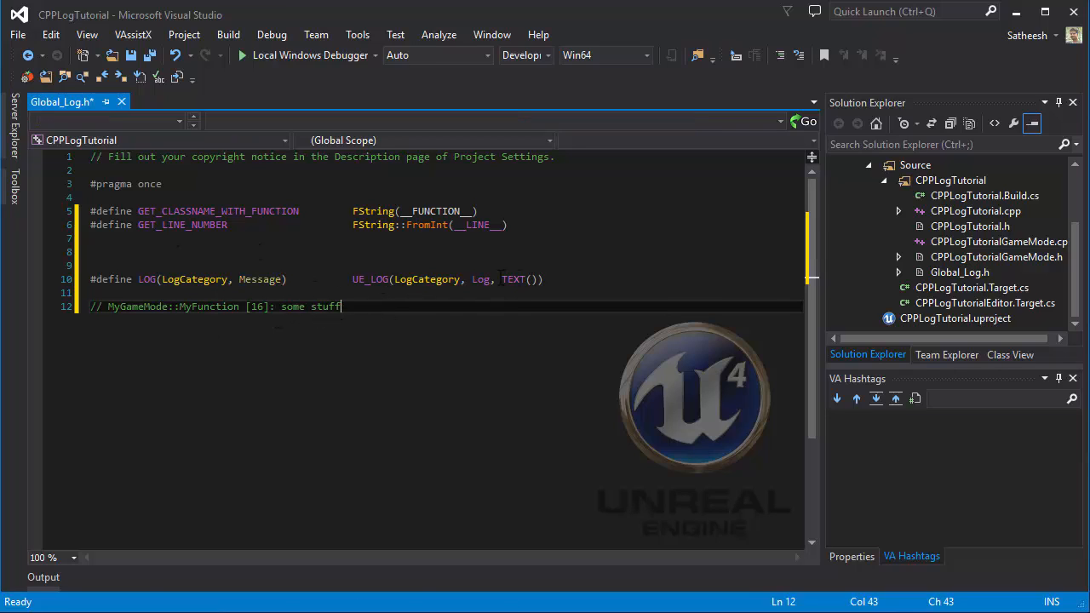
Fill TEXT() with "%s [%s]: %s" and begin the first argument *GET_CLASSNAME_WITH_FUNCTION.
click(531, 279)
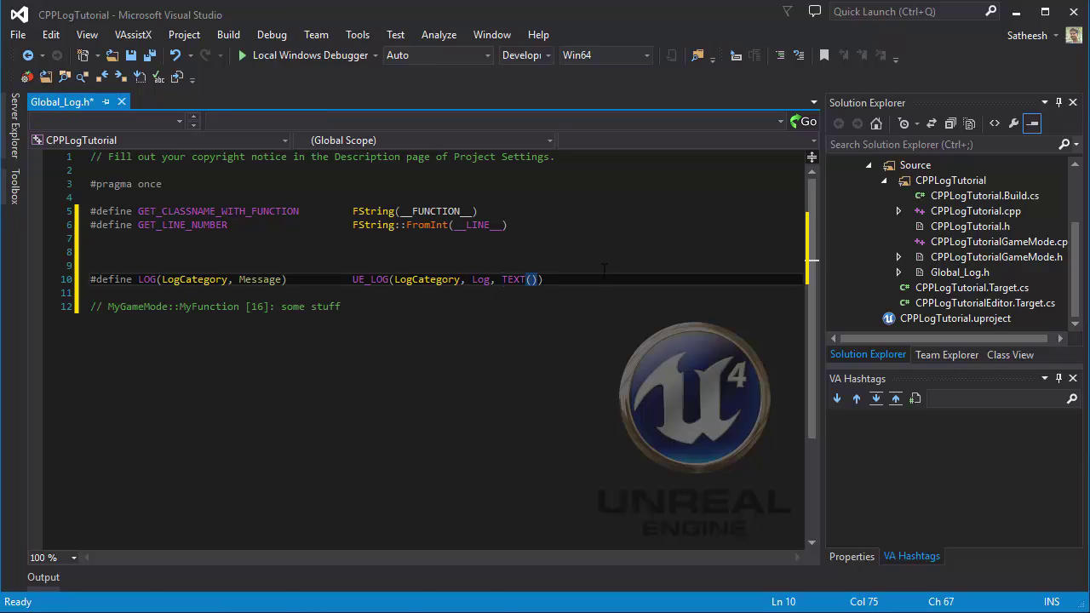
text("")
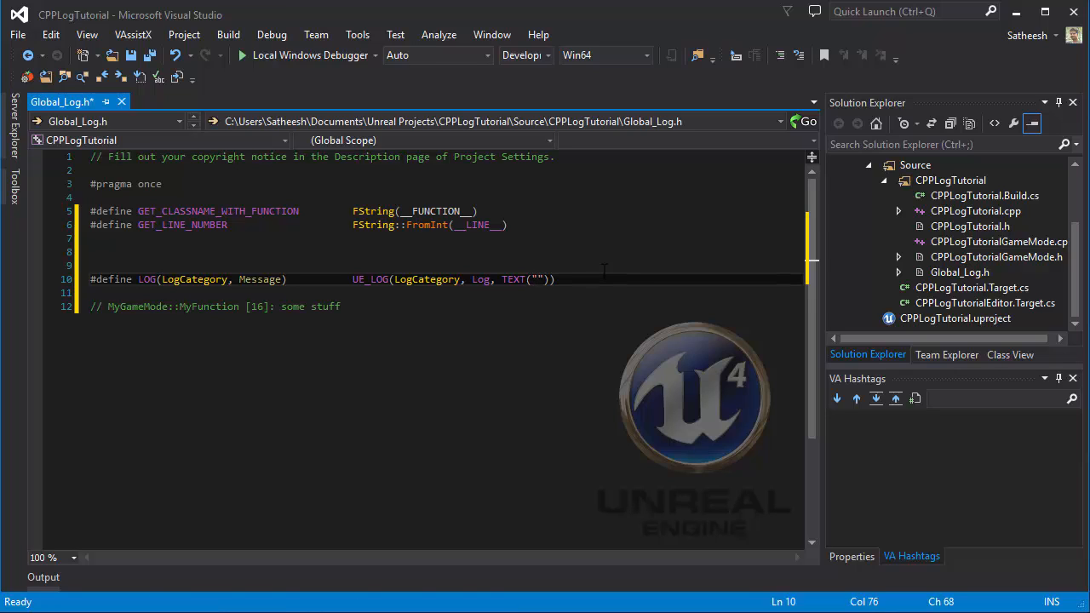
text(%s)
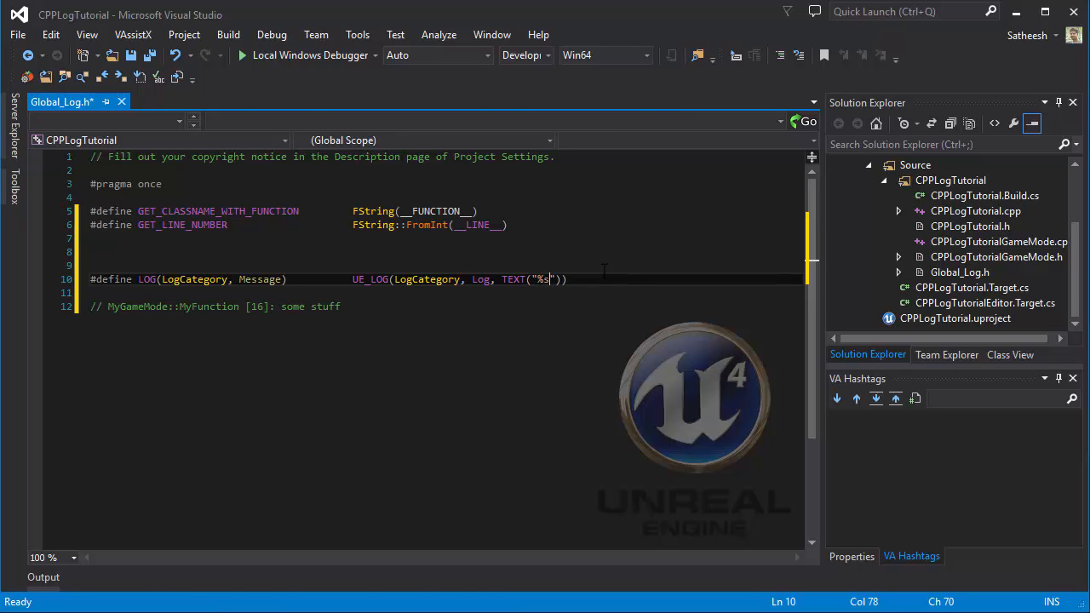
text([])
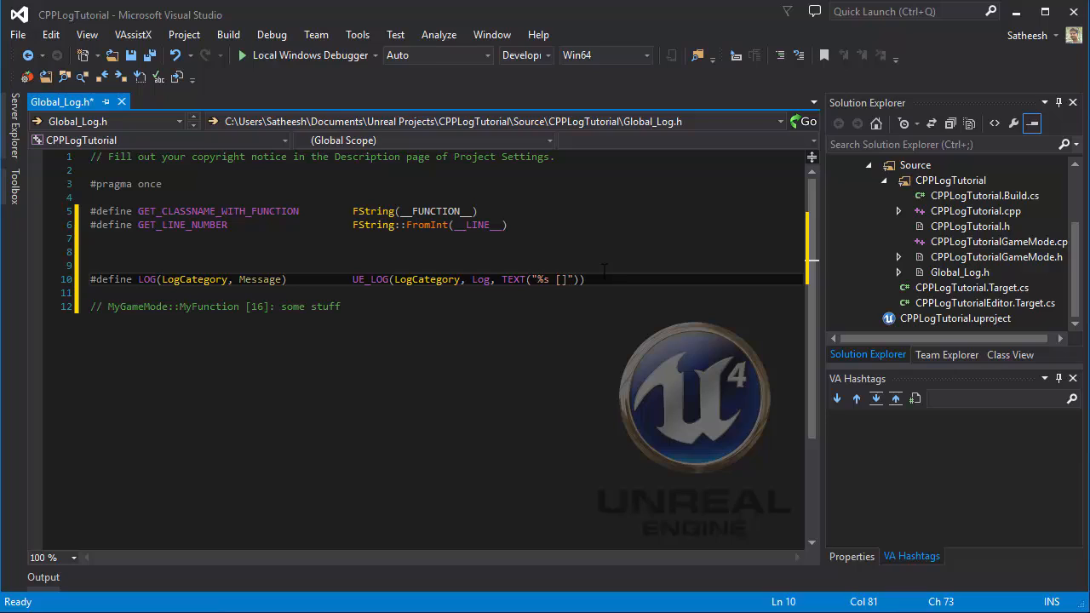
text(%s)
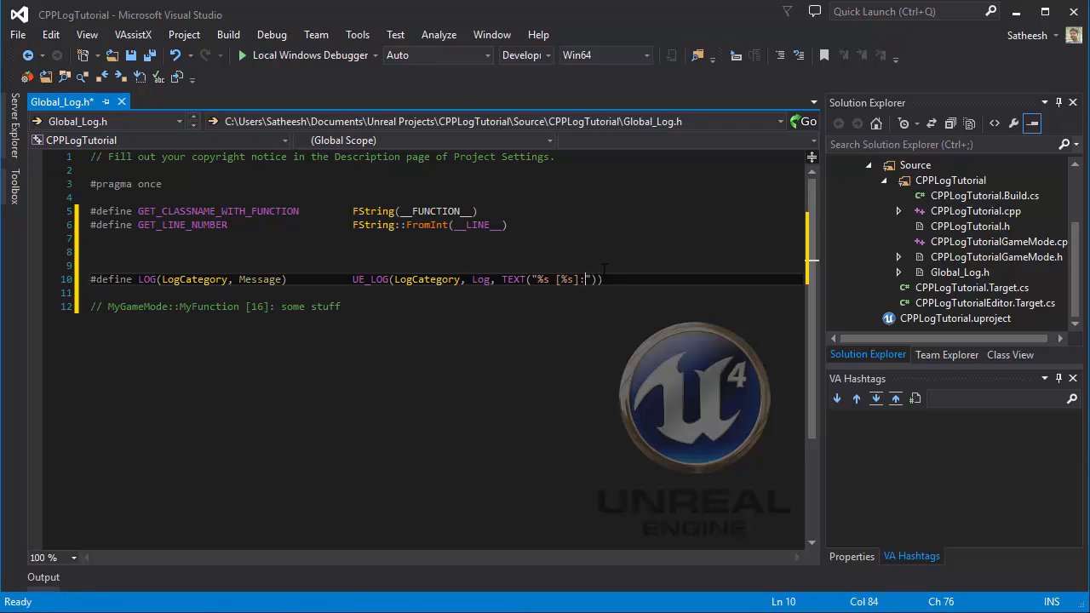
text(%s)
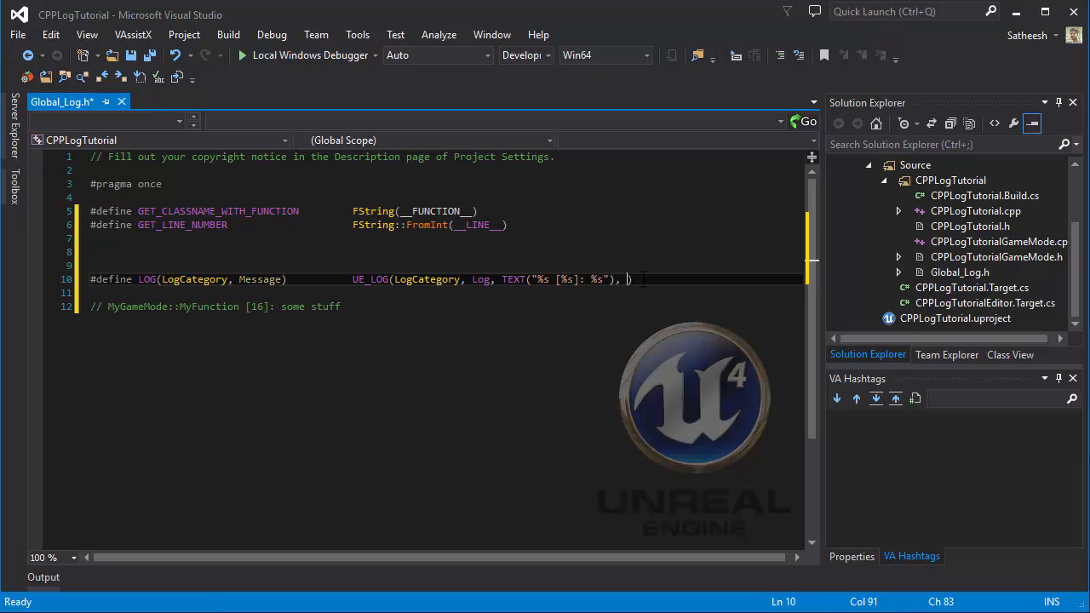
text(*)
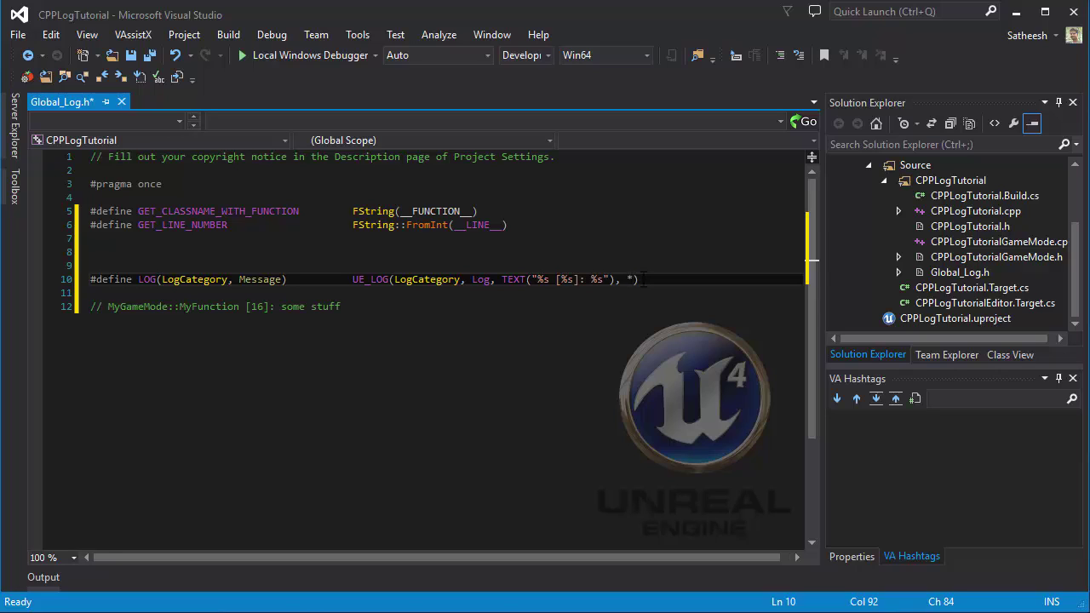
text(GET_CLASSNAME_WITH_FUNCTION,)
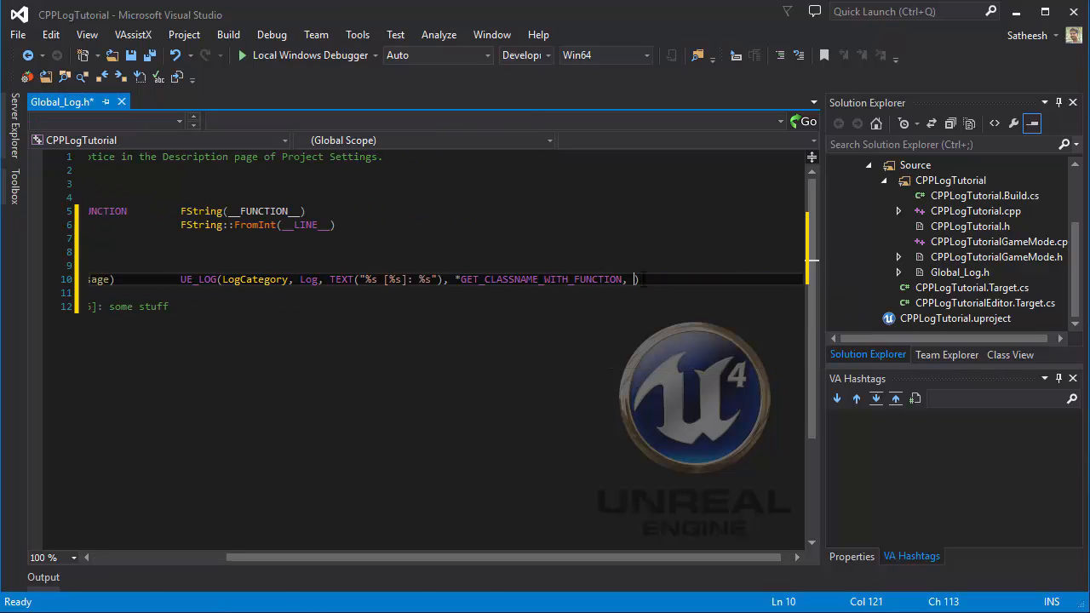
Add *GET_LINE_NUMBER and *FString(Message) as the remaining format arguments.
text(*GET_LINE_NUMBER)
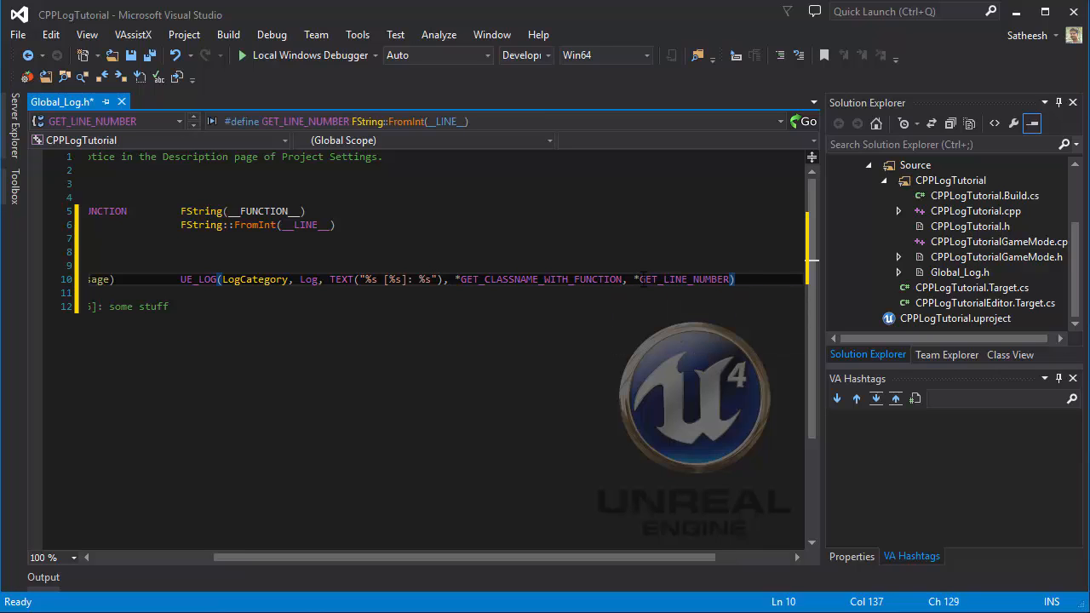
text(FString)
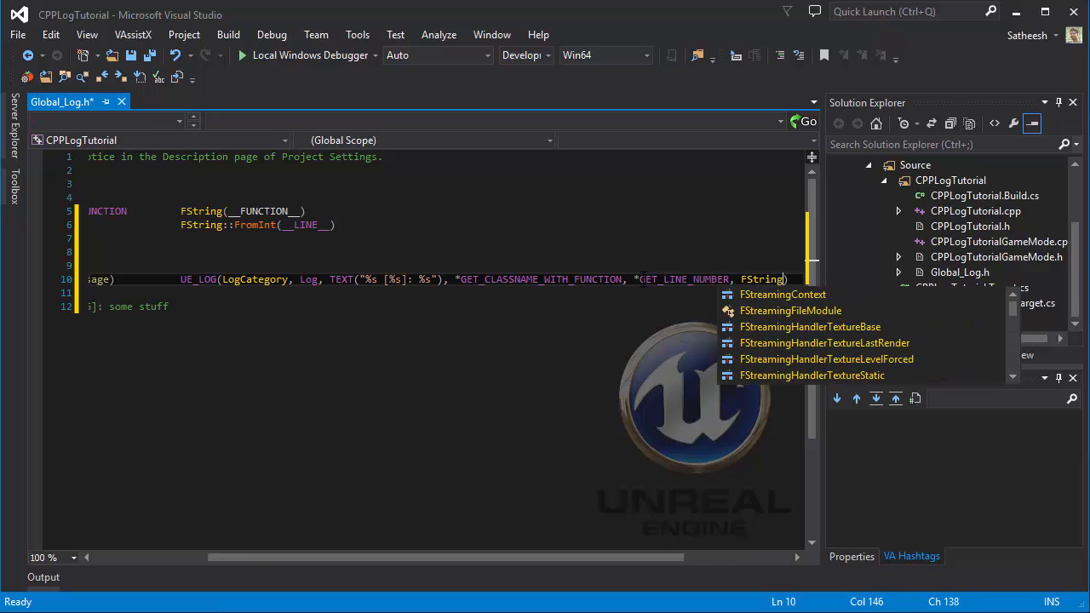
key(BackSpace)
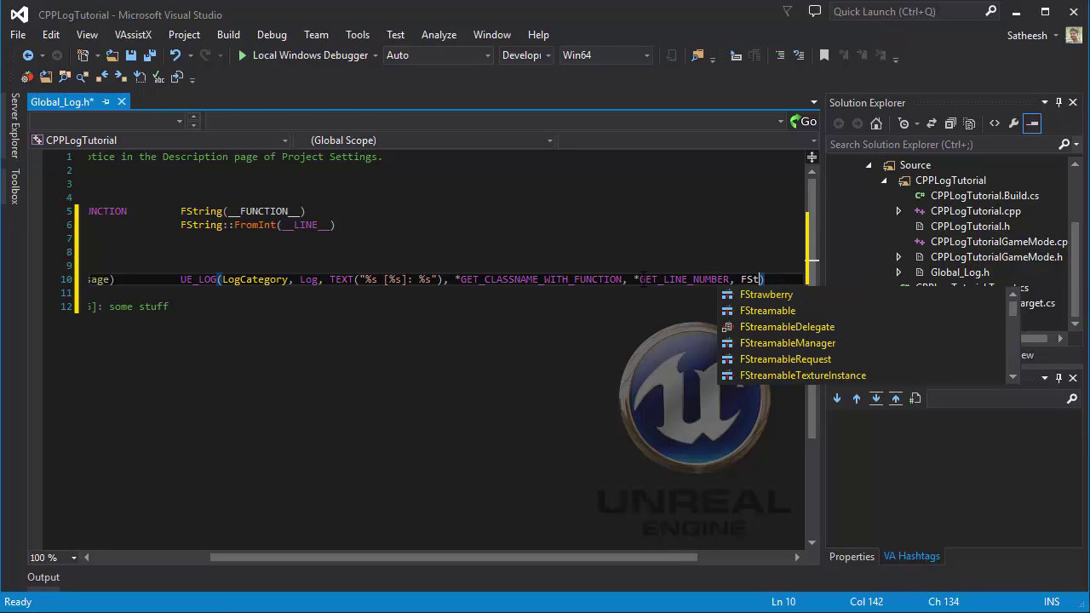
key(backspace)
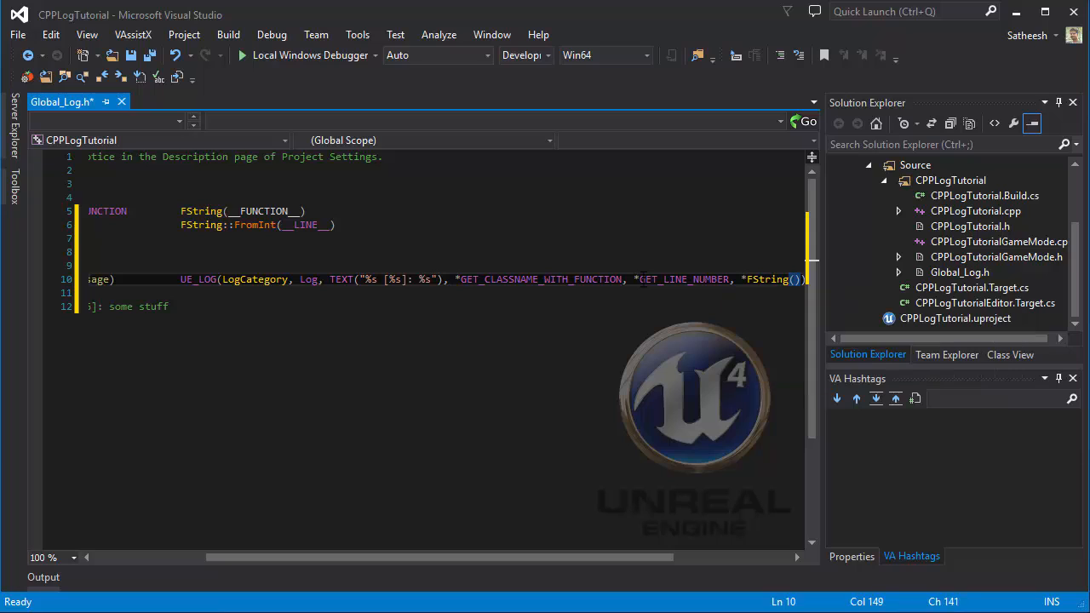
text(Mess)
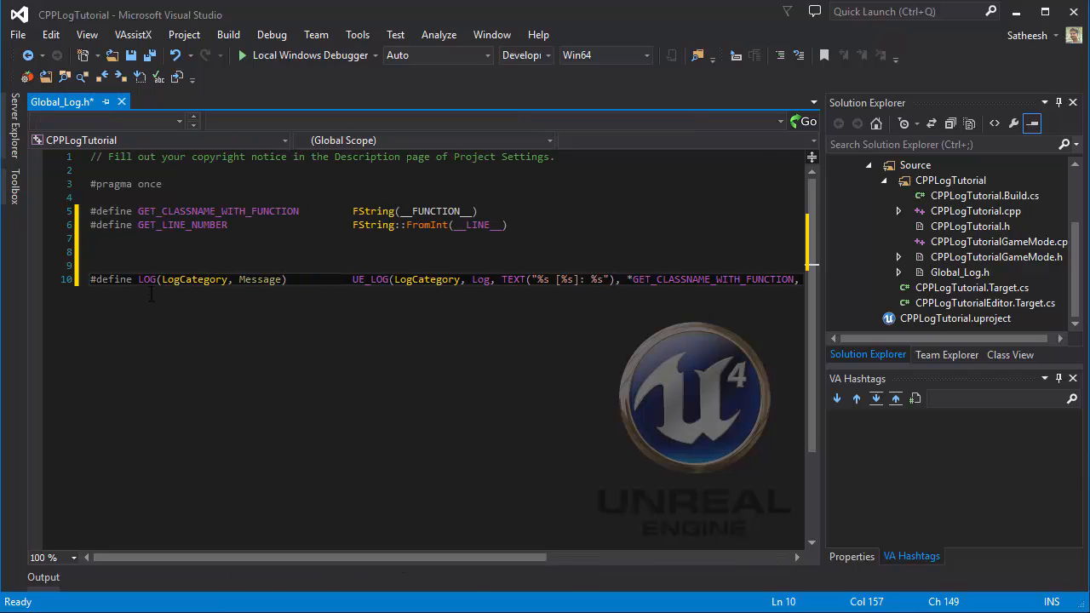
Finish the LOG(LogCategory, Message) macro so it passes the category into UE_LOG.
double_click(146, 280)
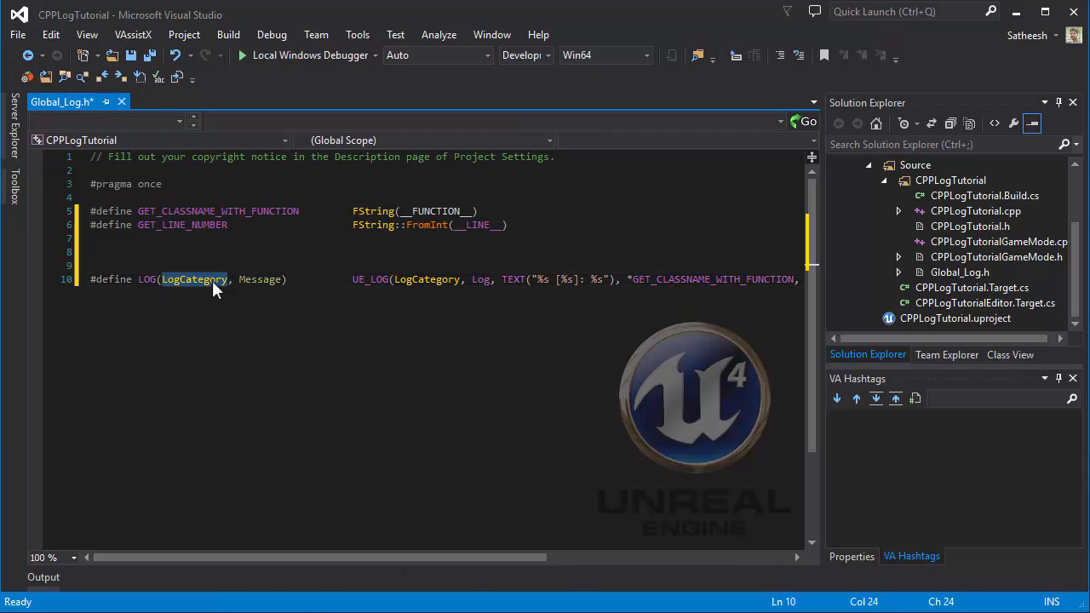
mouse_move(196, 290)
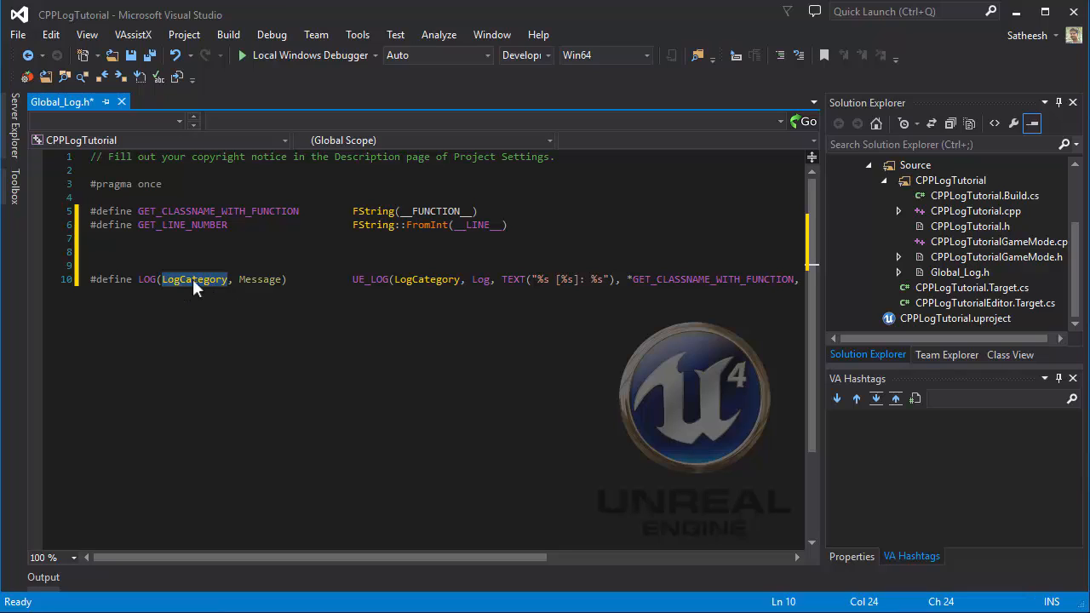
mouse_move(189, 280)
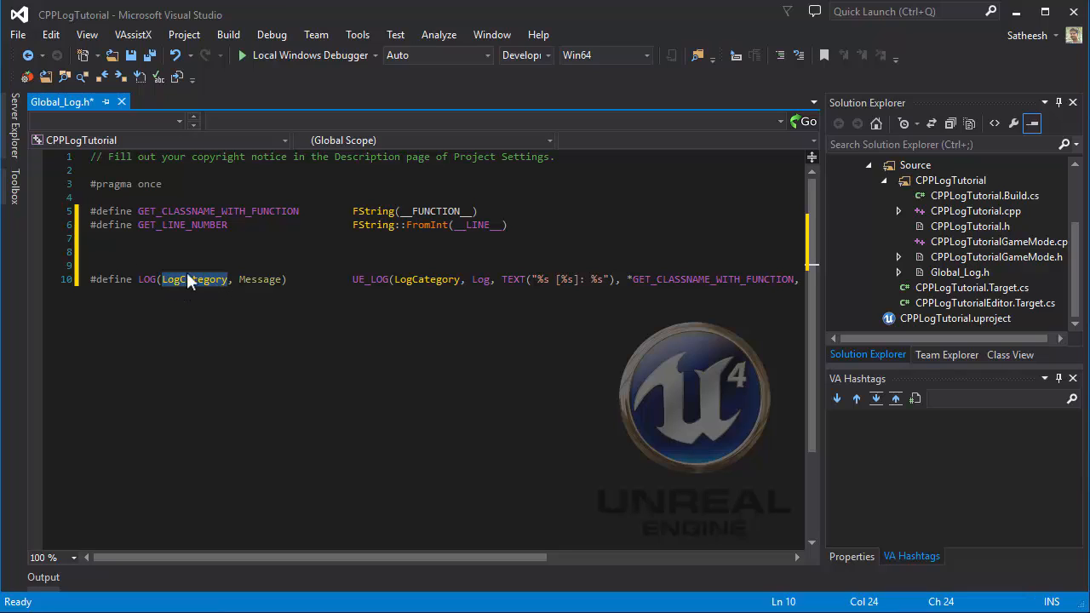
double_click(195, 279)
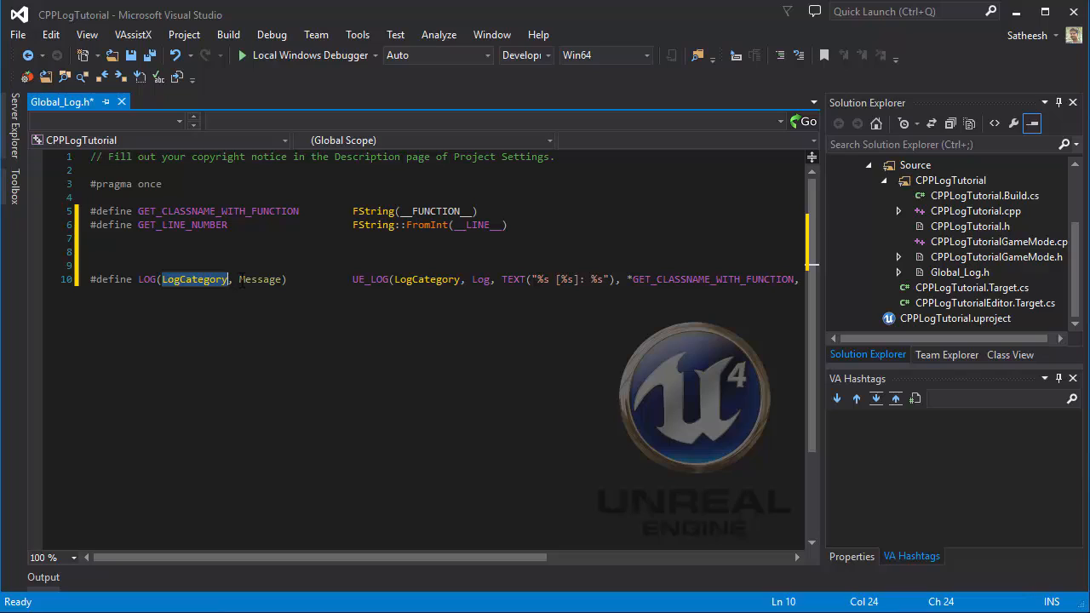
double_click(259, 279)
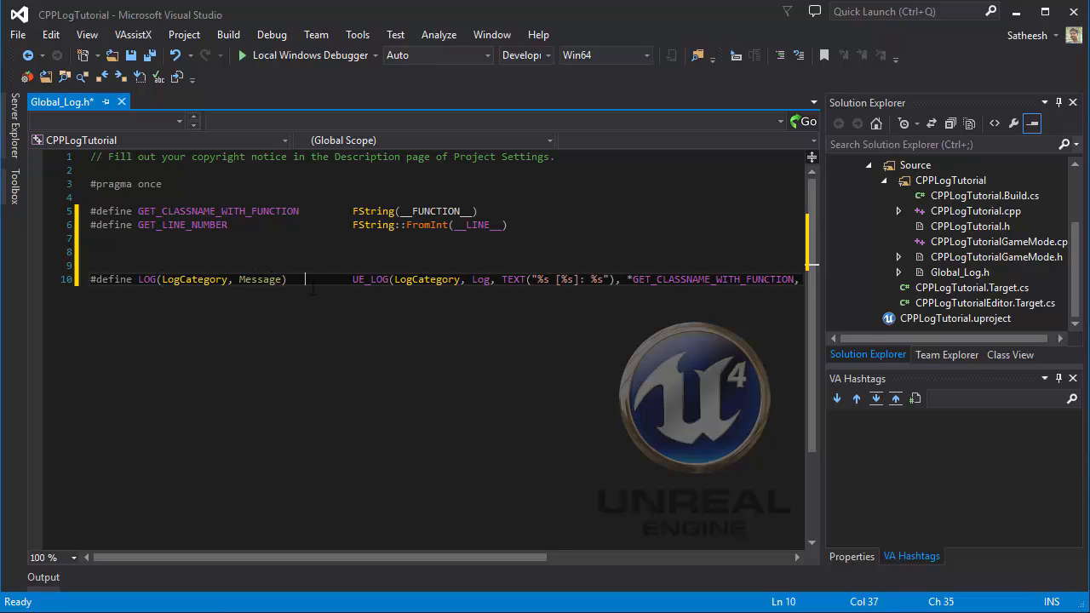
Add a sample-output comment like // MyGameModeLog: Class::WithFunction [16]: message.
key(enter)
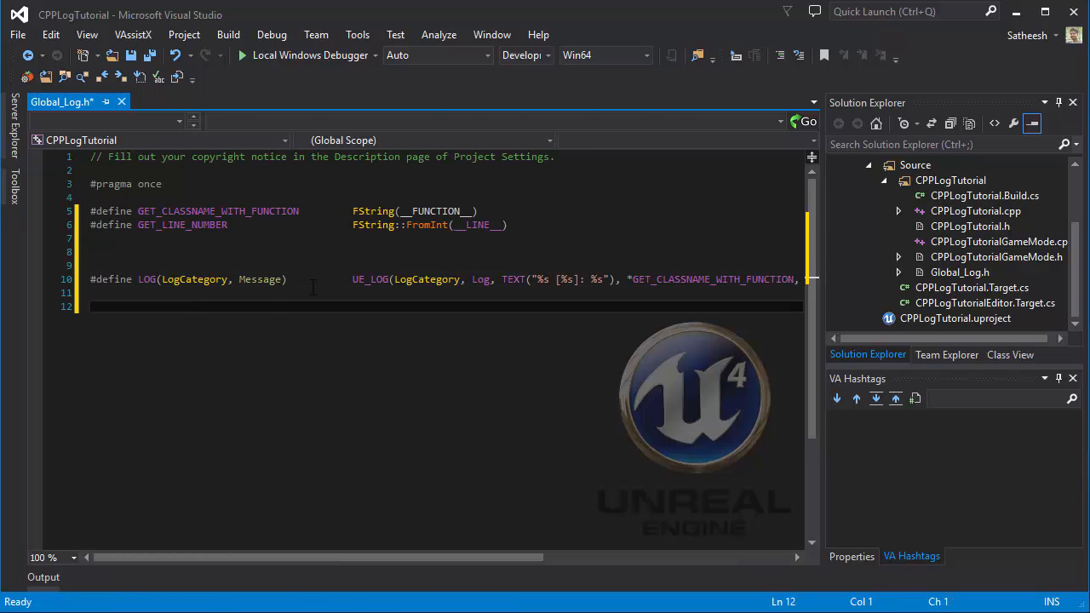
text(//)
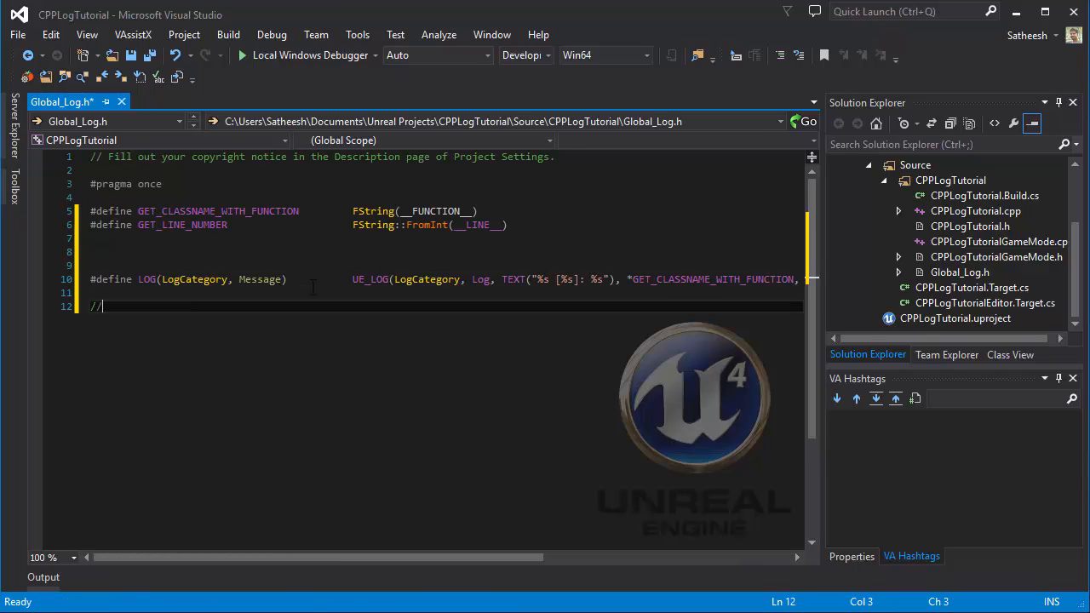
text(MyGameMode)
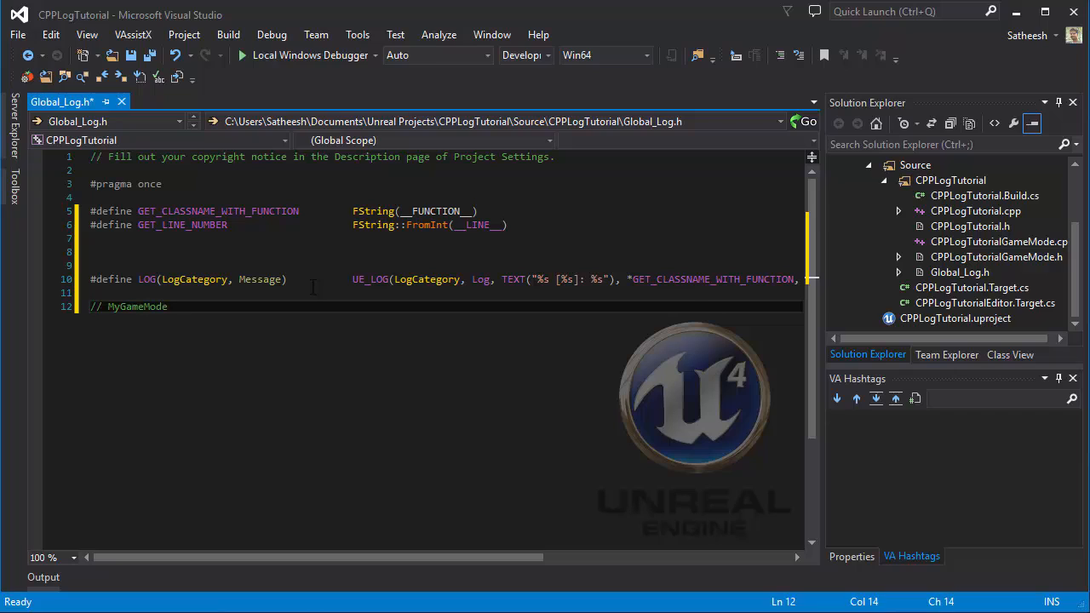
text(Log:)
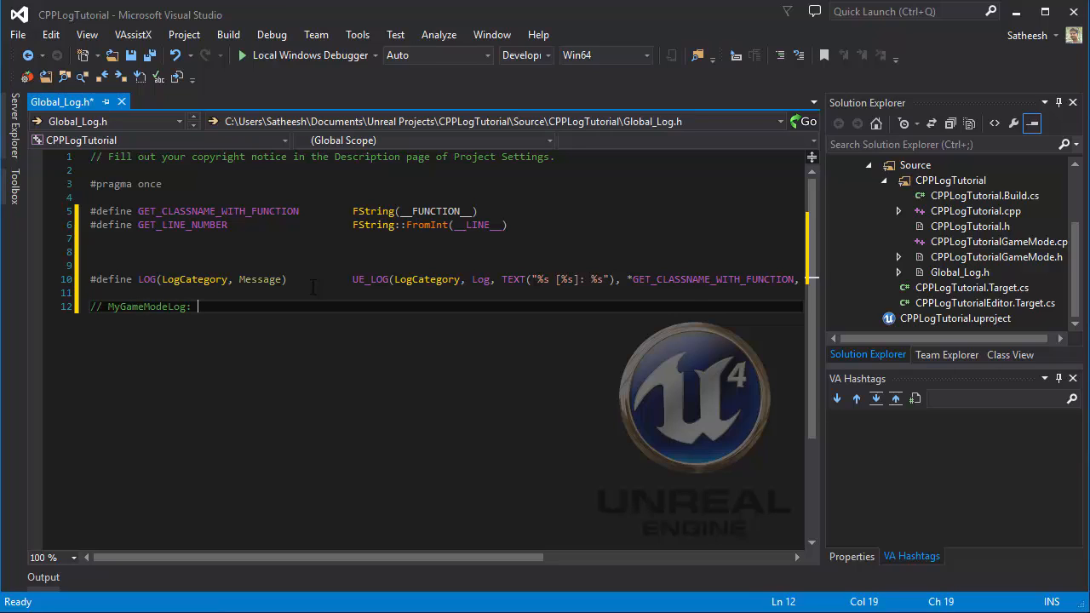
text(Cla)
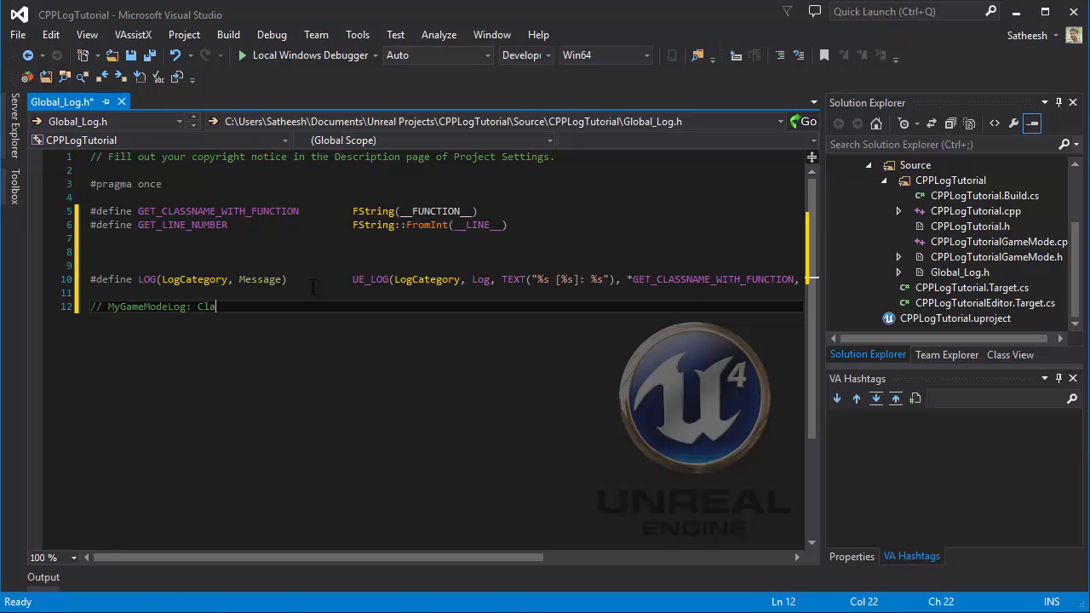
text(ss::WIthFu)
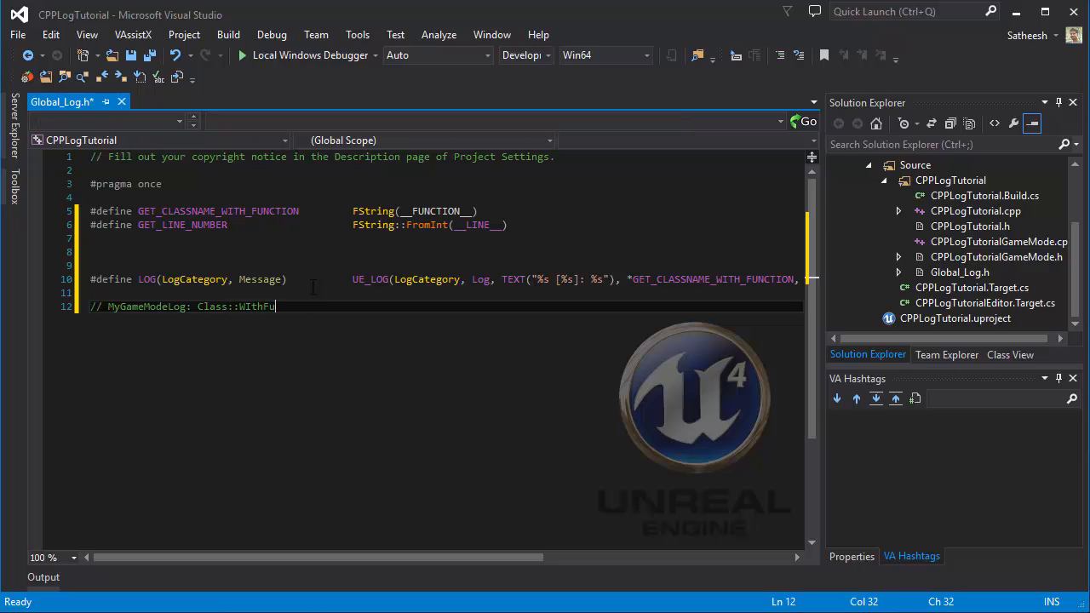
text(nctino)
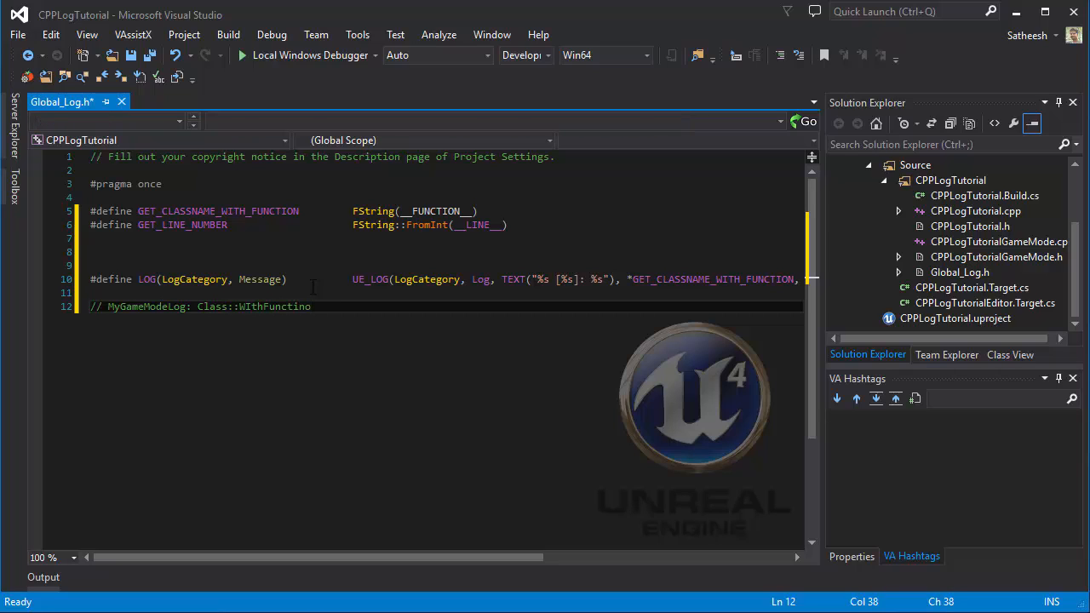
text([])
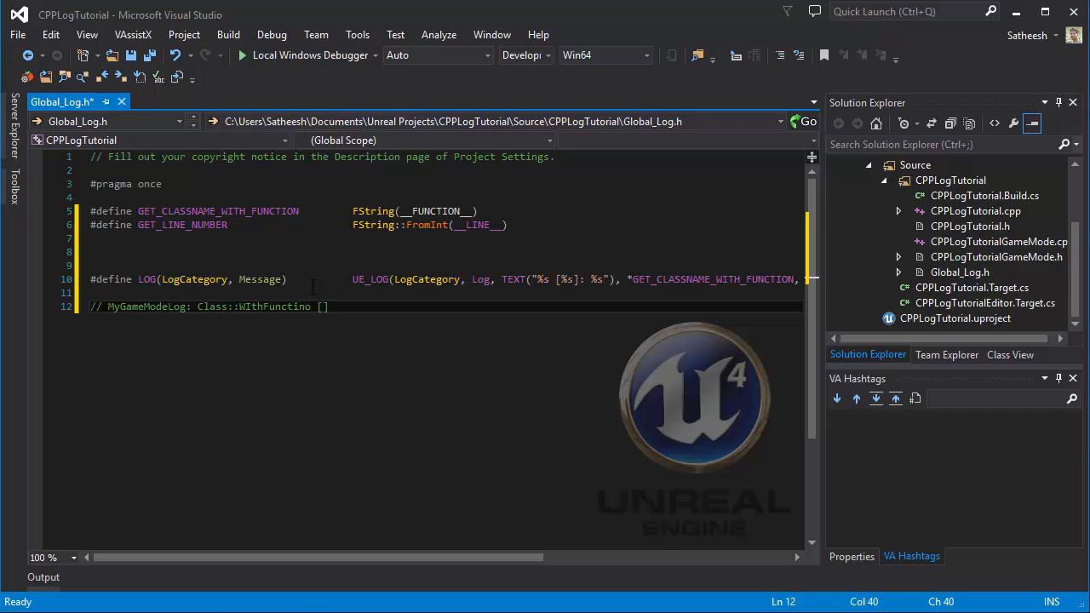
text(16)
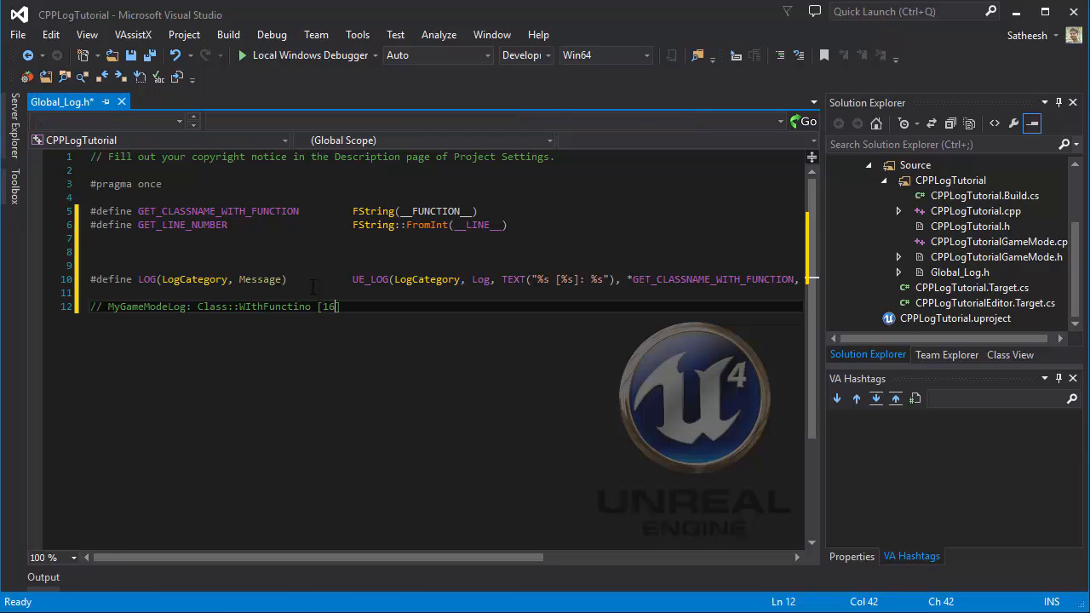
text(]: messa)
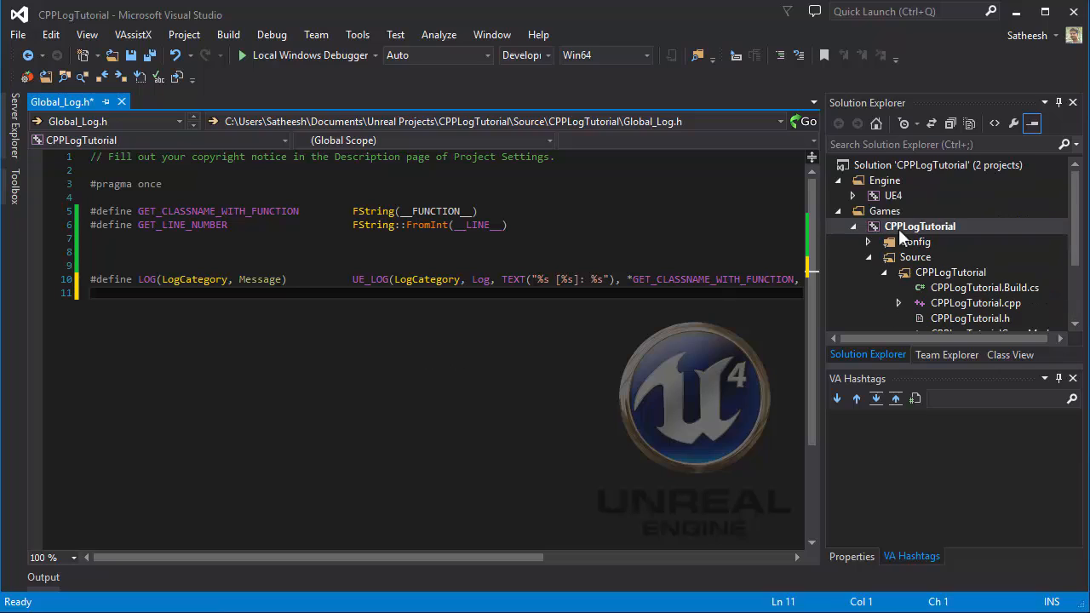
Rebuild the CPPLogTutorial project from Solution Explorer until Rebuild All reports 1 succeeded.
right_click(920, 225)
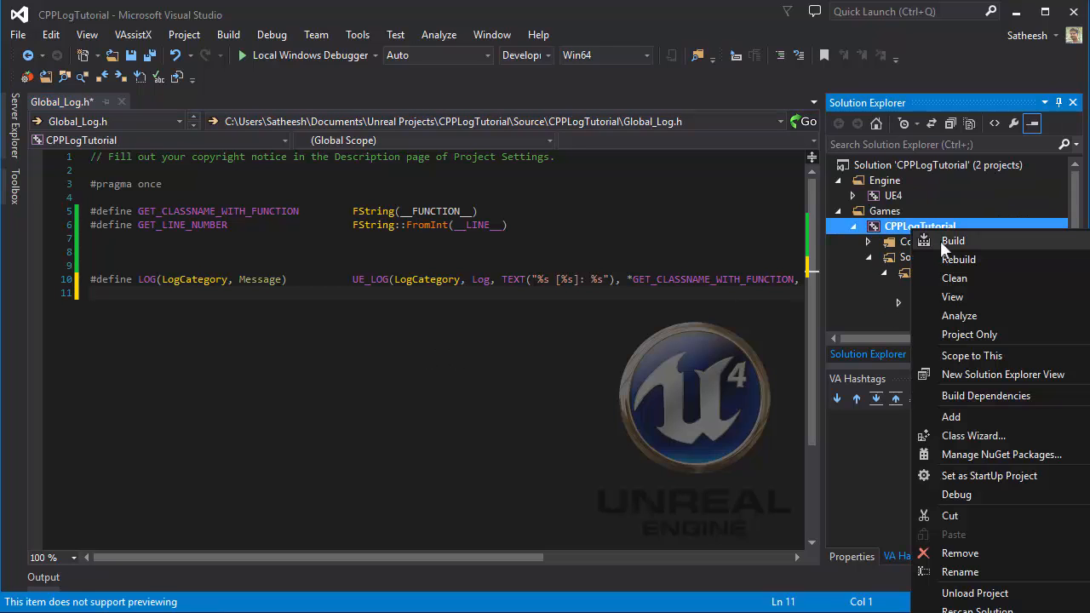
mouse_move(945, 259)
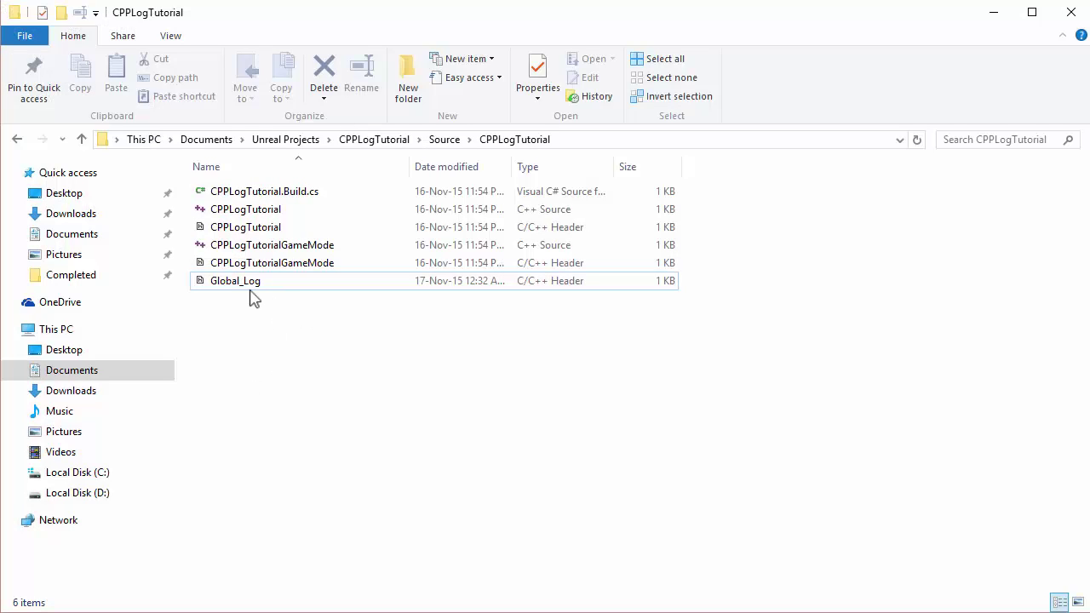
mouse_move(339, 356)
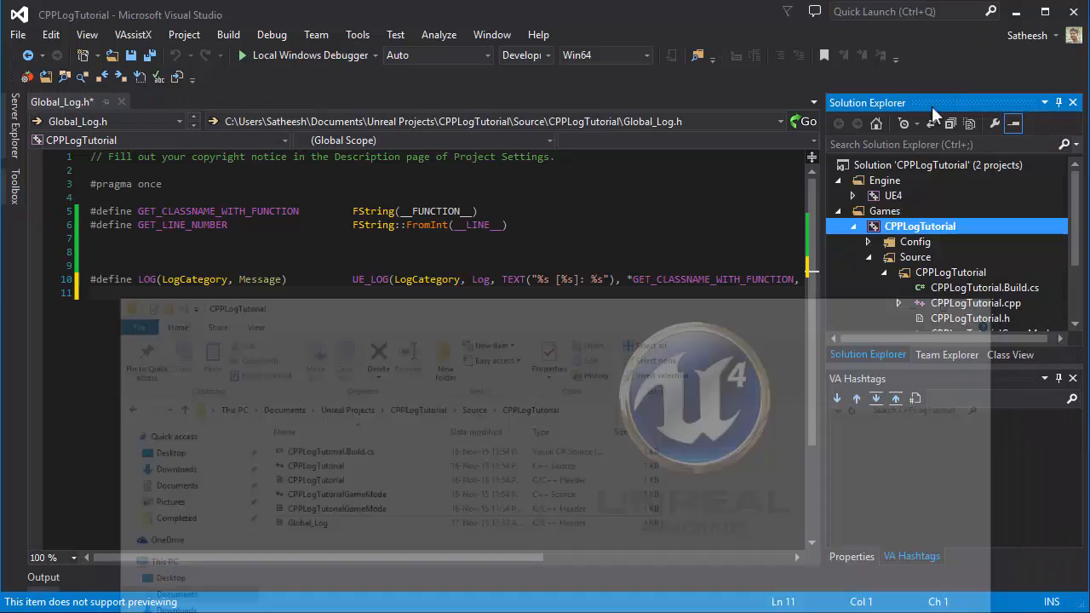
right_click(920, 225)
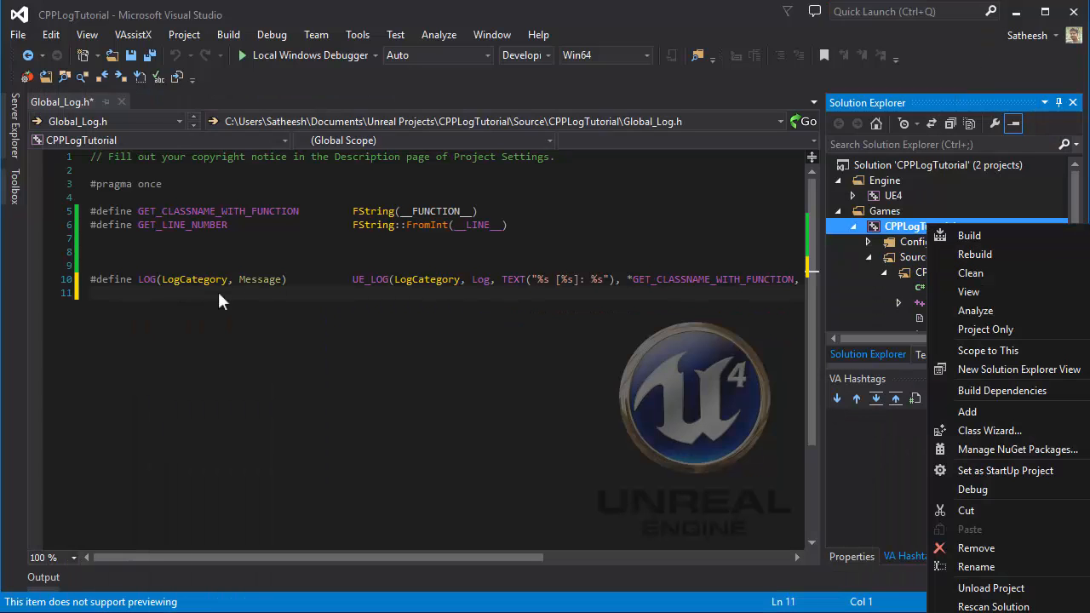
mouse_move(974, 254)
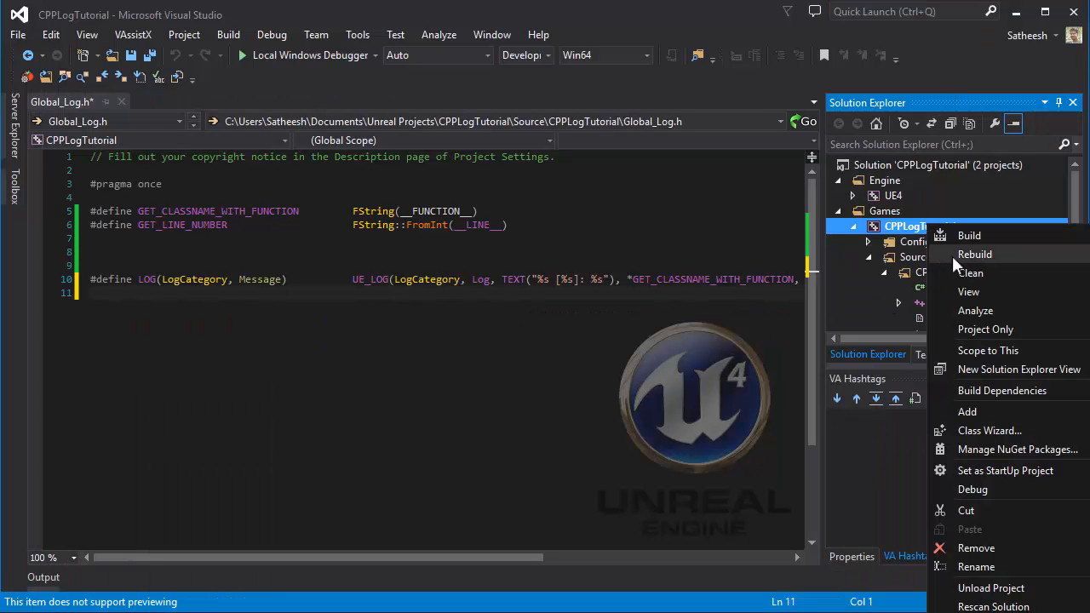
mouse_move(969, 235)
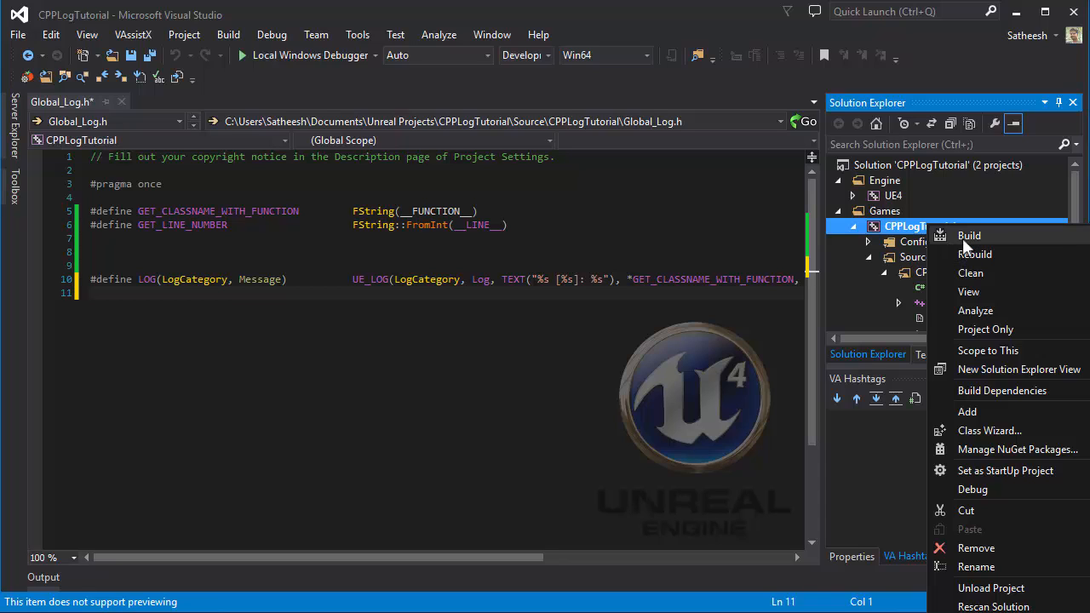
mouse_move(974, 254)
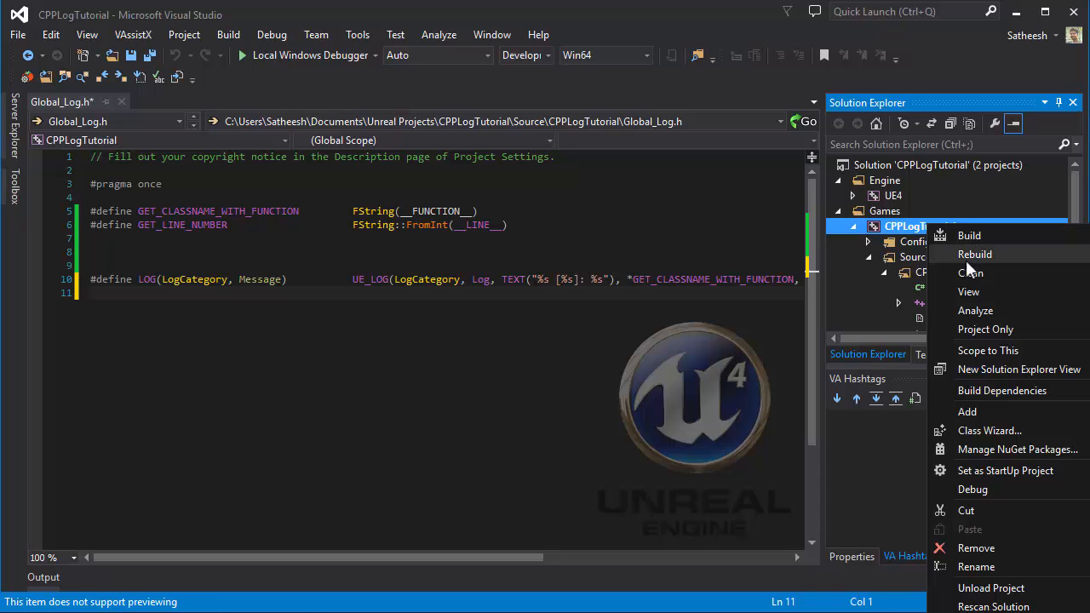
click(974, 254)
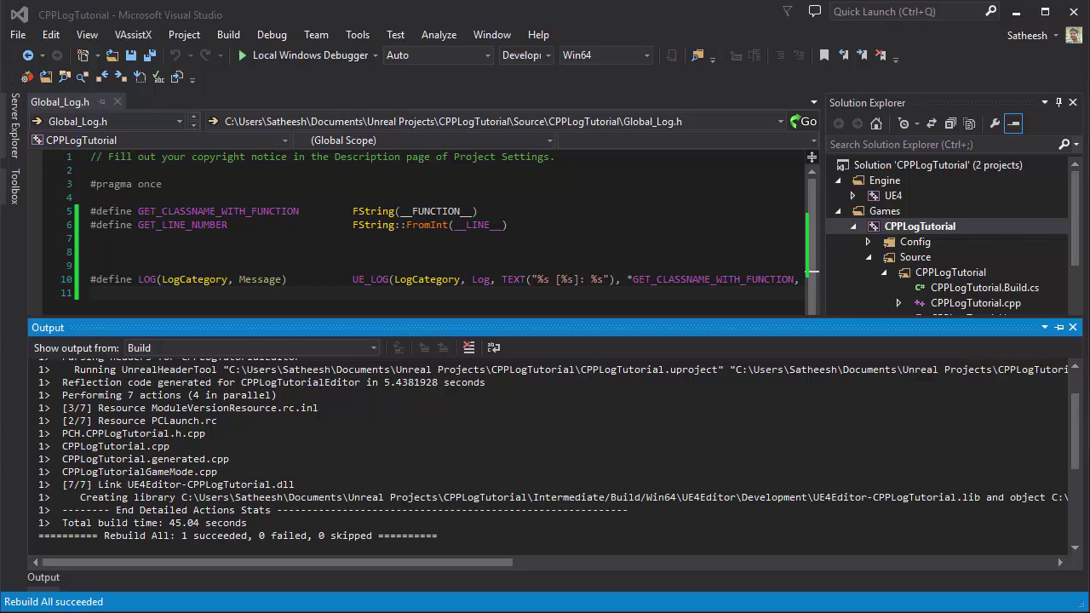
mouse_move(365, 109)
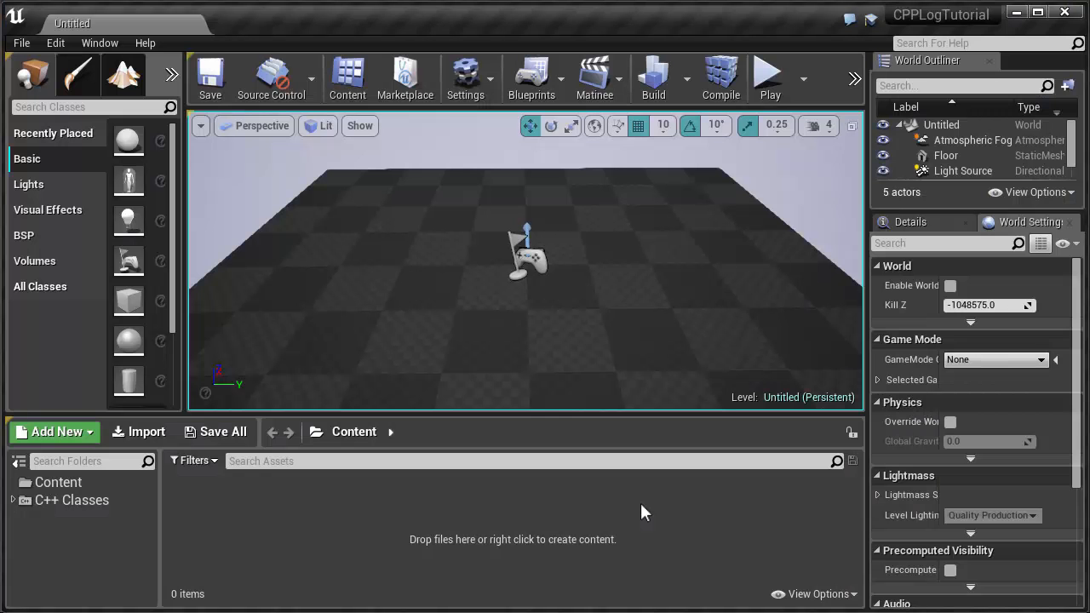
mouse_move(991, 104)
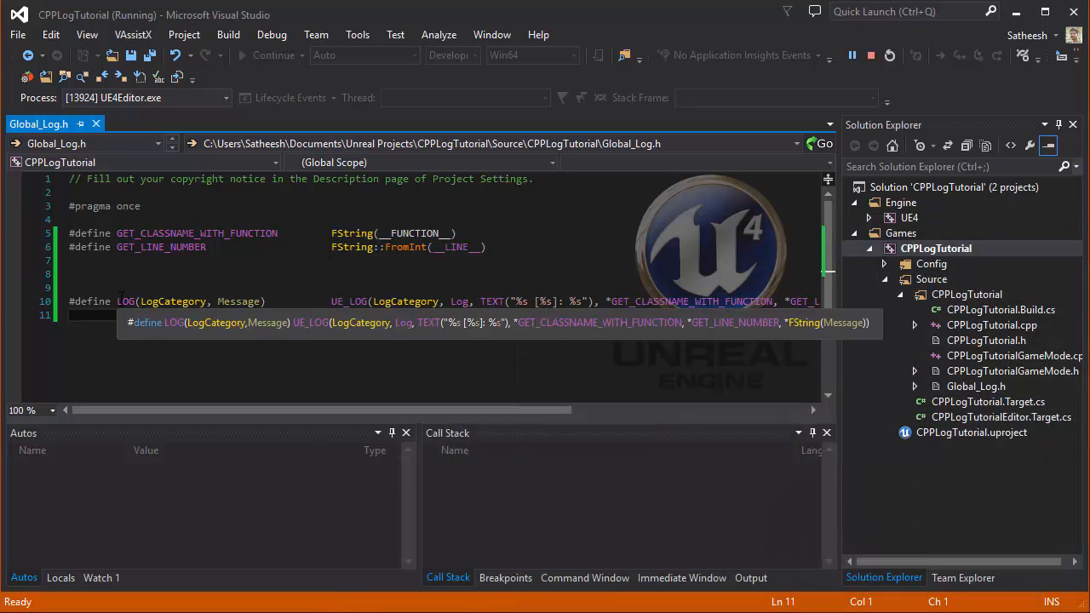
Create a new C++ class MyGameMode with Game Mode as its parent.
double_click(124, 299)
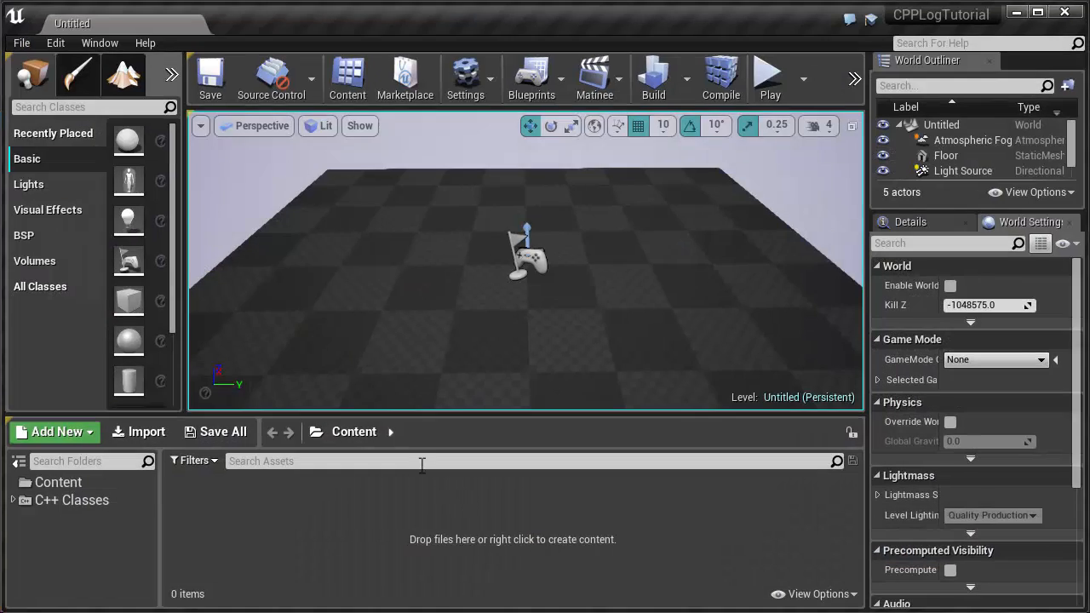
click(20, 43)
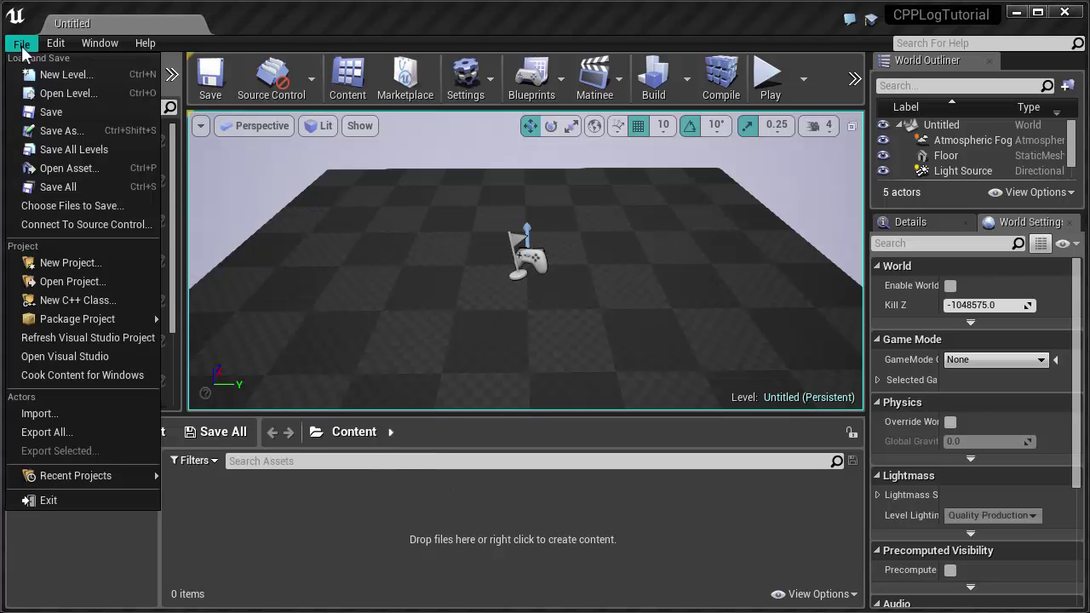
click(79, 300)
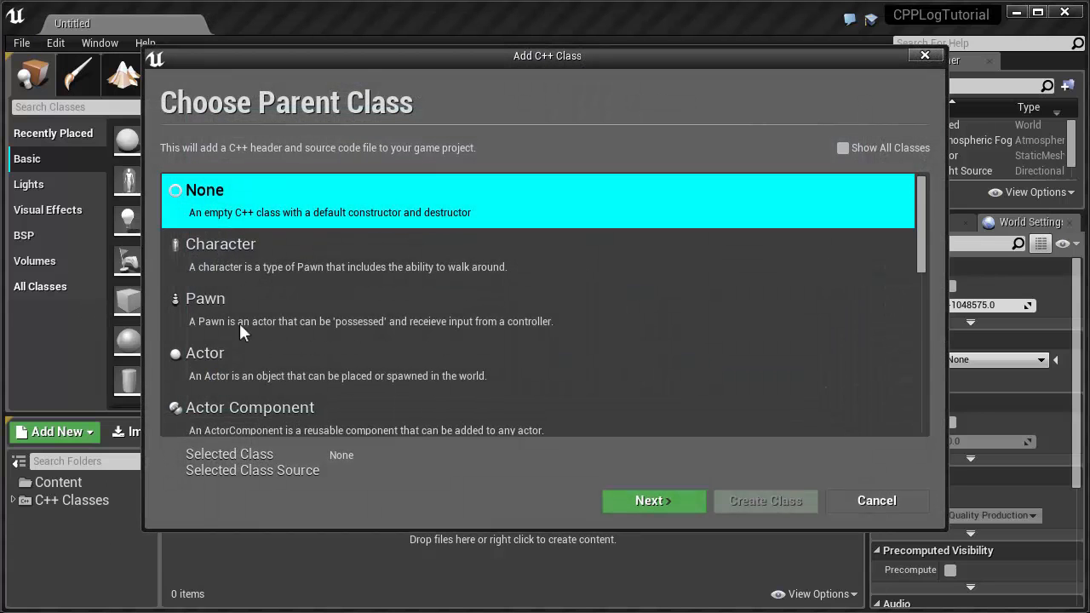
scroll(down, 3)
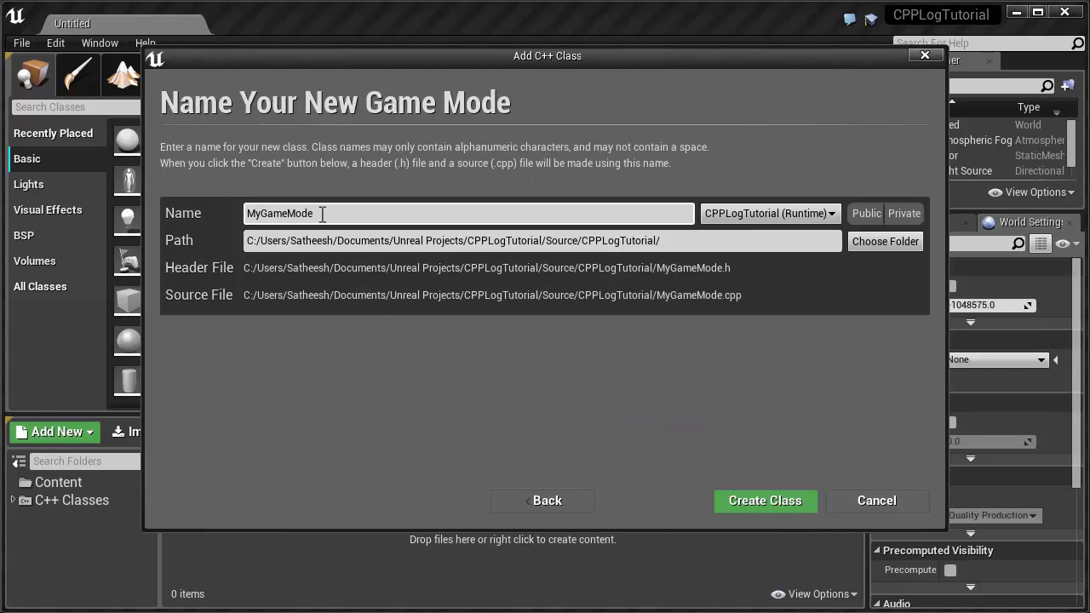
mouse_move(722, 404)
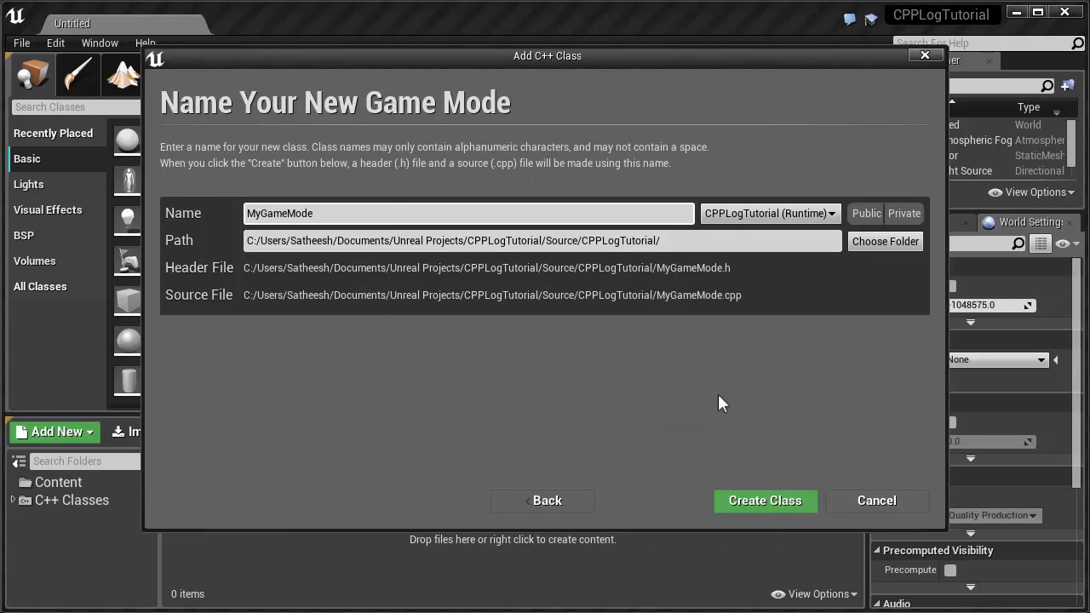
click(763, 501)
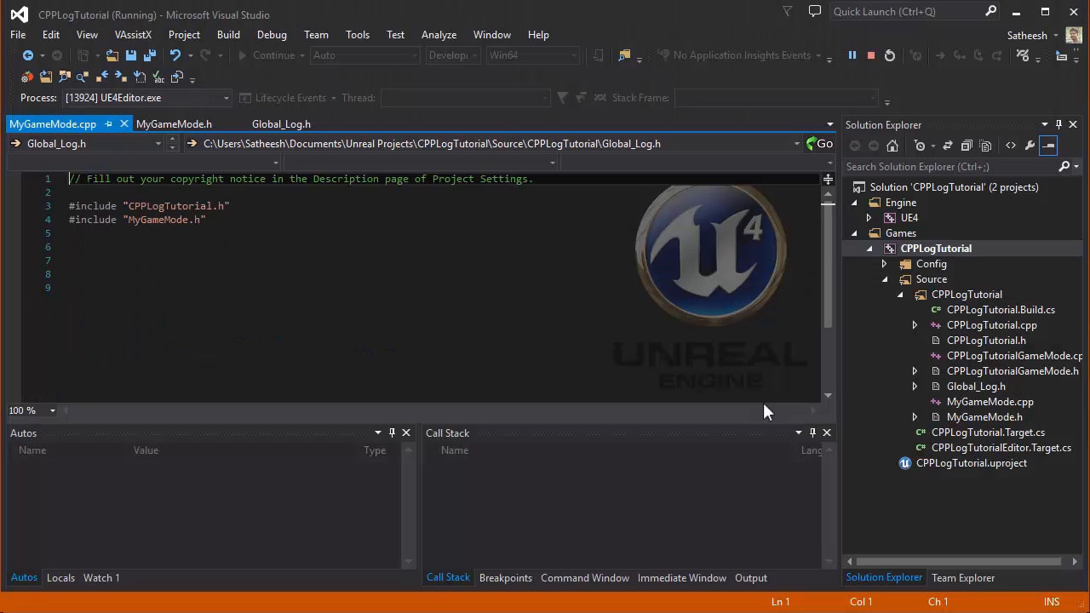
Add #include "Global_Log.h" to MyGameMode.cpp and return to Global_Log.h.
click(53, 122)
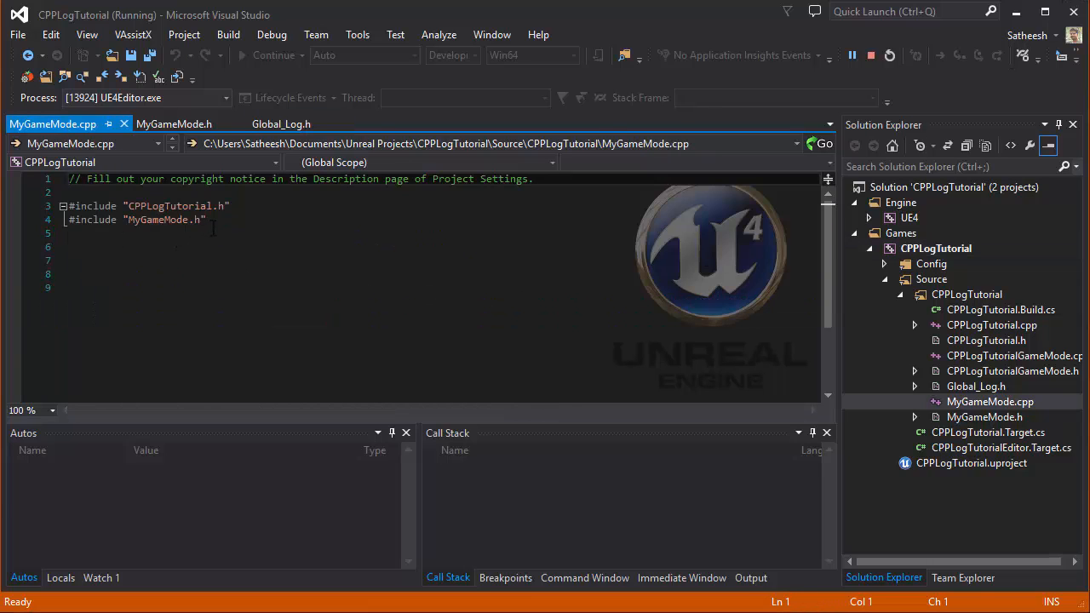
text(#include ")
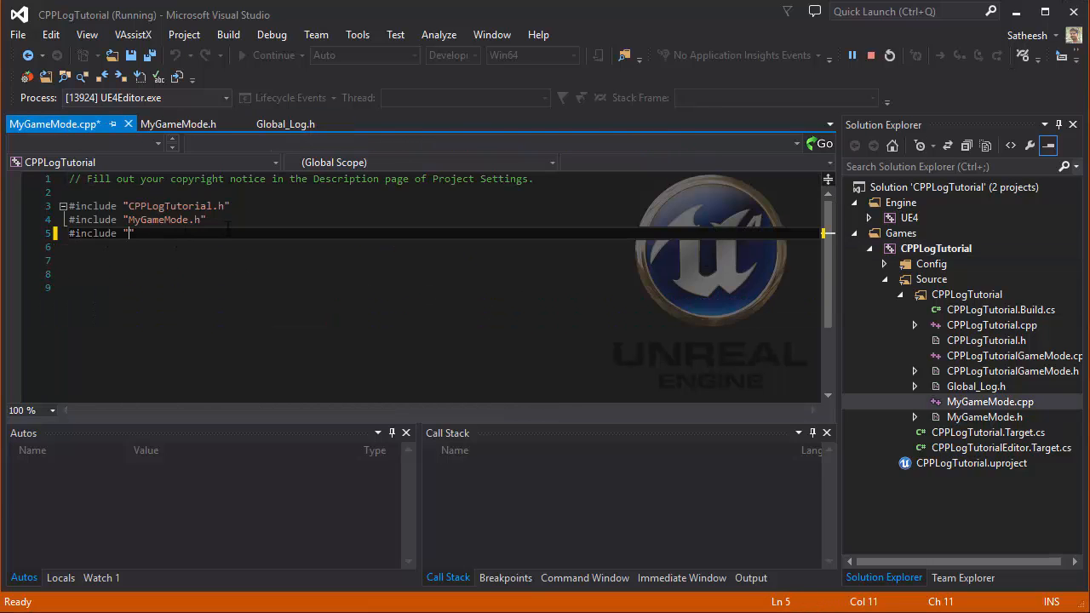
text(Global_Log.h)
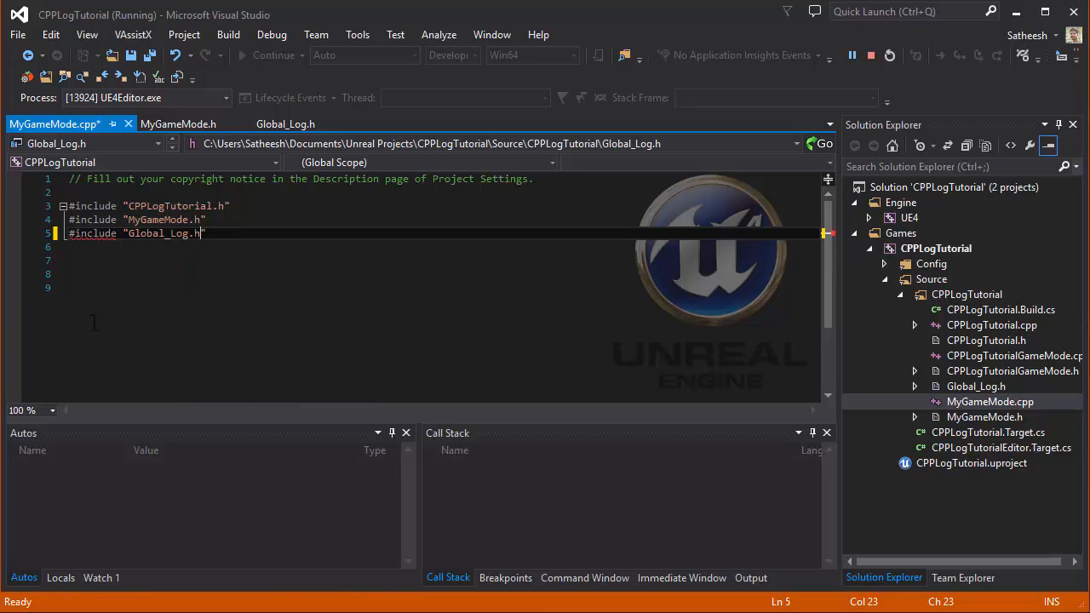
click(286, 122)
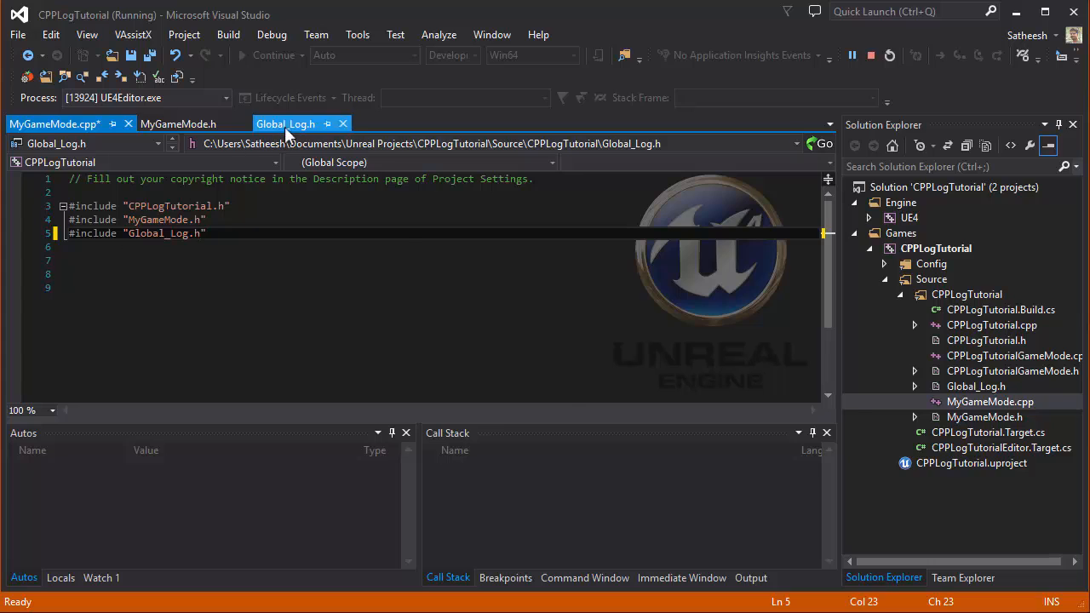
click(286, 123)
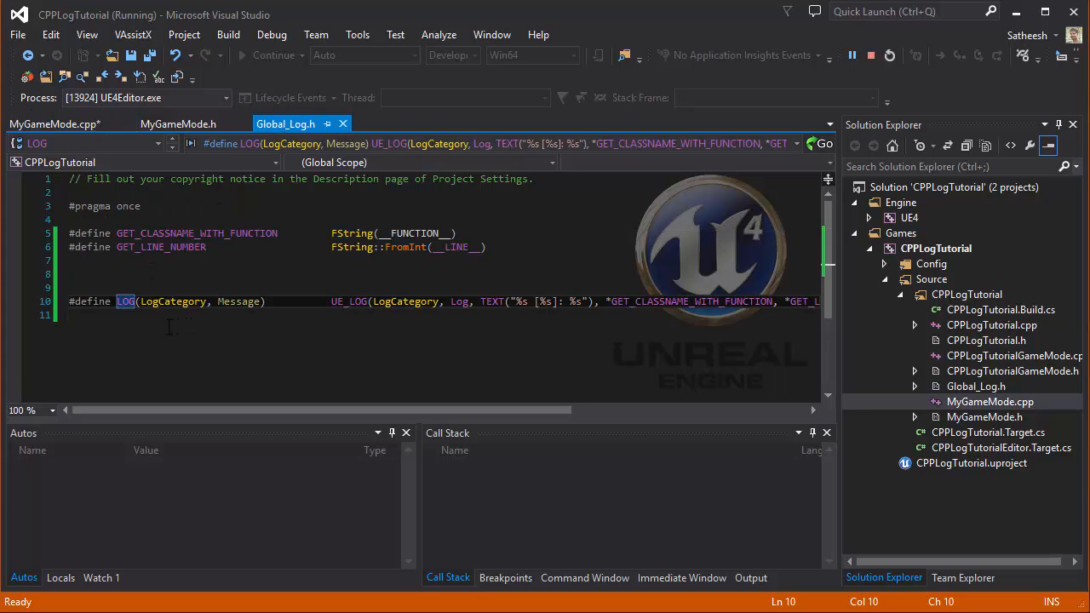
Declare virtual void BeginPlay() override in MyGameMode.h and generate its definition.
click(177, 122)
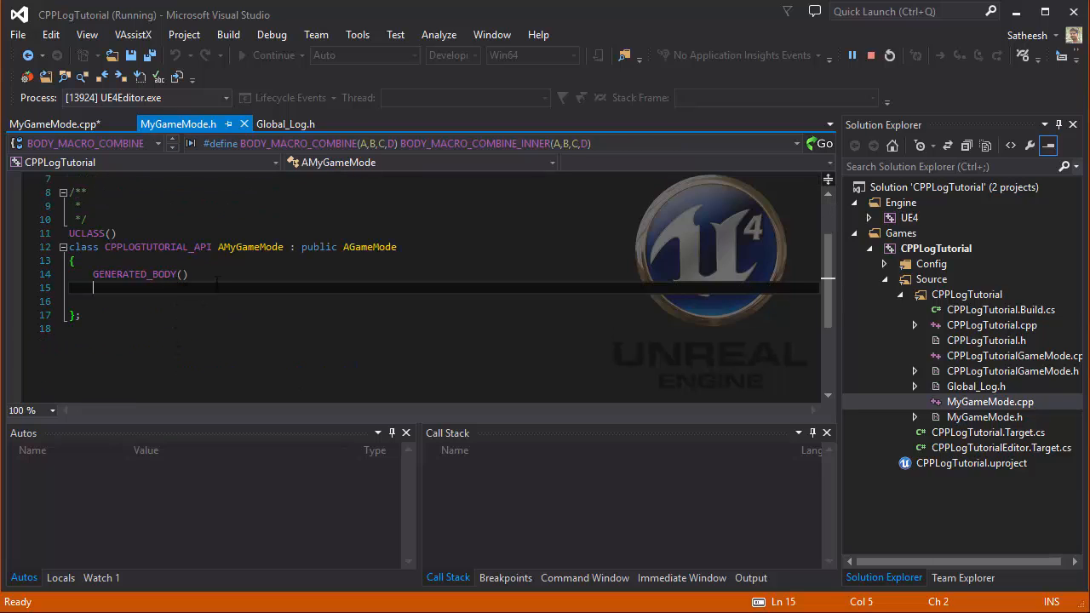
text(virtual)
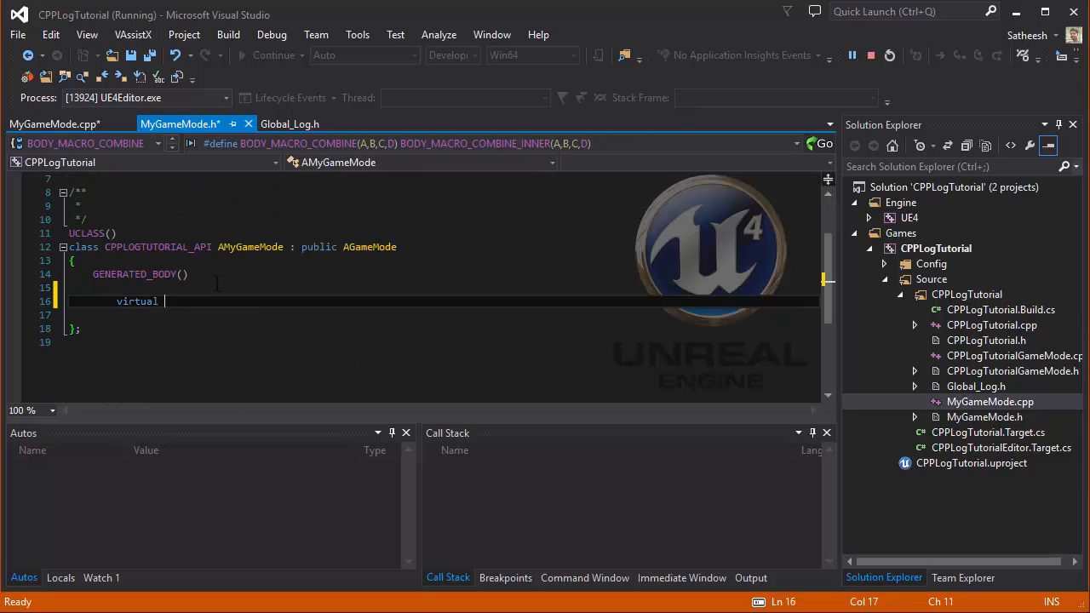
text(void BeginPlay() override;)
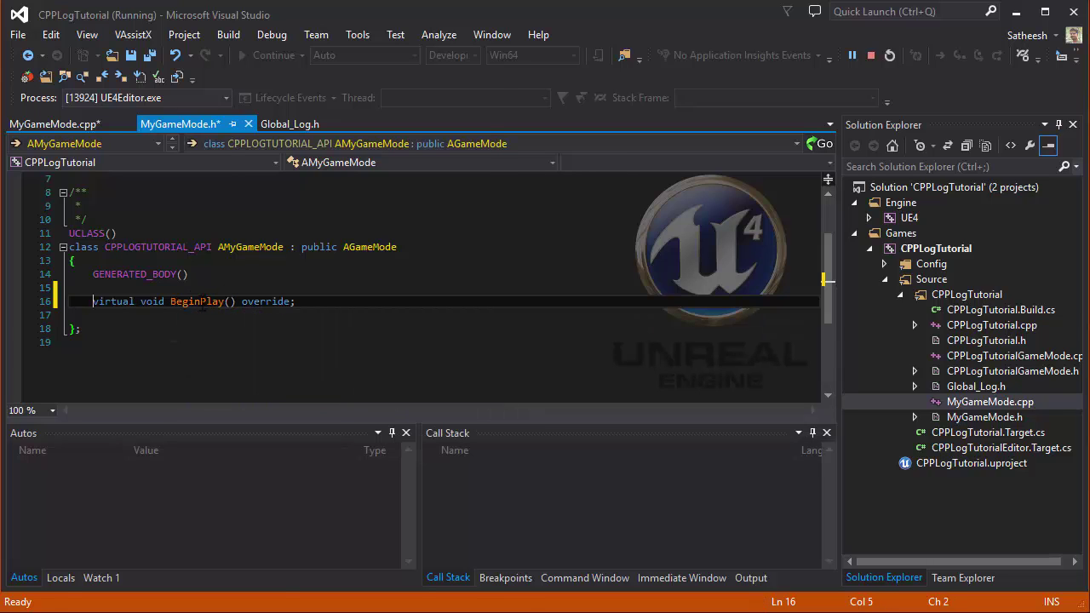
right_click(195, 299)
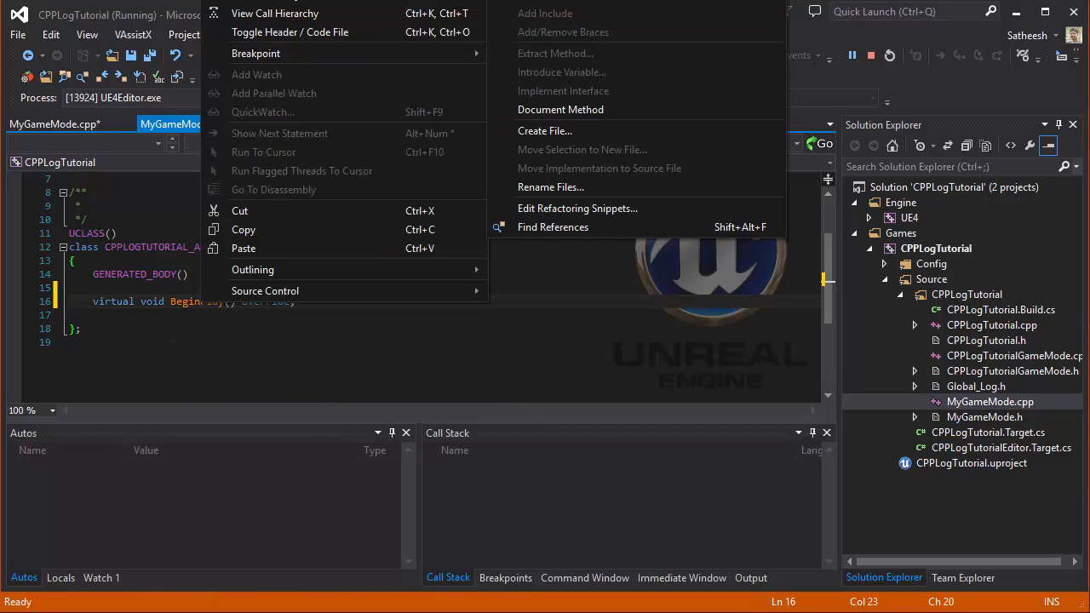
click(560, 109)
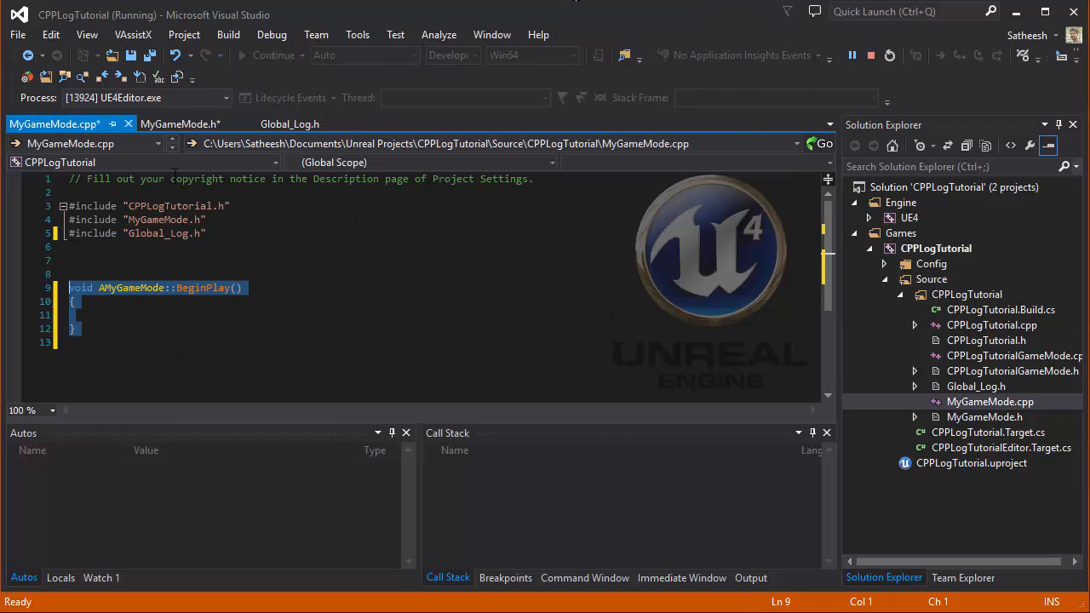
click(181, 122)
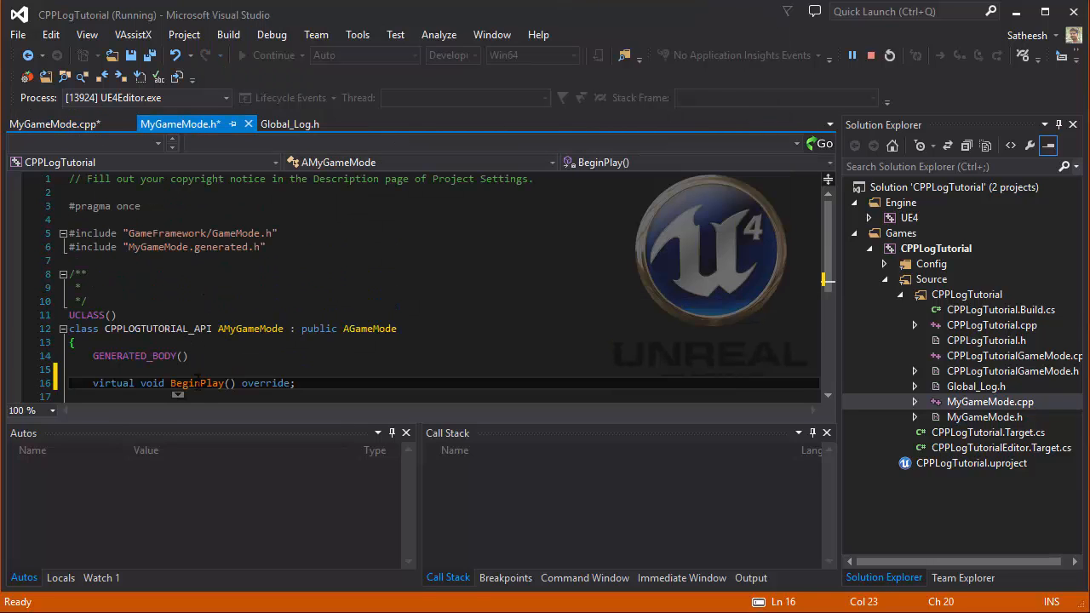
right_click(196, 382)
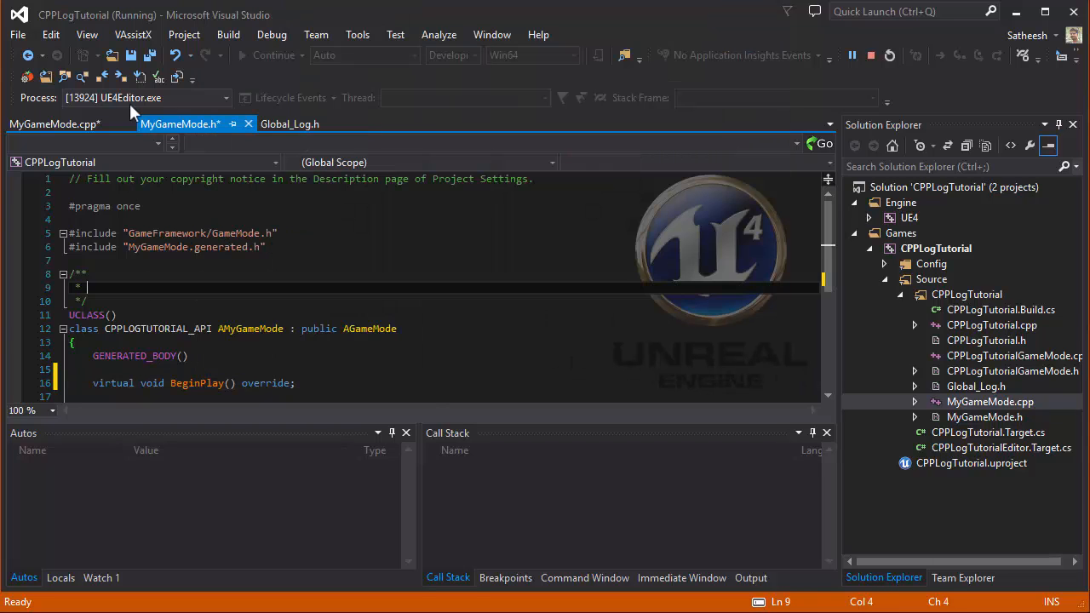
mouse_move(208, 332)
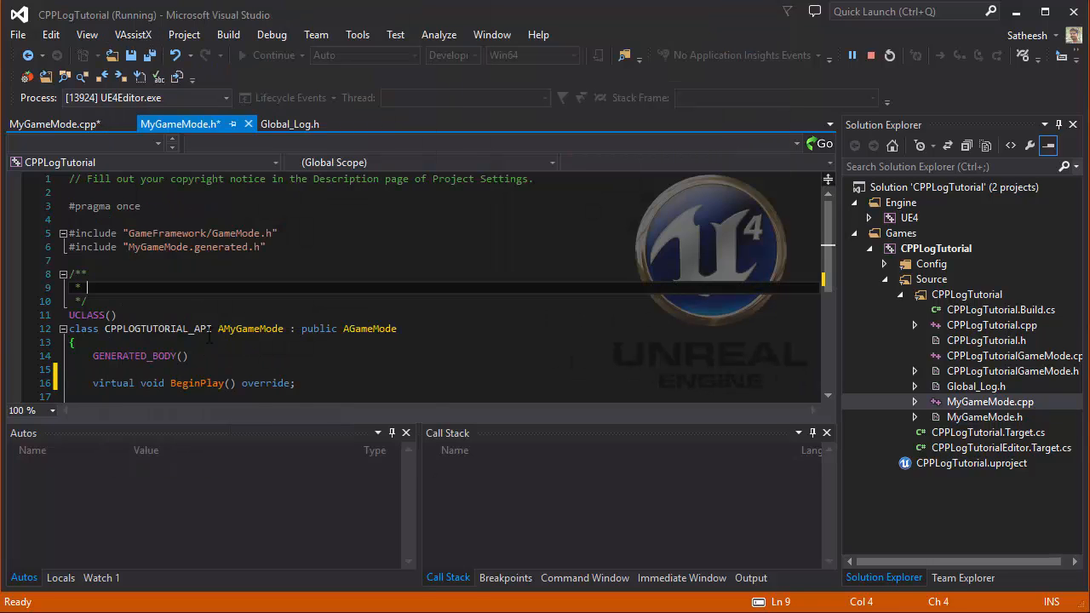
Make AMyGameMode::BeginPlay in MyGameMode.cpp call Super::BeginPlay();.
click(54, 123)
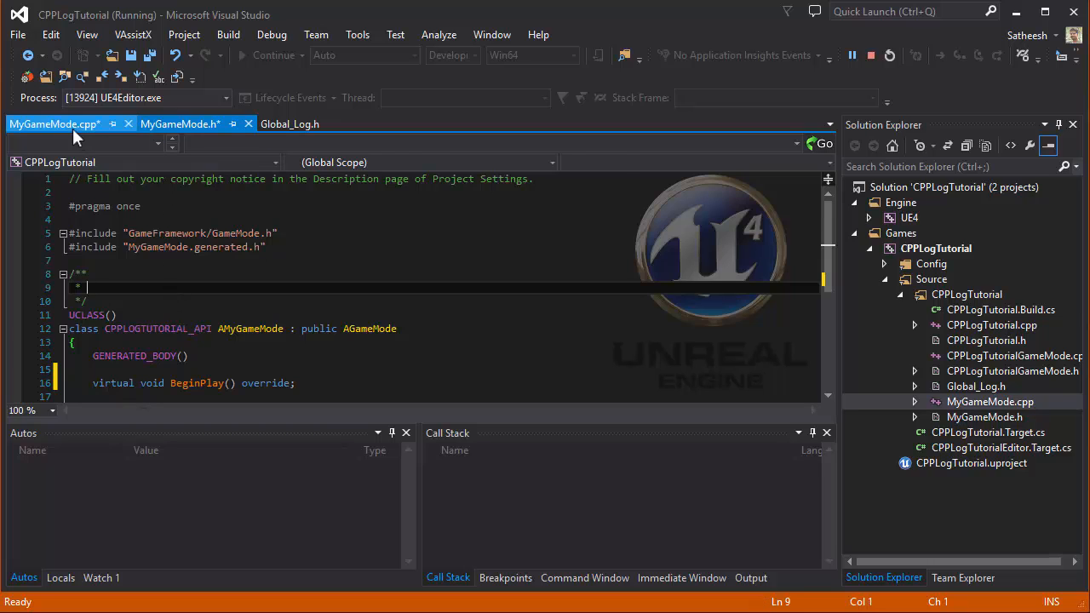
click(54, 122)
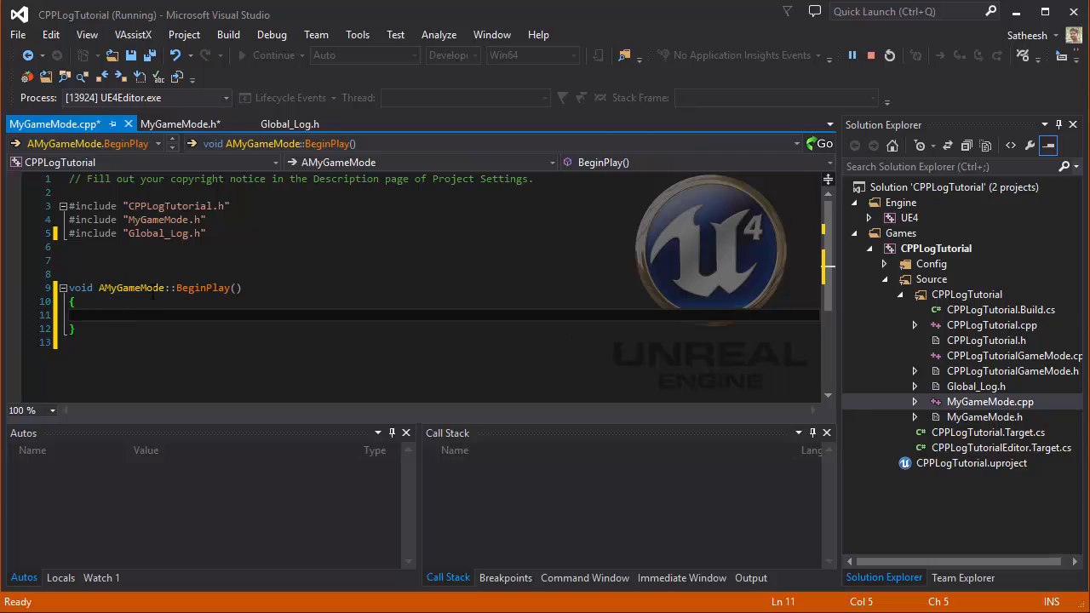
mouse_move(160, 347)
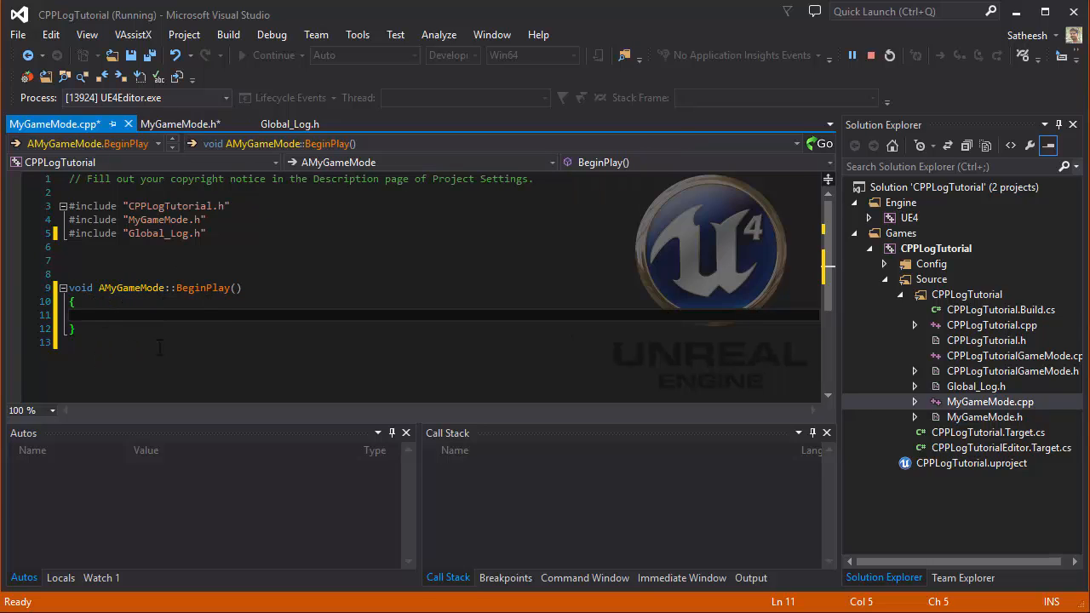
text(Super:)
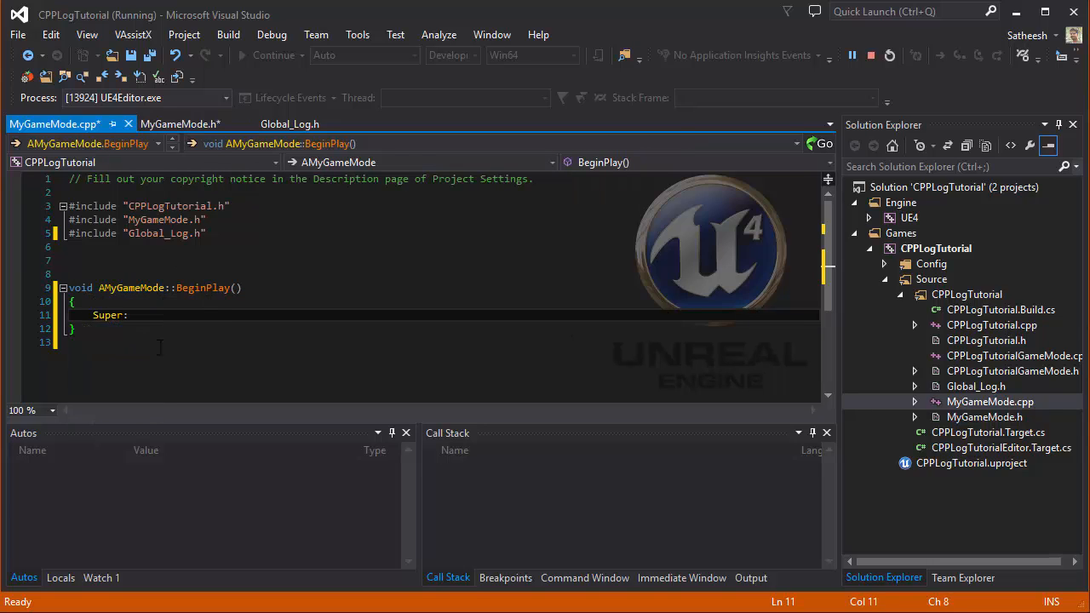
text(::BeginPlay)
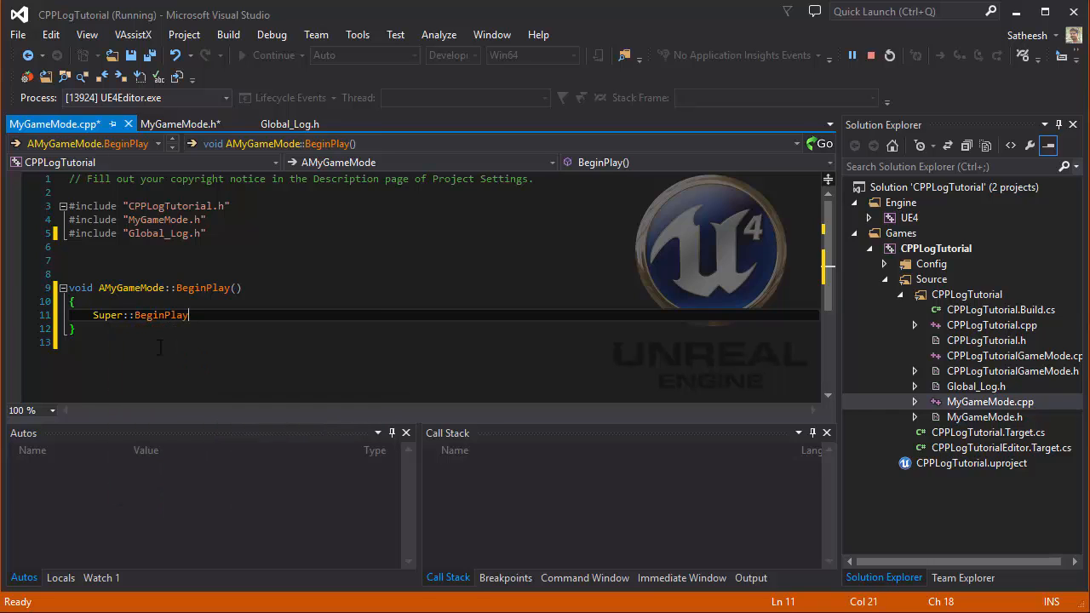
text(();)
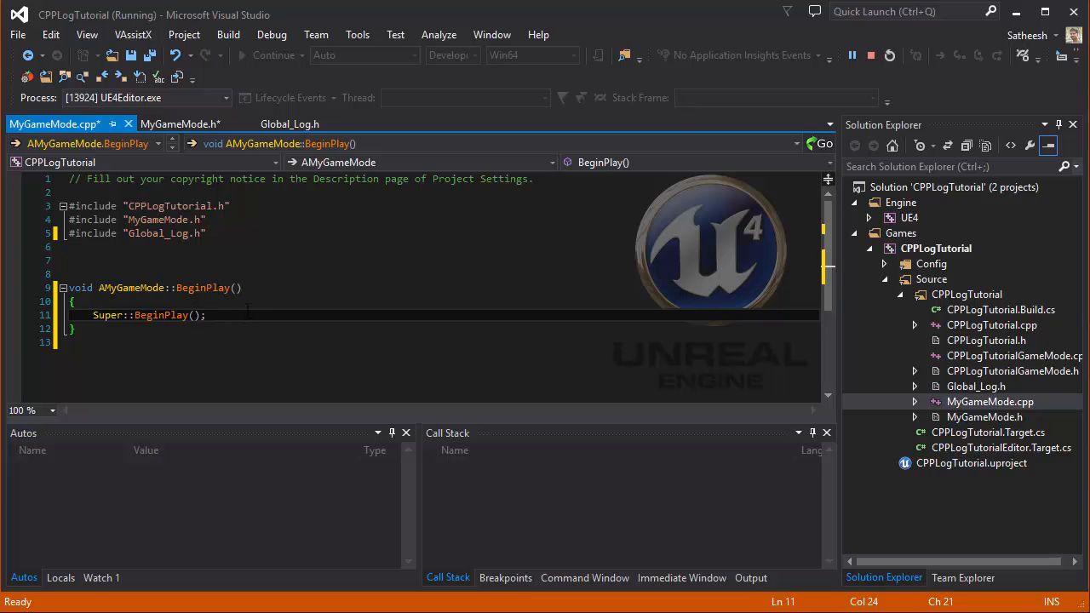
Compare the LOG macro parameters in Global_Log.h with MyGameMode.cpp.
click(289, 122)
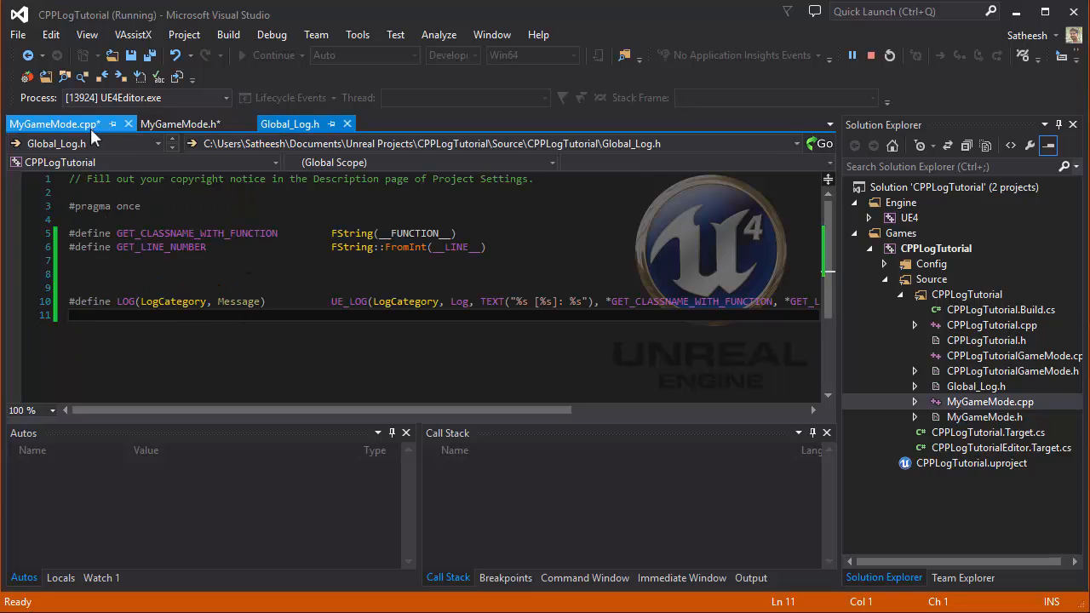
click(54, 123)
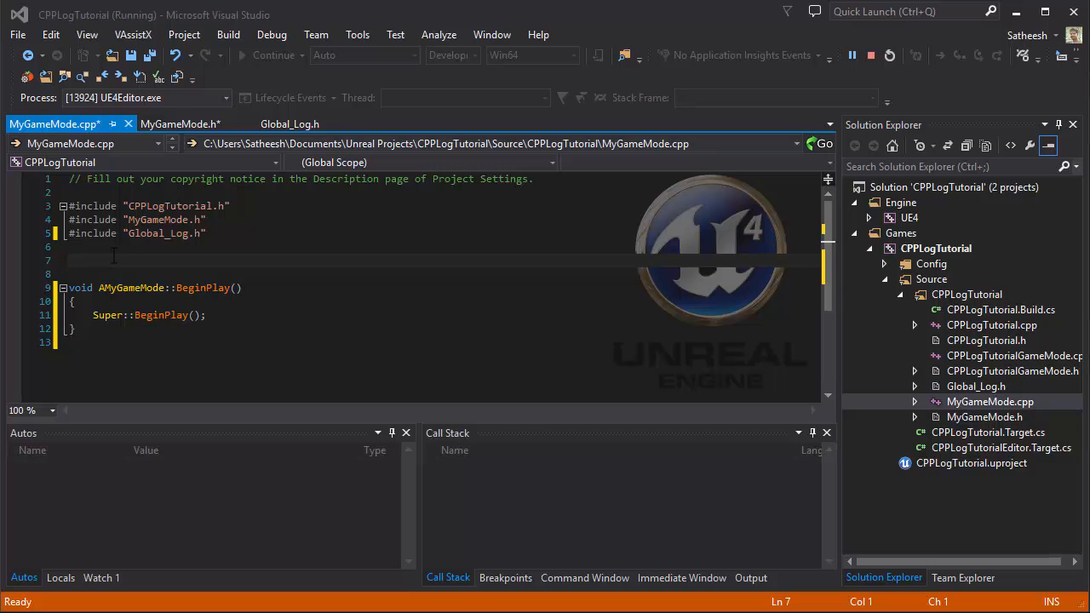
click(289, 123)
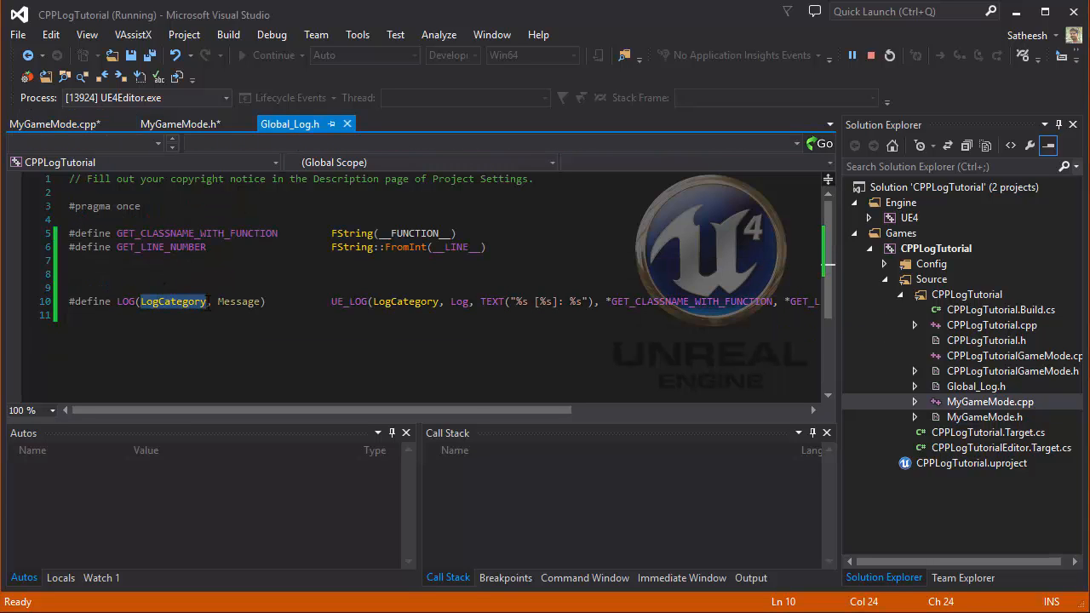
click(54, 123)
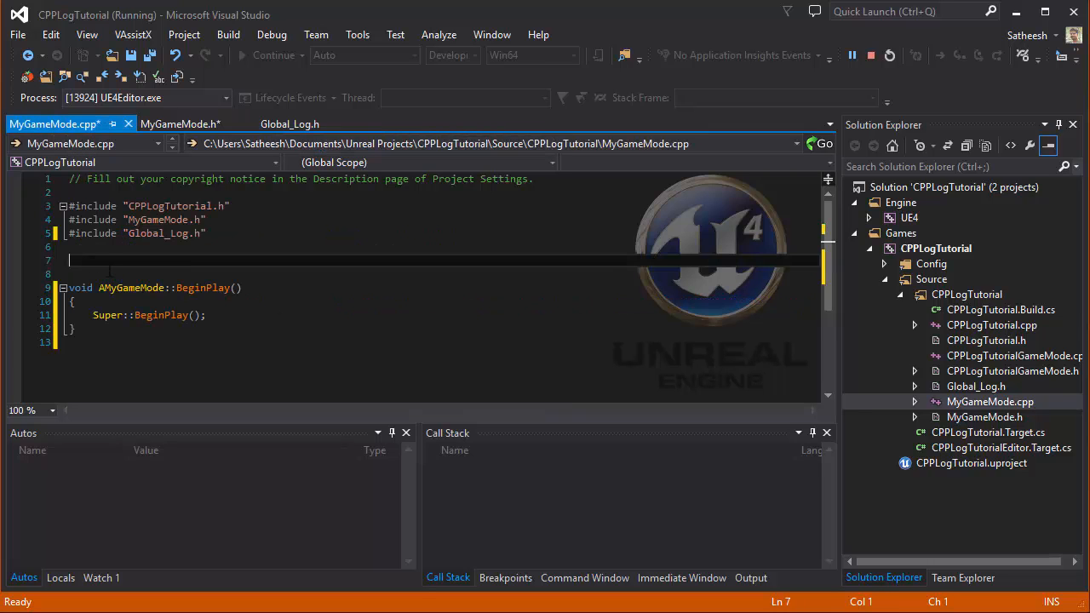
Declare DEFINE_LOG_CATEGORY_STATIC(MyGameModeLog, All, All) above BeginPlay.
text(DEFINE_LOG_CATEGORY_STATIC)
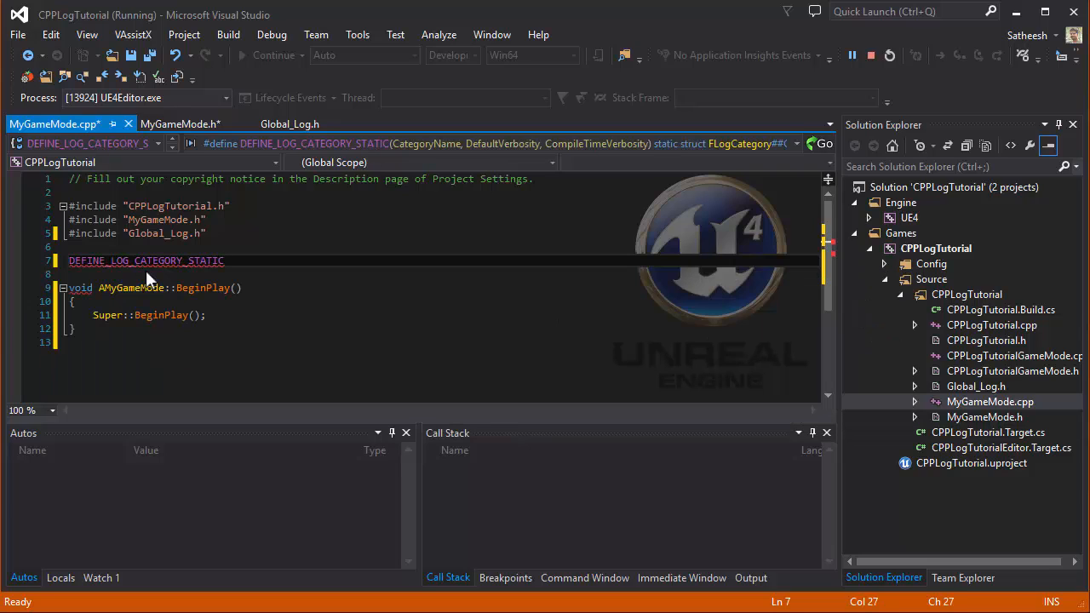
text(()
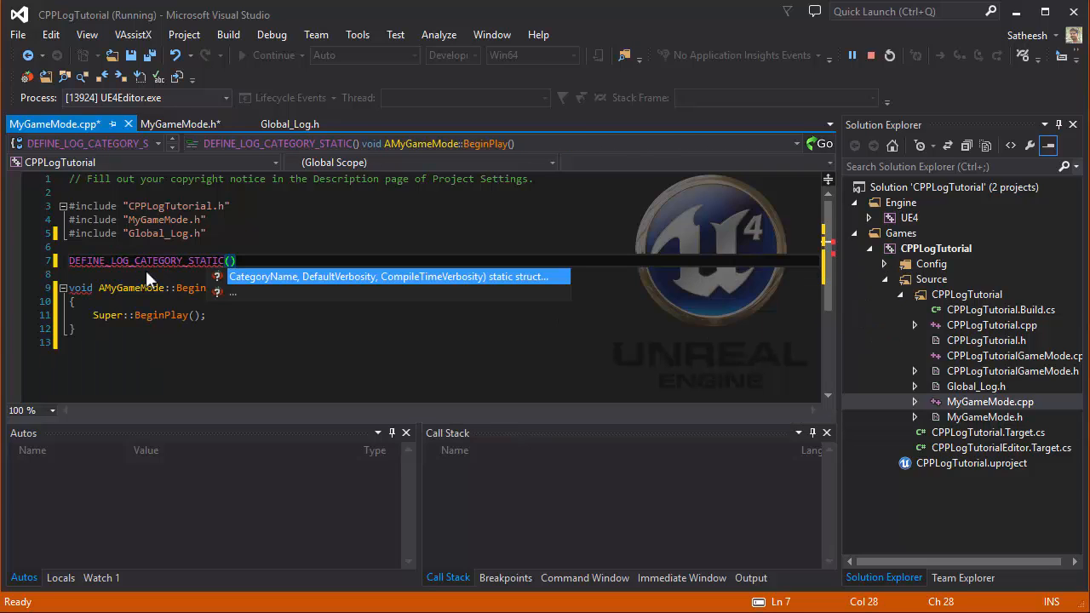
text(MyGameModeLog)
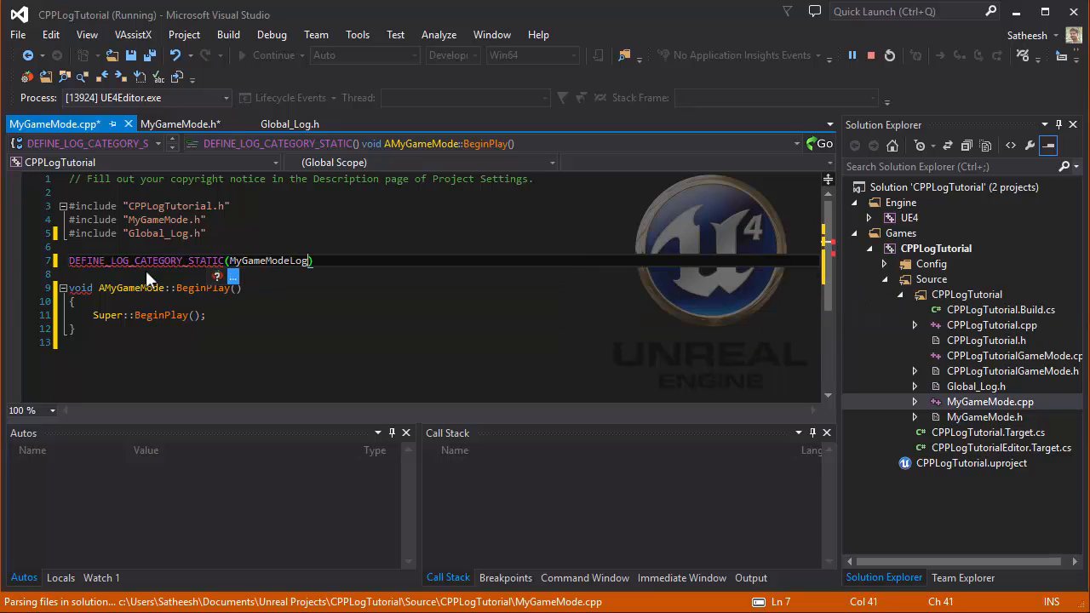
text(,)
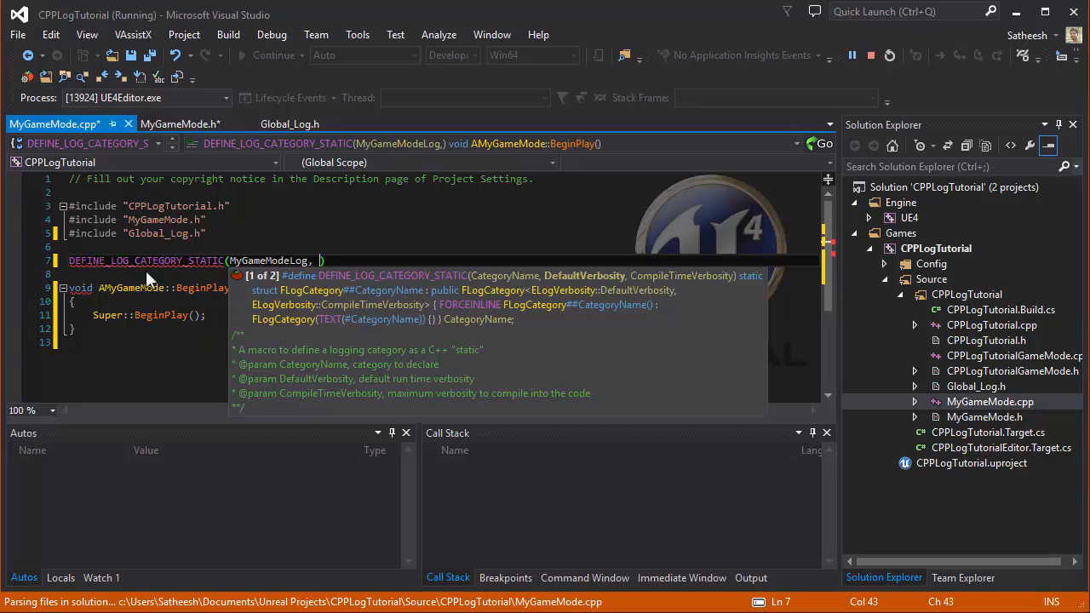
text(All)
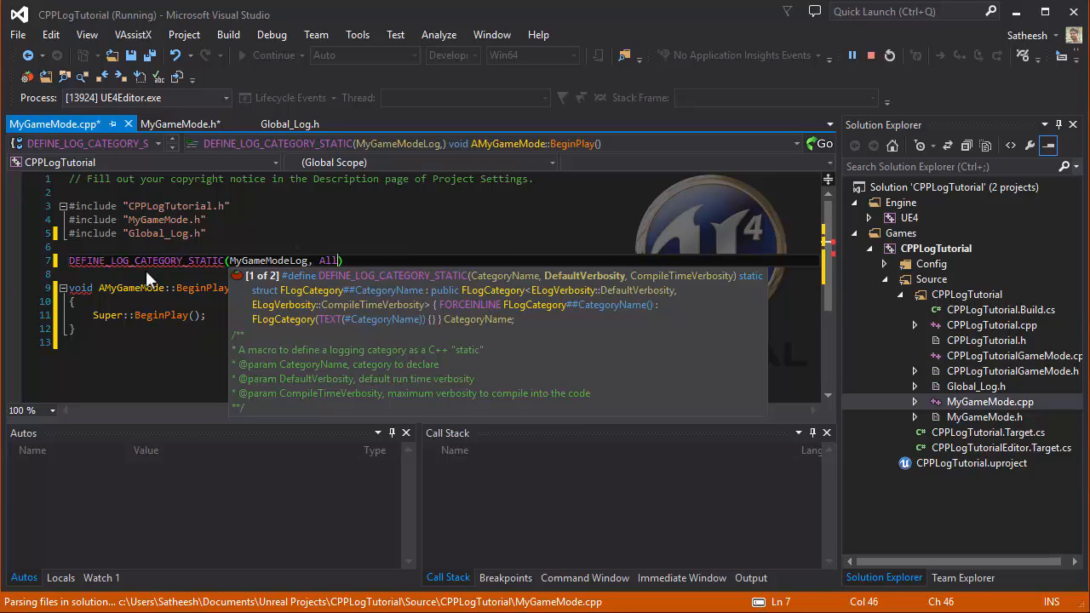
text(, All)
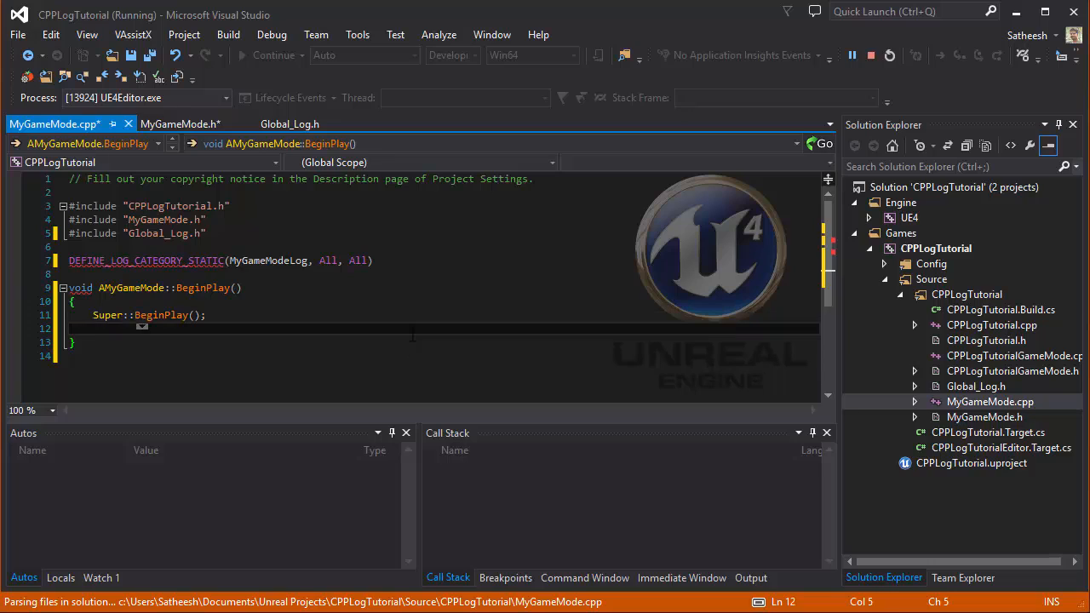
Start LOG(MyGameModeLog, "Begin play c...") below Super::BeginPlay();.
text(LOG(MyGameModeLog,)
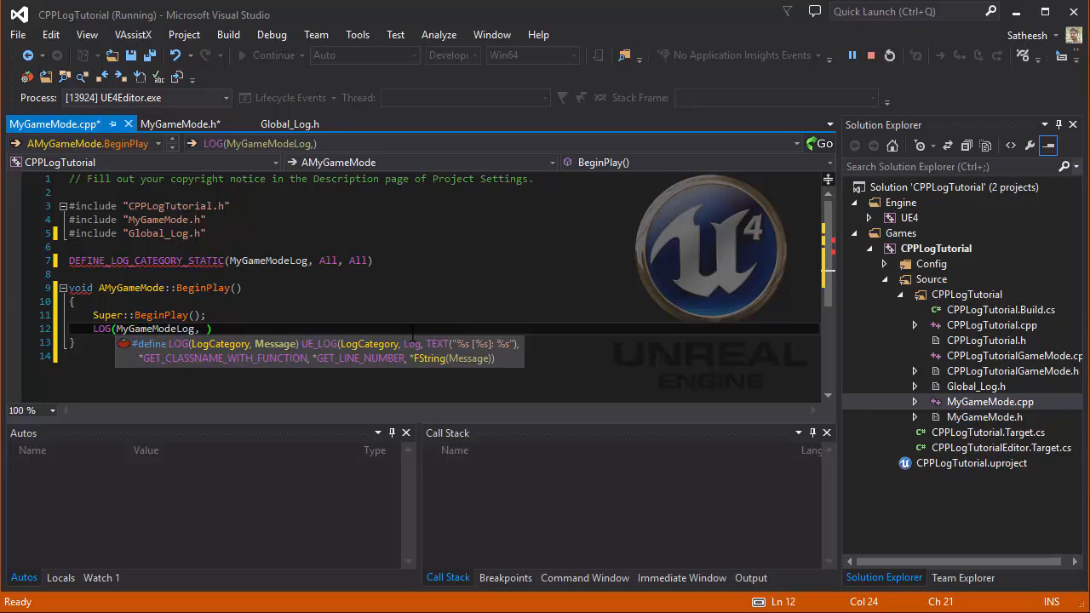
text("")
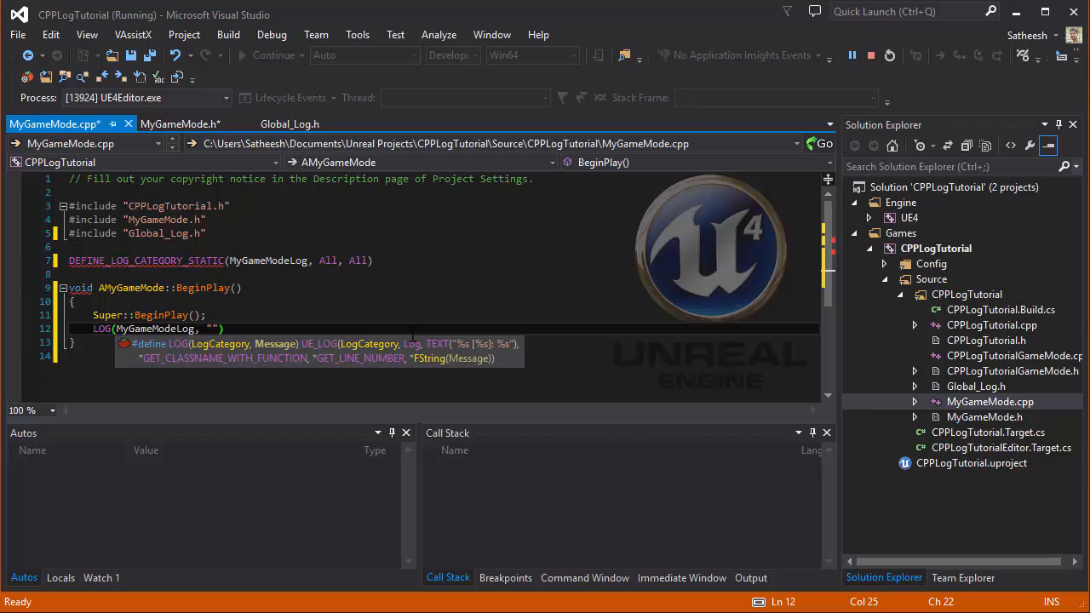
text(Begin)
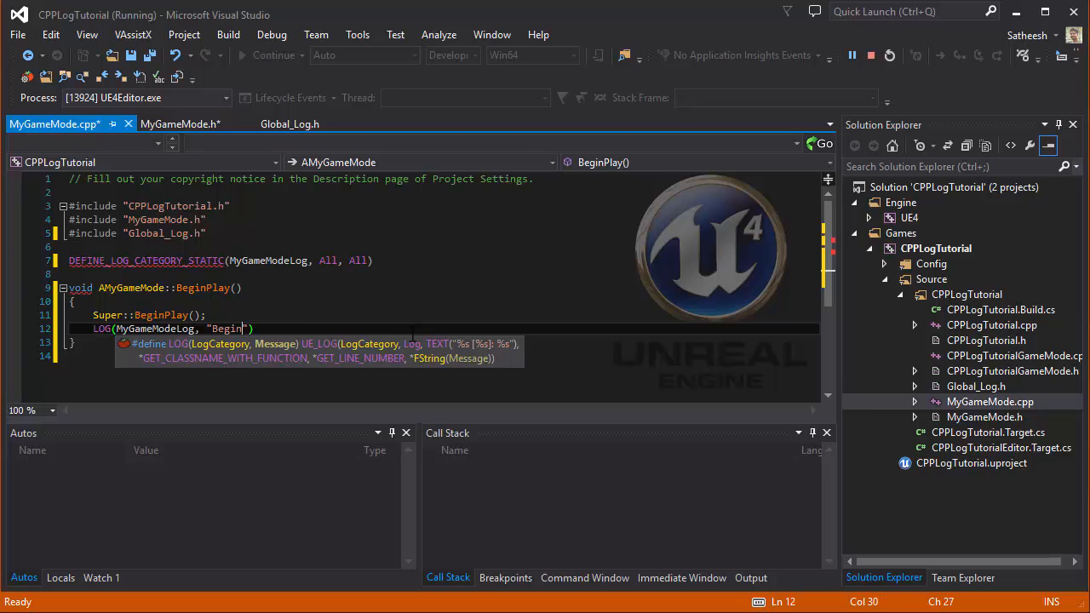
text(play c)
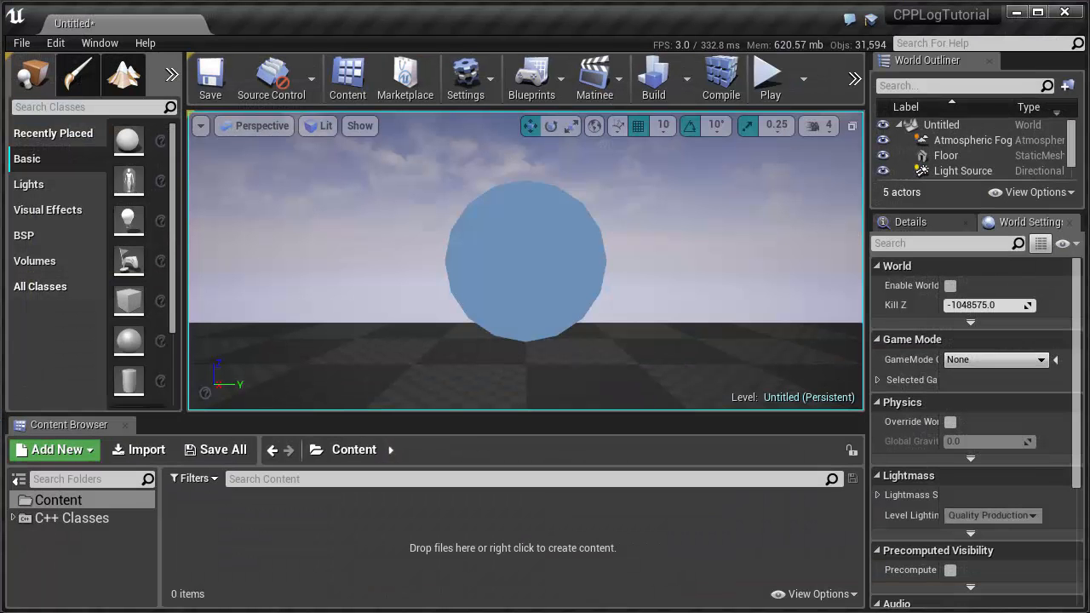
mouse_move(532, 79)
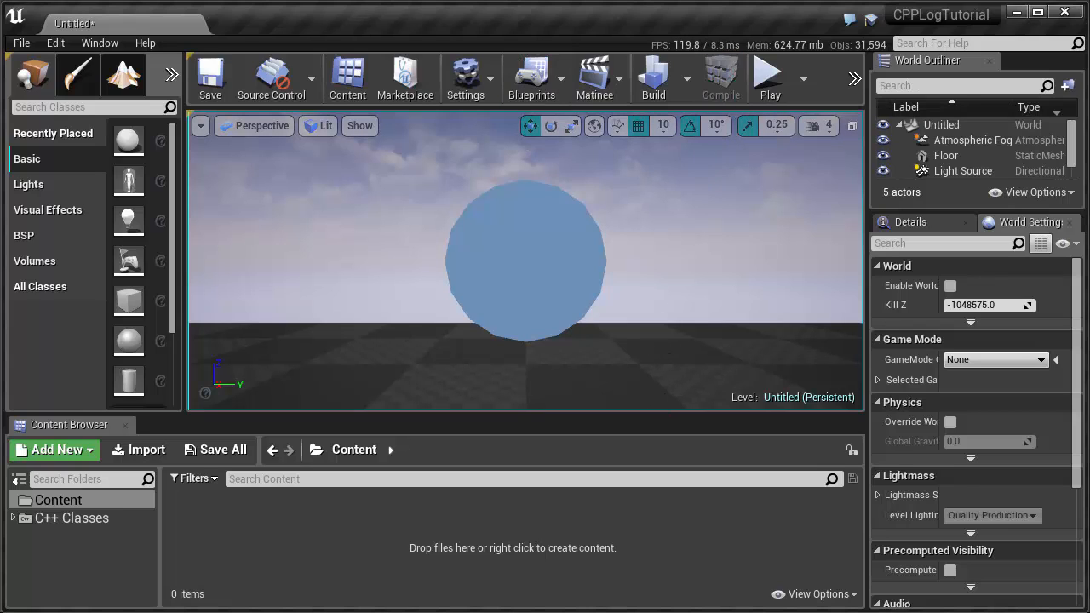
mouse_move(623, 206)
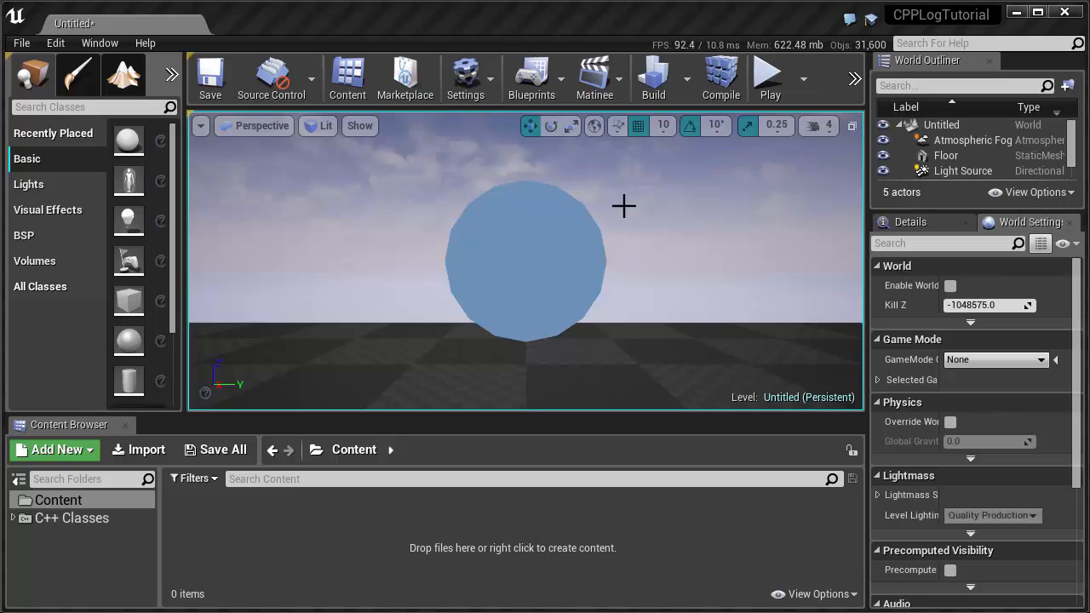
Set MyGameMode as the level's GameMode Override in World Settings.
click(995, 358)
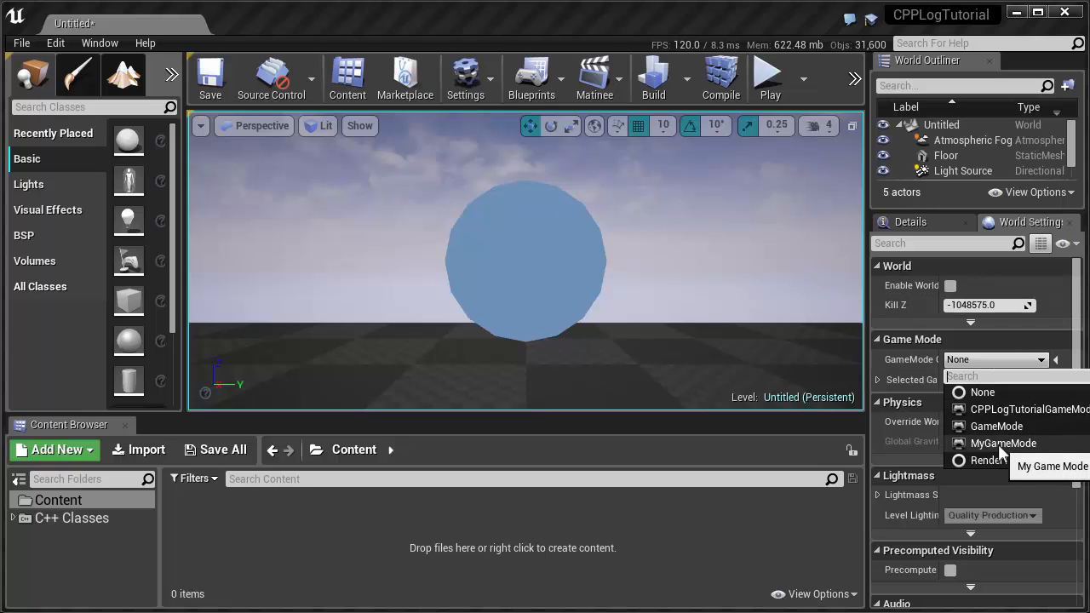
click(1003, 443)
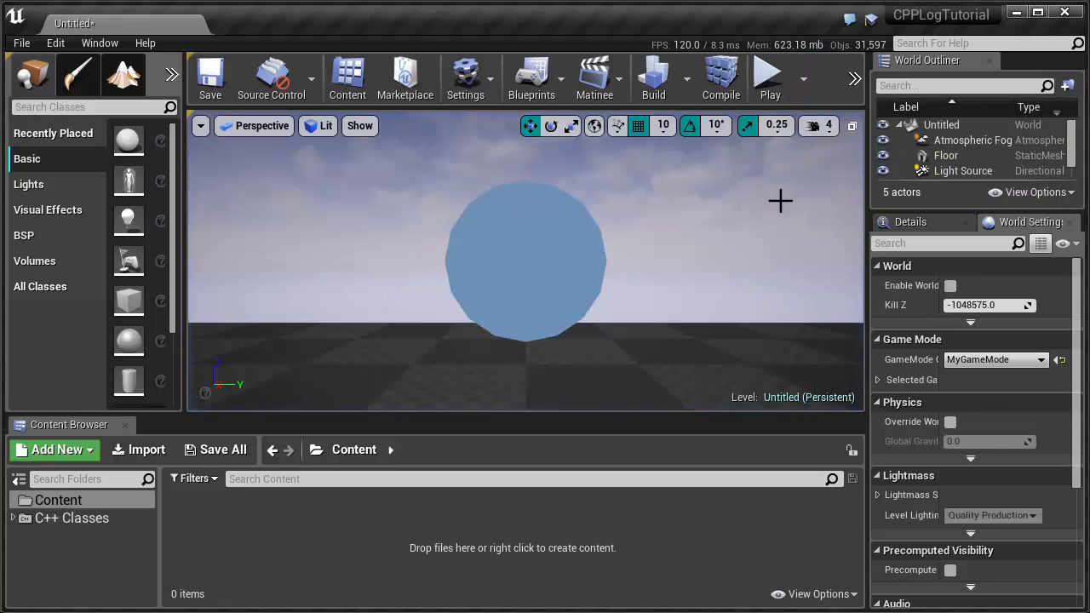
mouse_move(756, 174)
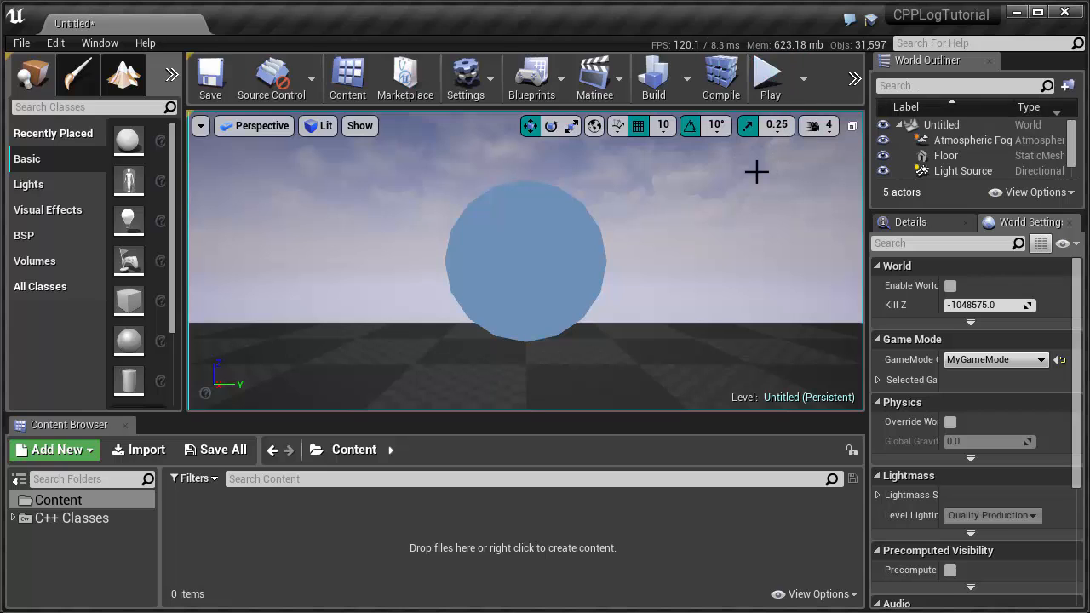
mouse_move(757, 172)
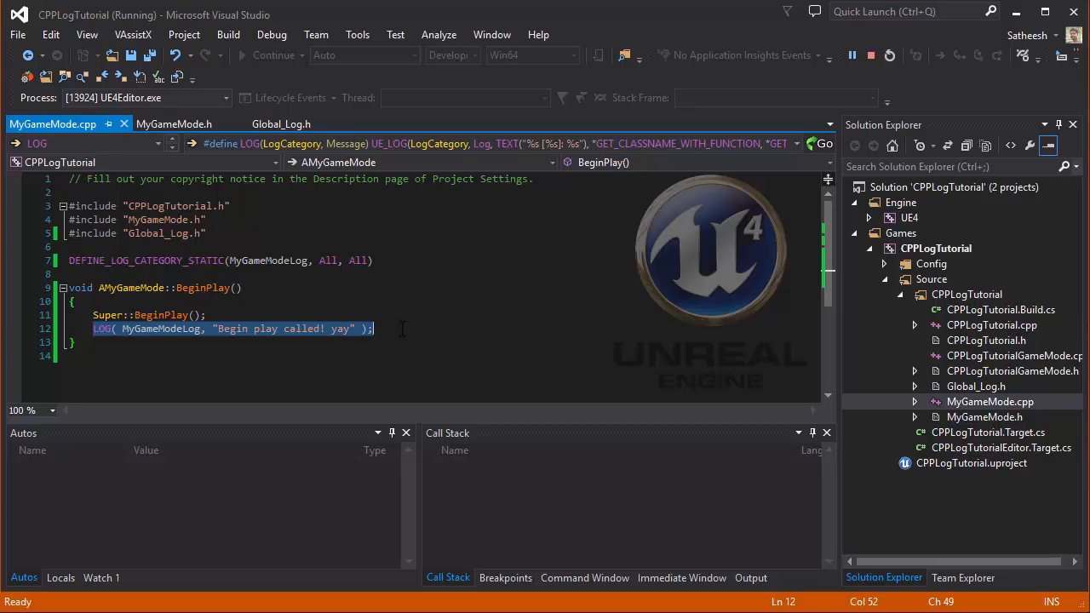
Show the Output Log with the MyGameModeLog "Begin play called! yay" entry.
click(434, 327)
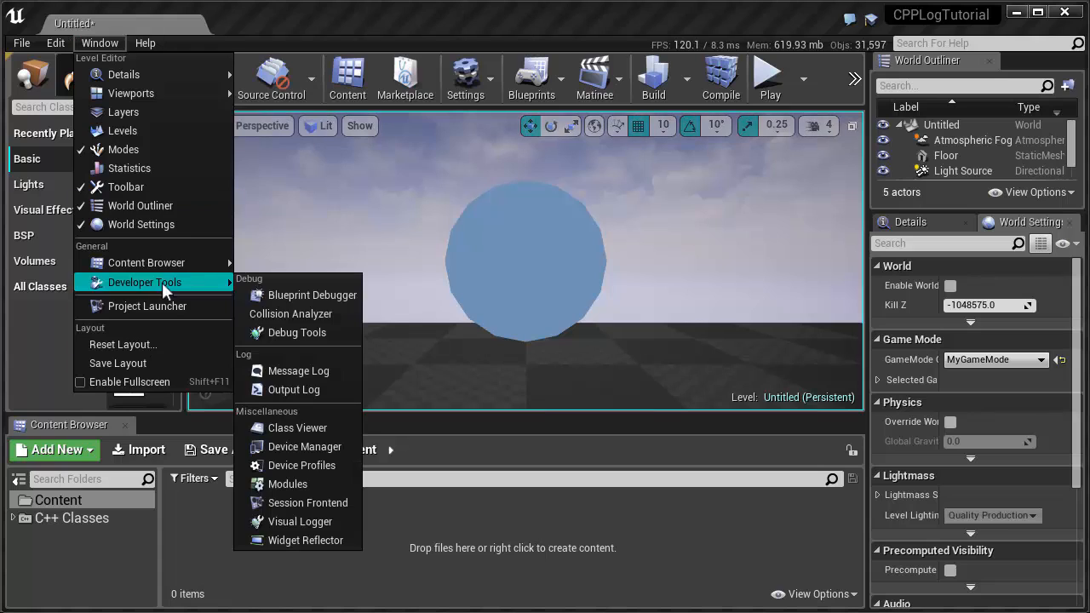
click(292, 388)
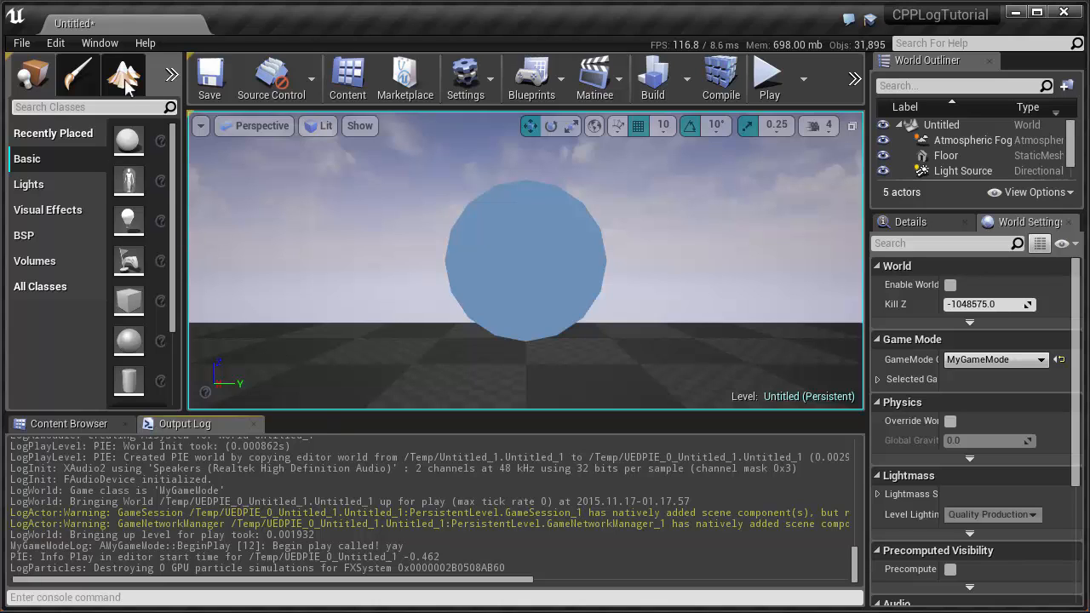
Launch Session Frontend and select This Application's running session.
click(99, 43)
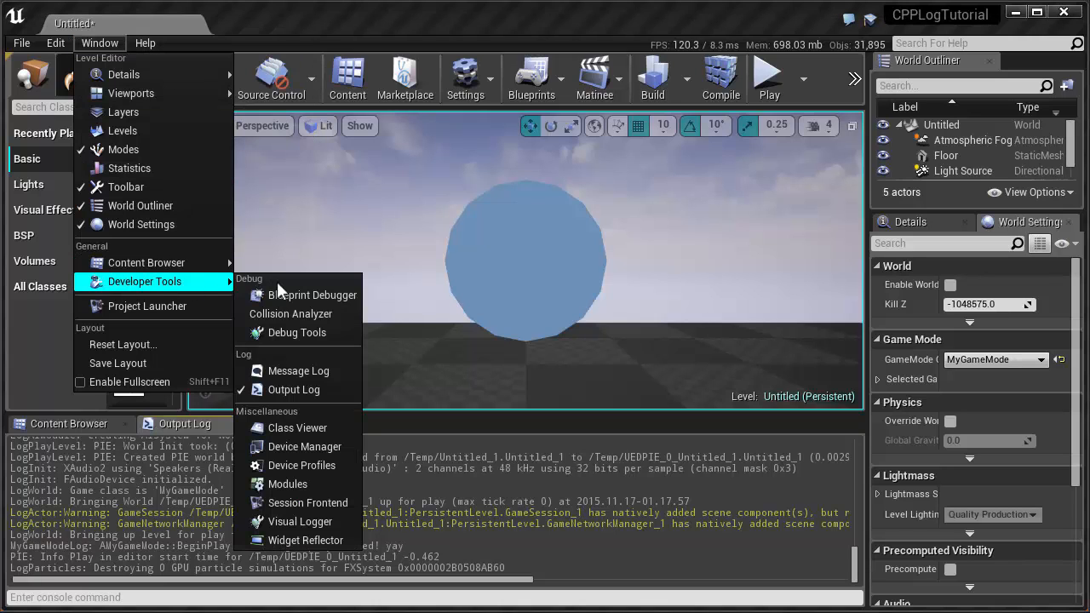
mouse_move(290, 313)
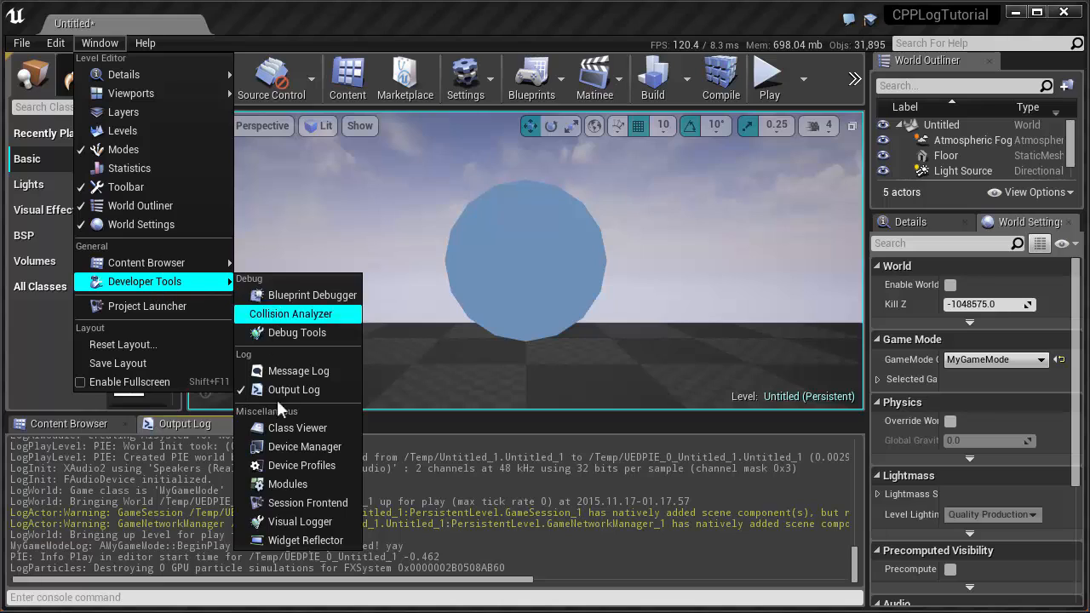
click(307, 503)
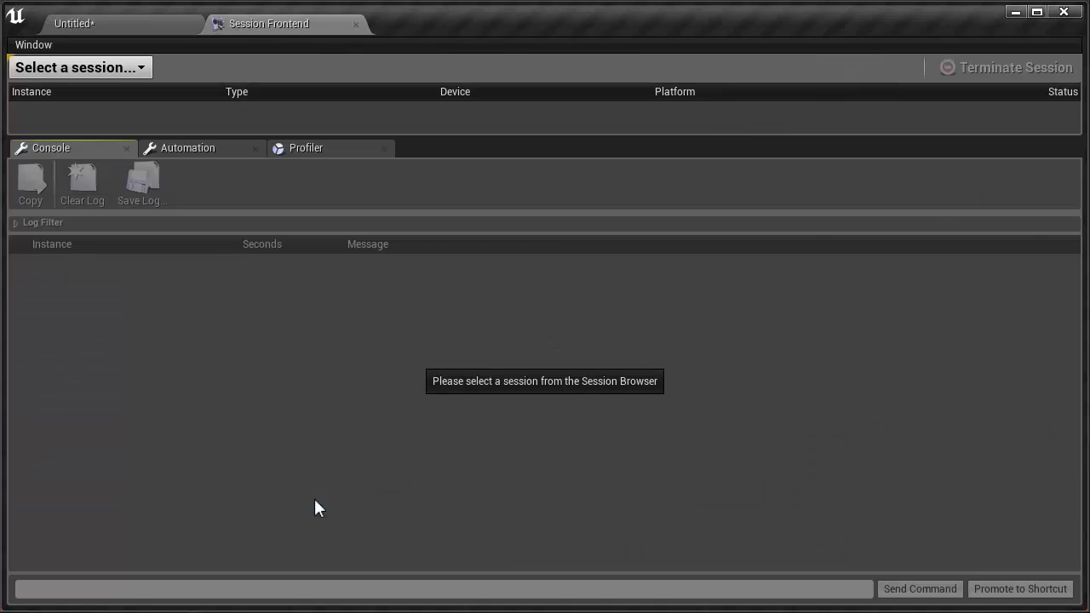
mouse_move(273, 120)
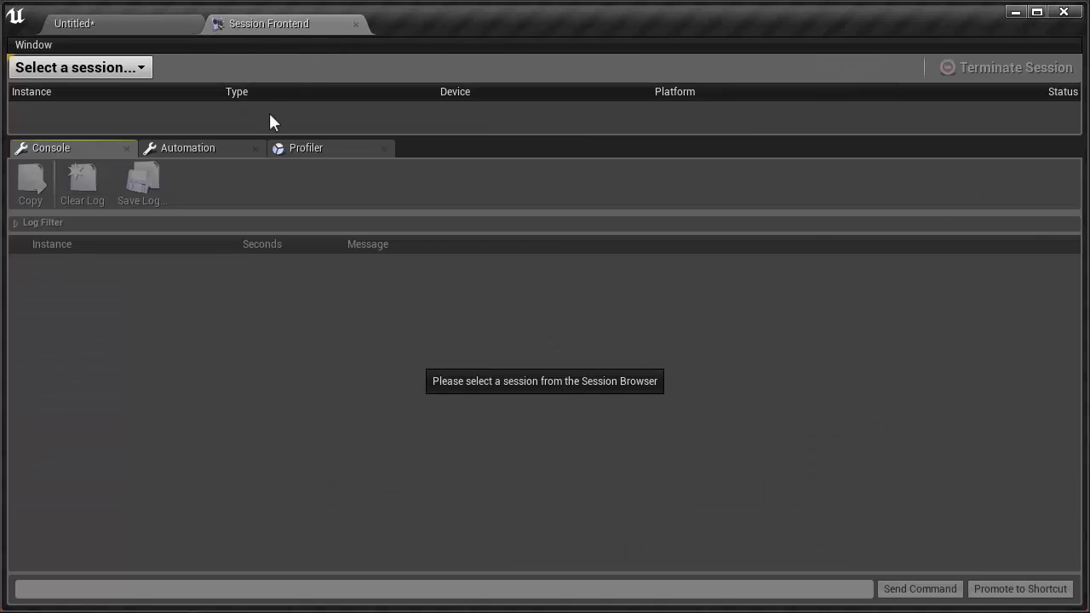
mouse_move(51, 237)
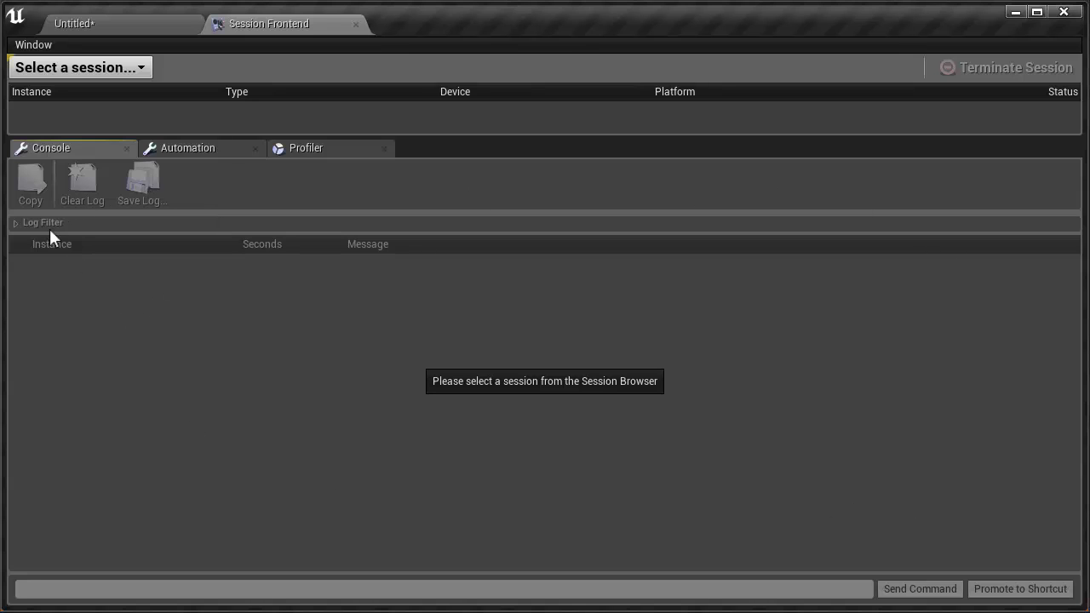
mouse_move(121, 84)
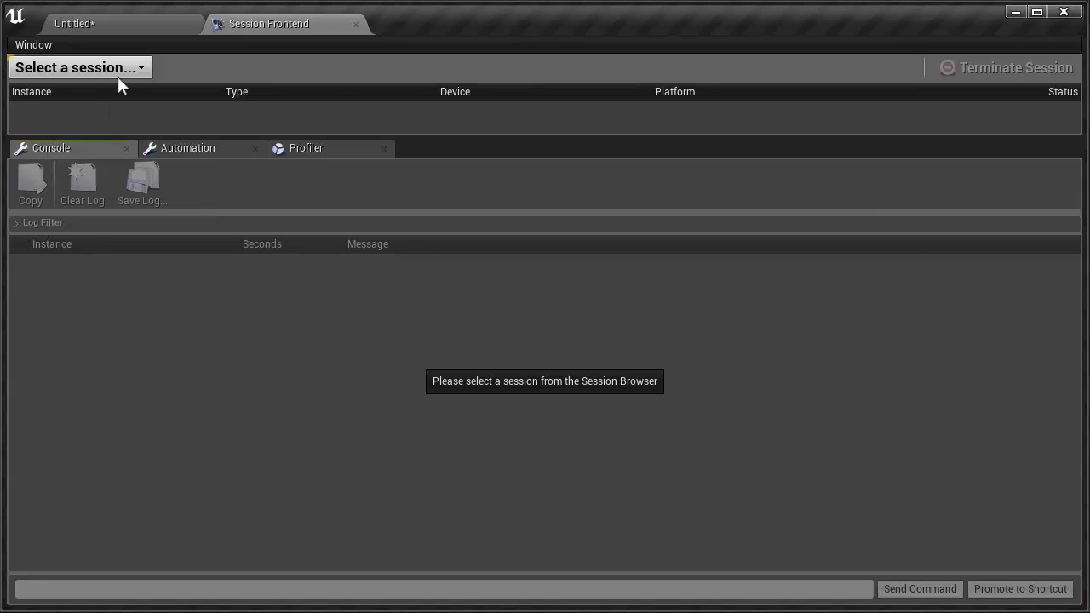
click(78, 68)
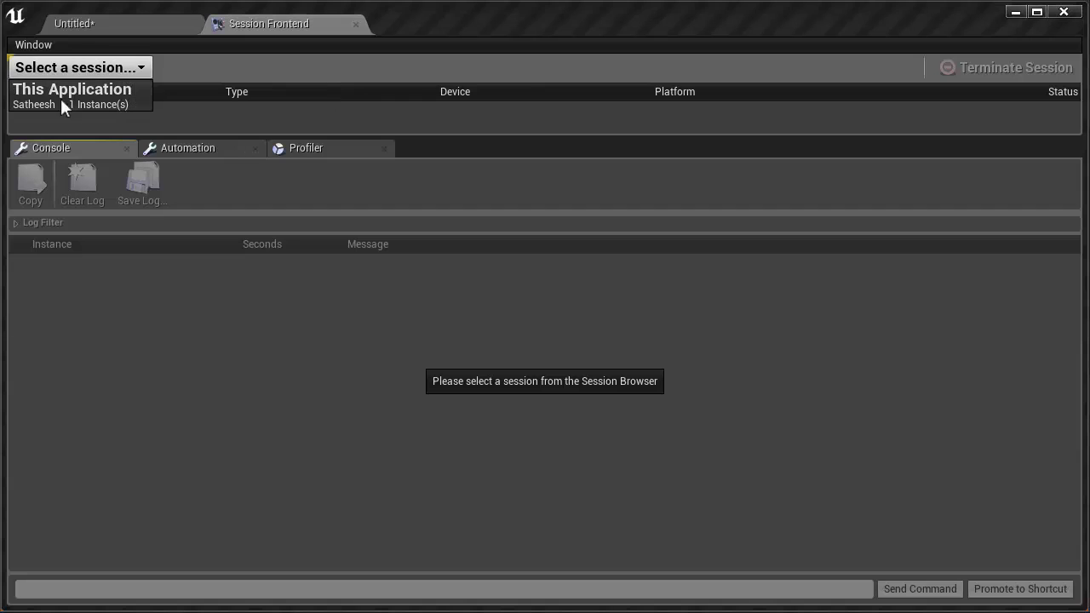
click(71, 89)
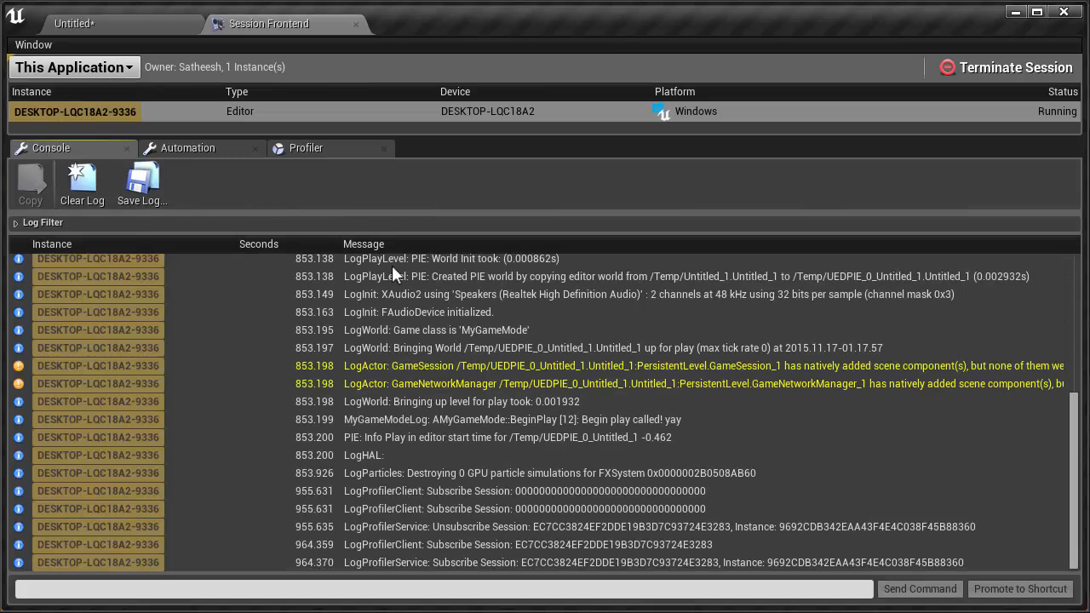
mouse_move(826, 270)
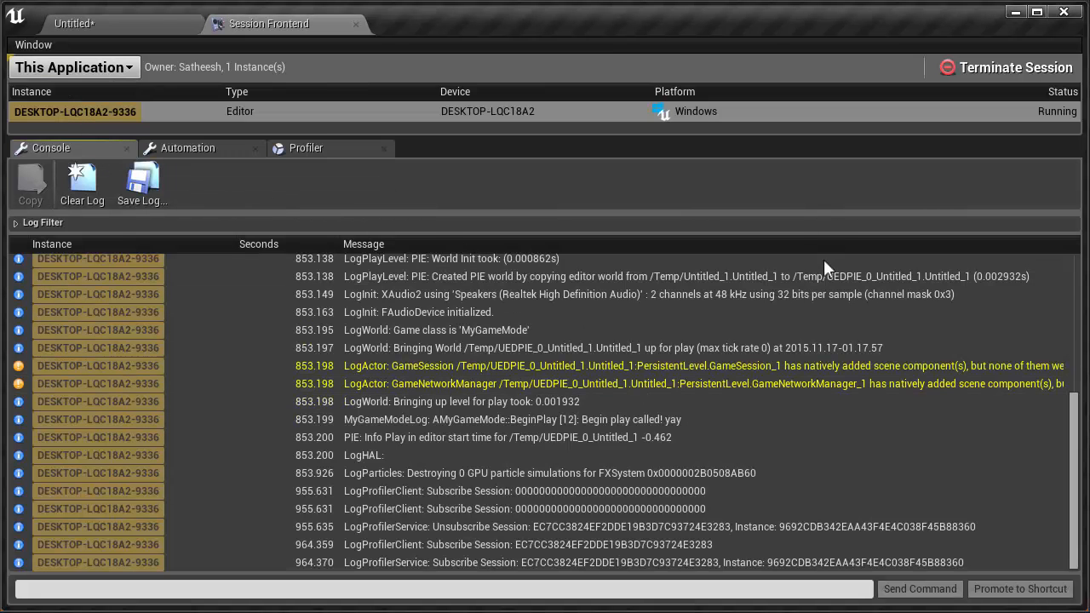
mouse_move(385, 436)
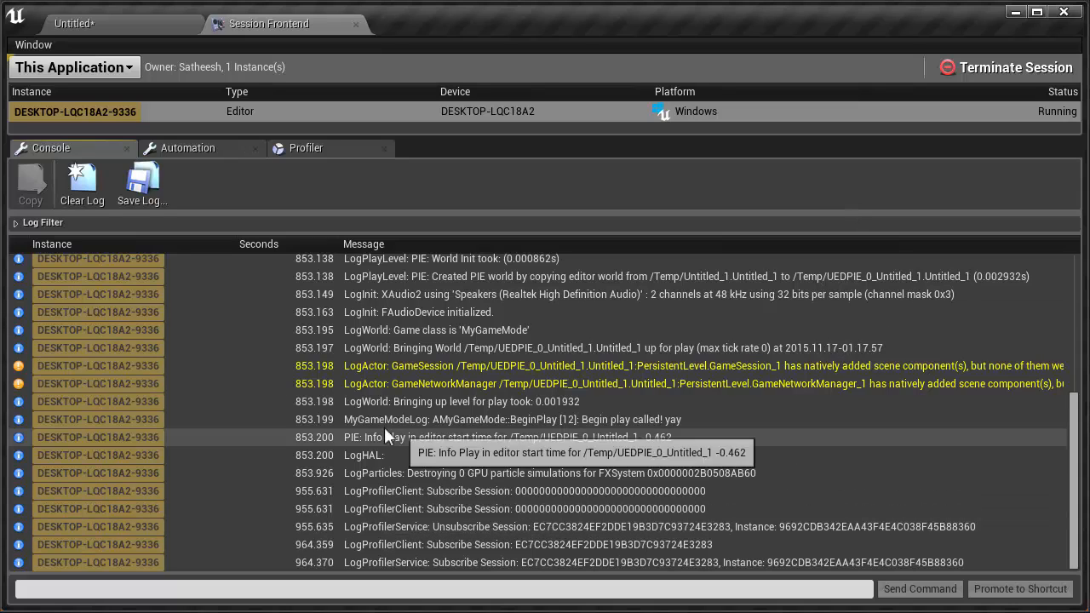
mouse_move(468, 419)
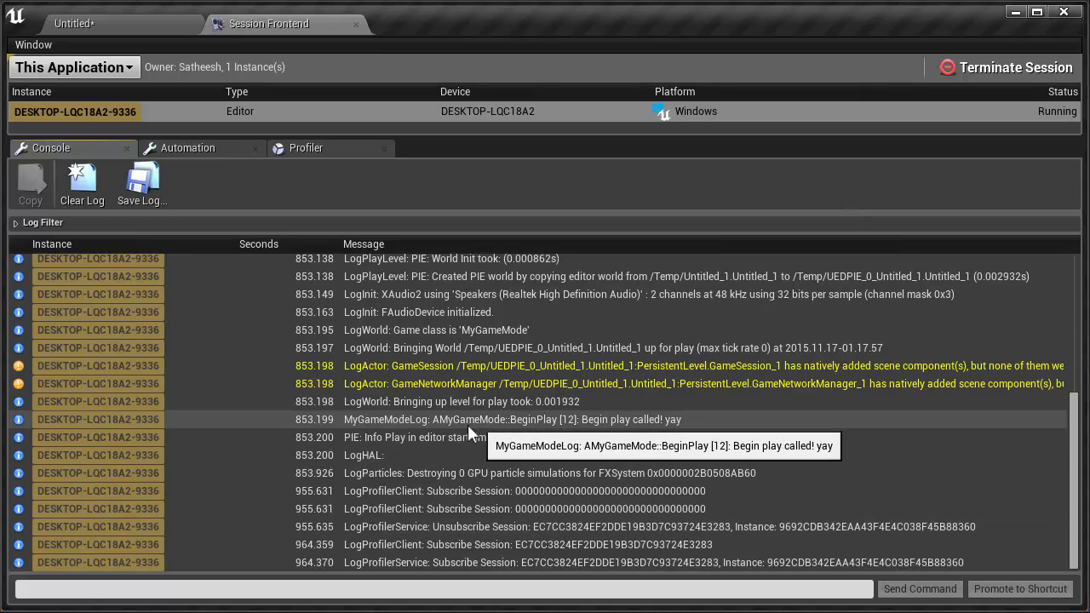
mouse_move(764, 425)
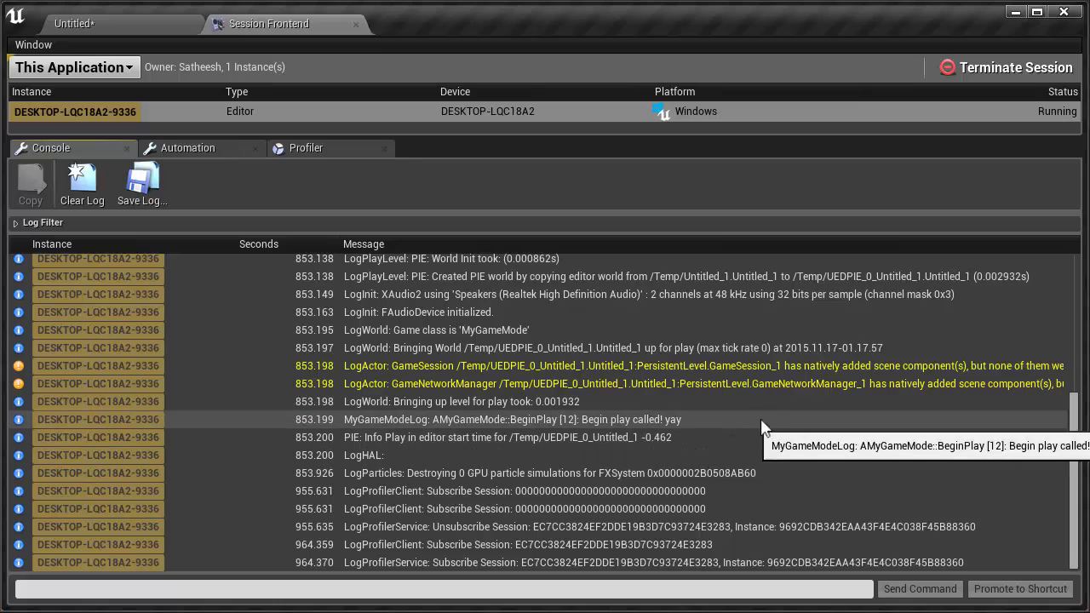
Expand the Log Filter and inspect its category and Verbosities lists.
click(43, 222)
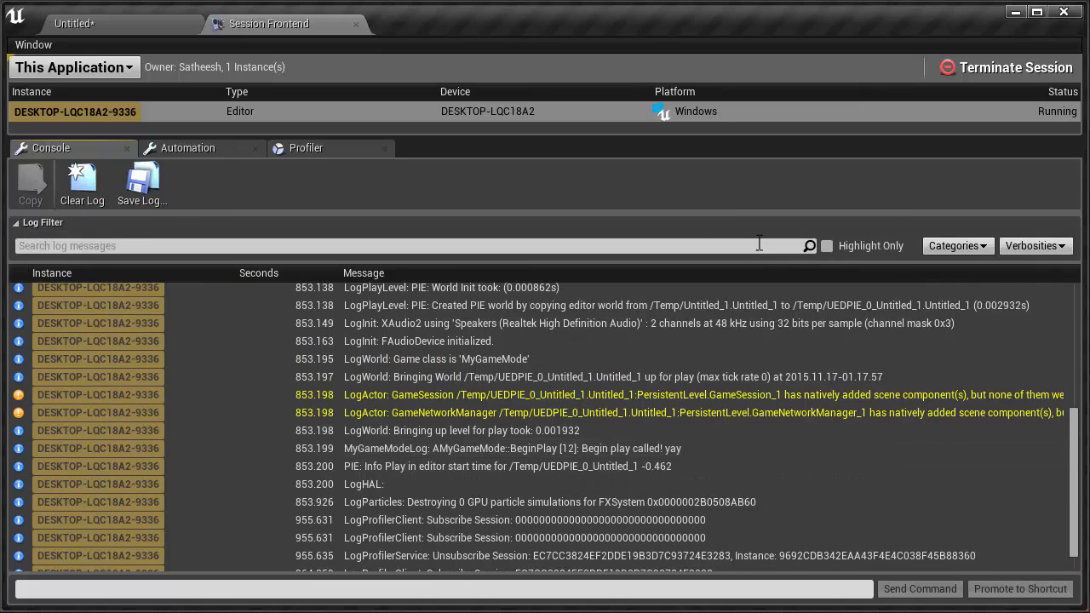
click(957, 245)
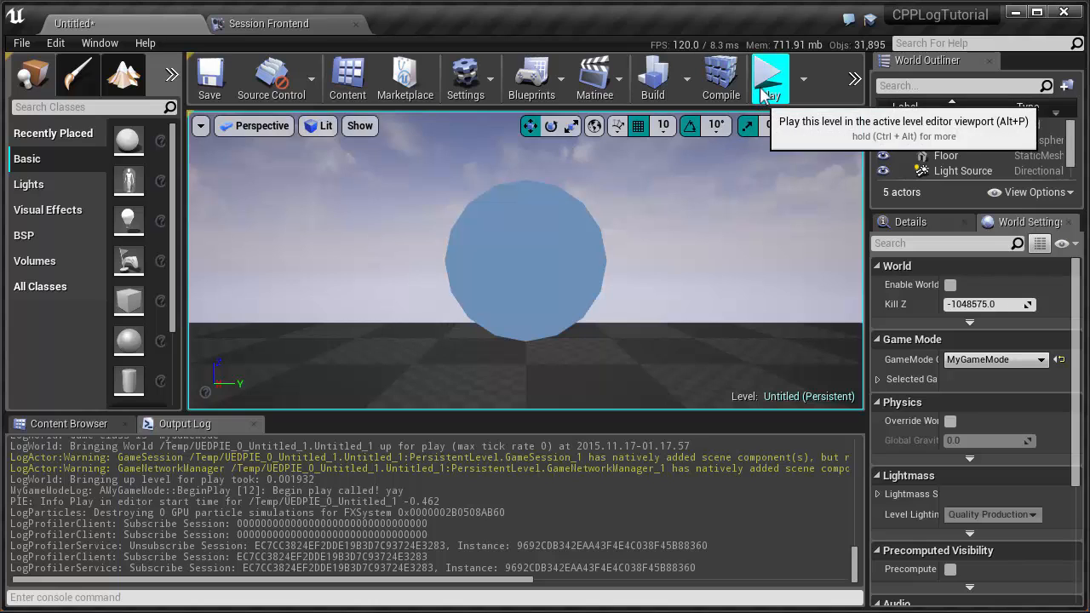
click(269, 24)
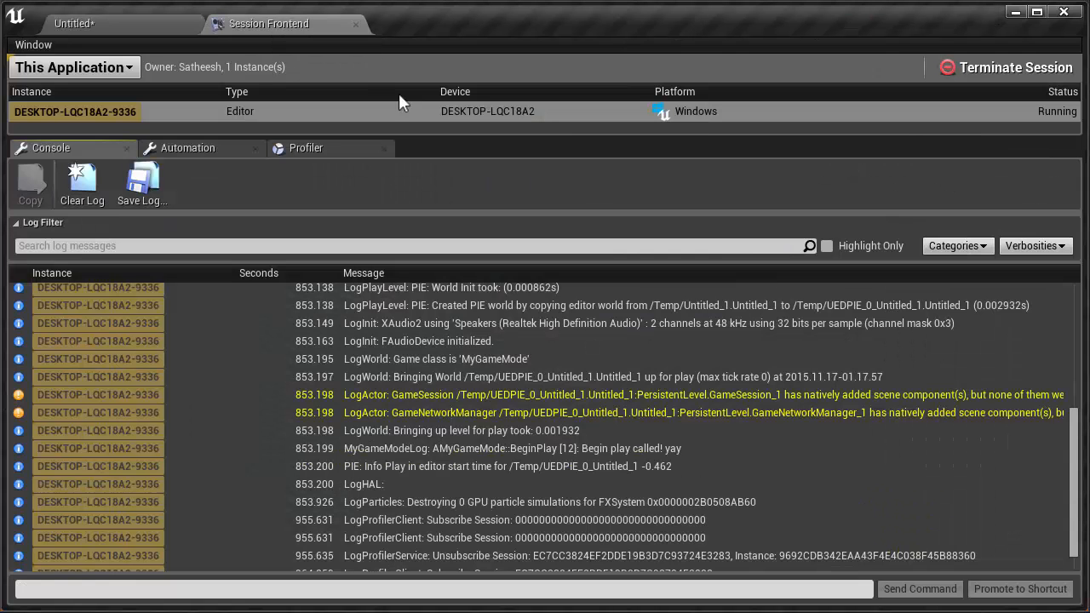
click(1036, 245)
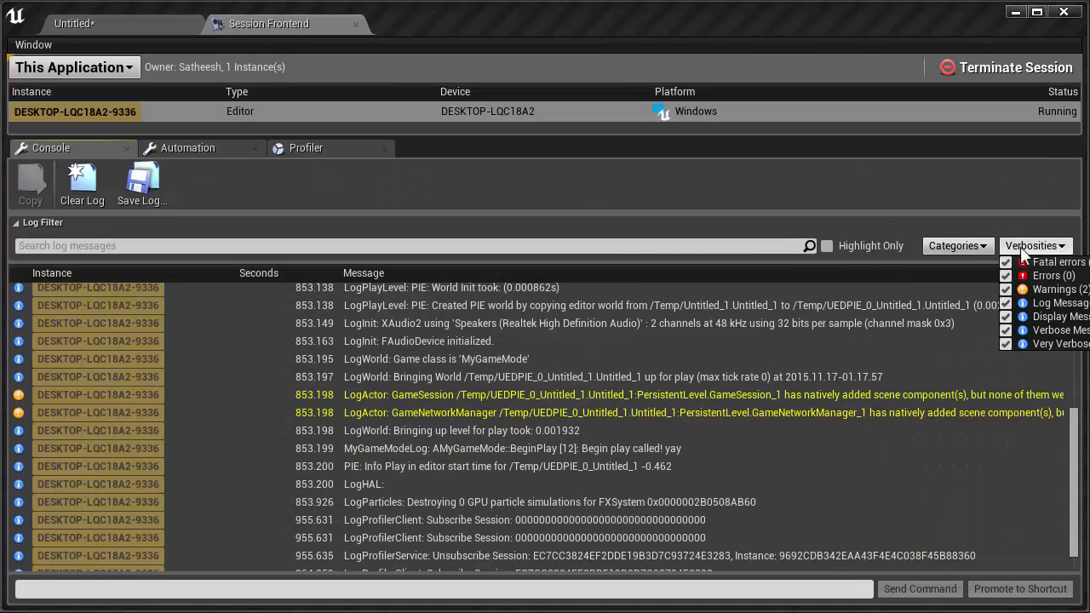
mouse_move(1042, 350)
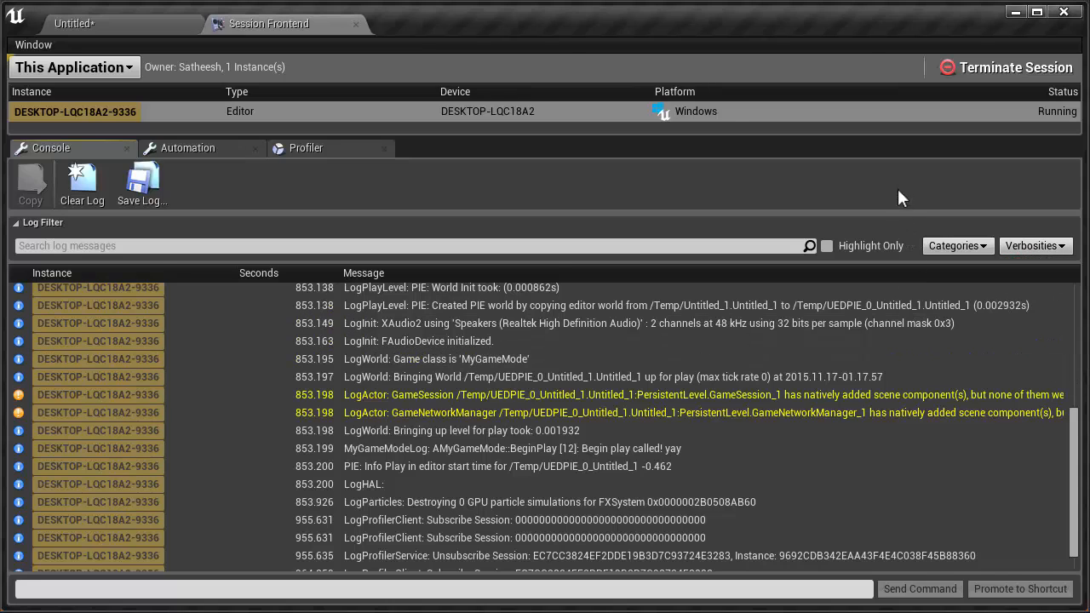
mouse_move(1025, 160)
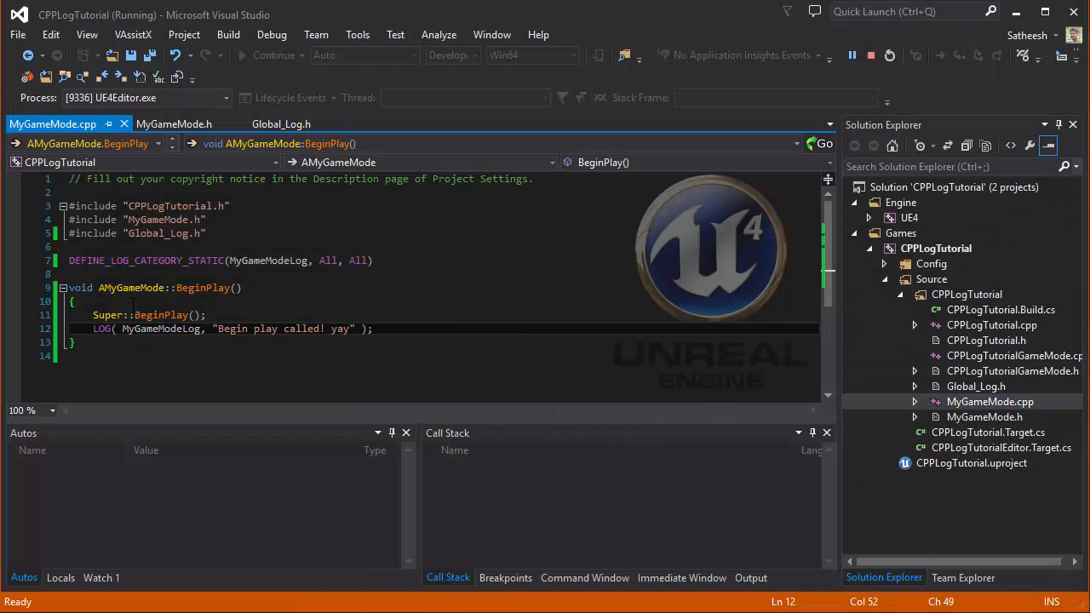
Add LOG_DISPLAY through LOG_FATAL macro definitions in Global_Log.h, each with its matching verbosity.
click(281, 123)
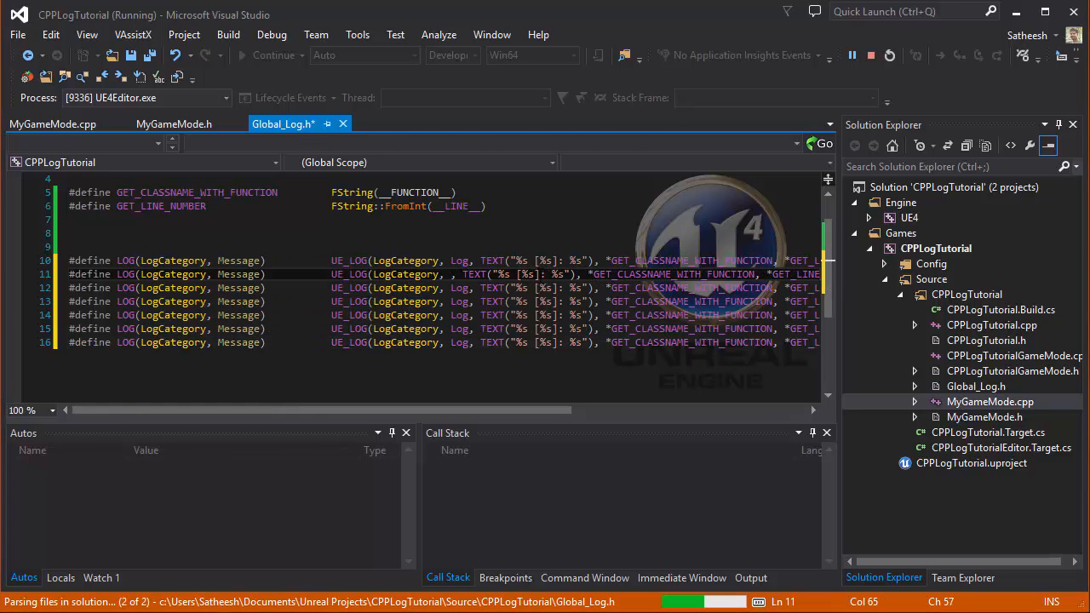
text(Display)
click(436, 302)
text(VeryVerbose)
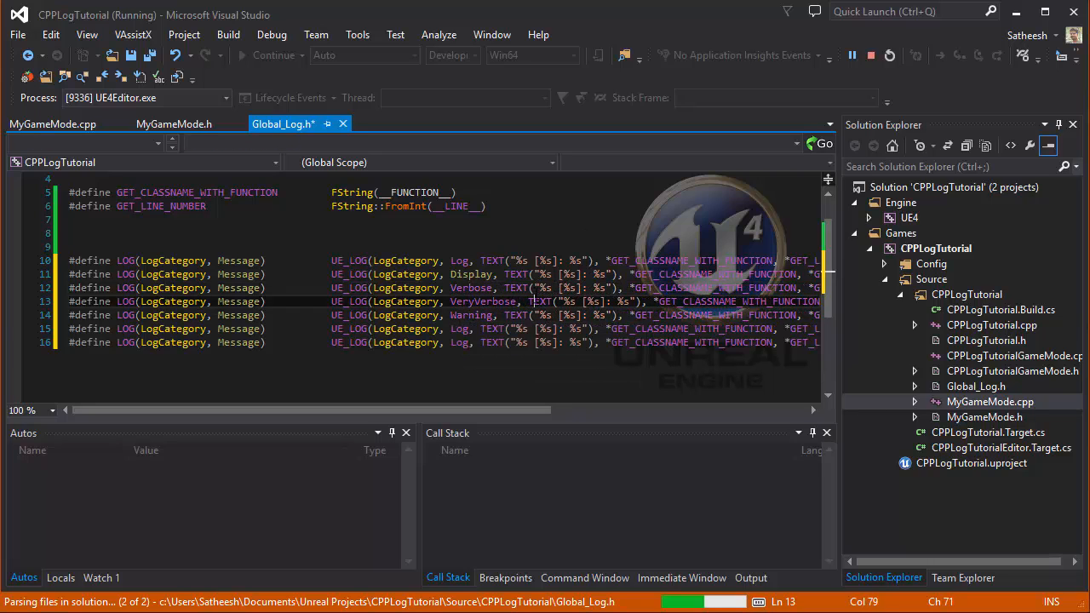
text(Fatal)
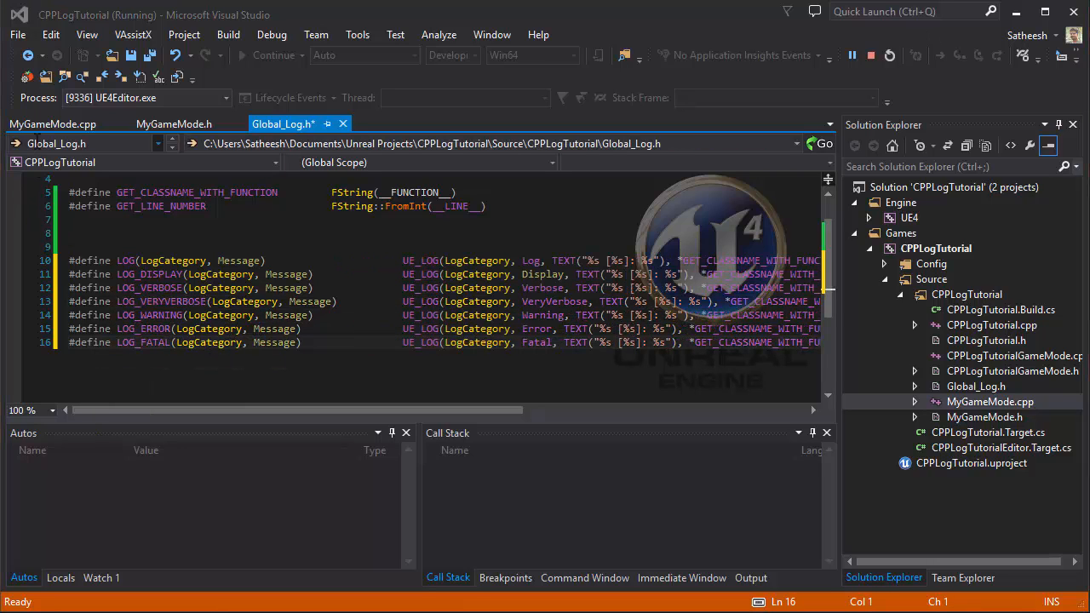
Add LOG_DISPLAY( MyGameModeLog, "Display message" ) below the existing LOG call in BeginPlay.
click(53, 123)
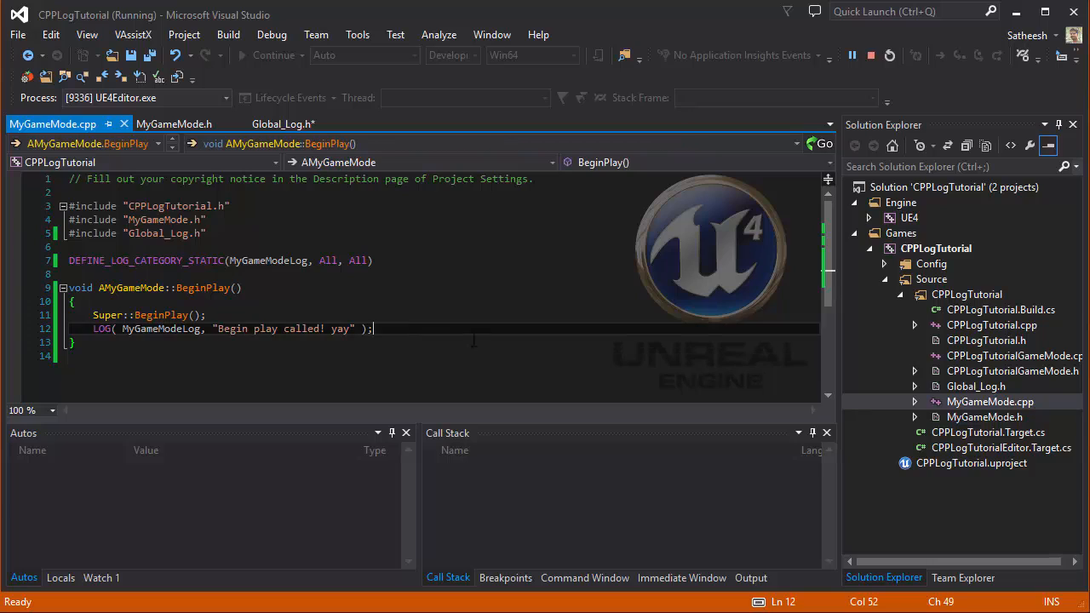
text(LOG_DISPLAY)
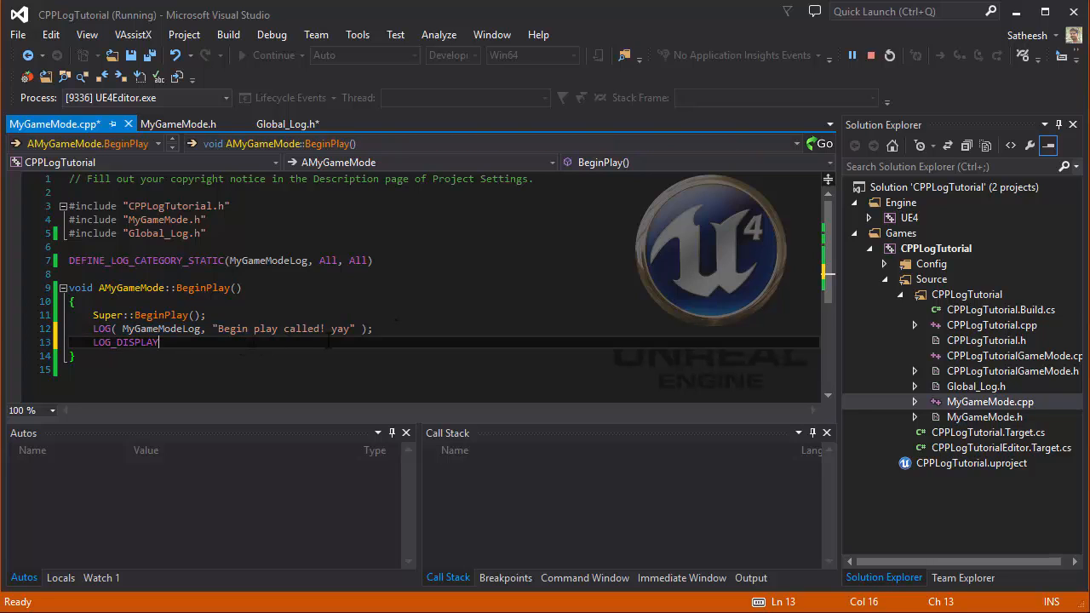
text(( MyGameModeLog, "Begin play called! yay" );)
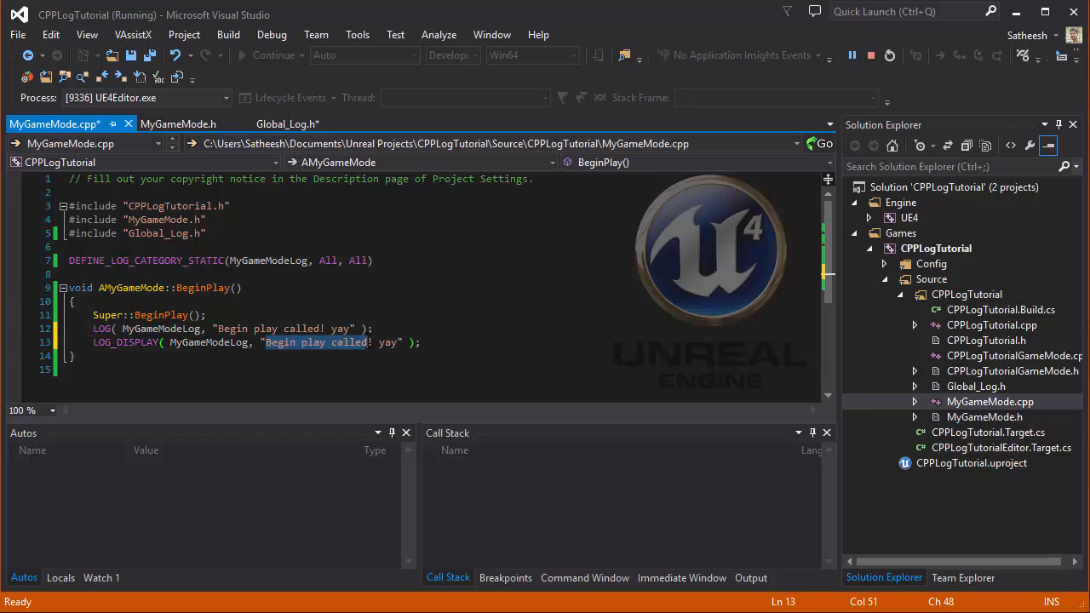
text(D)
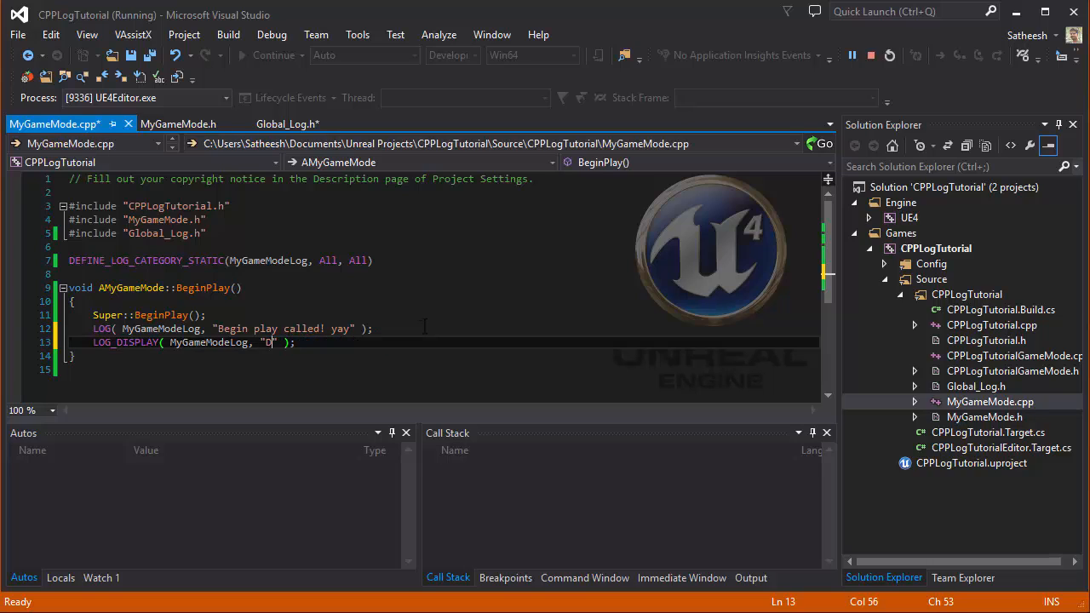
text(isplay messa)
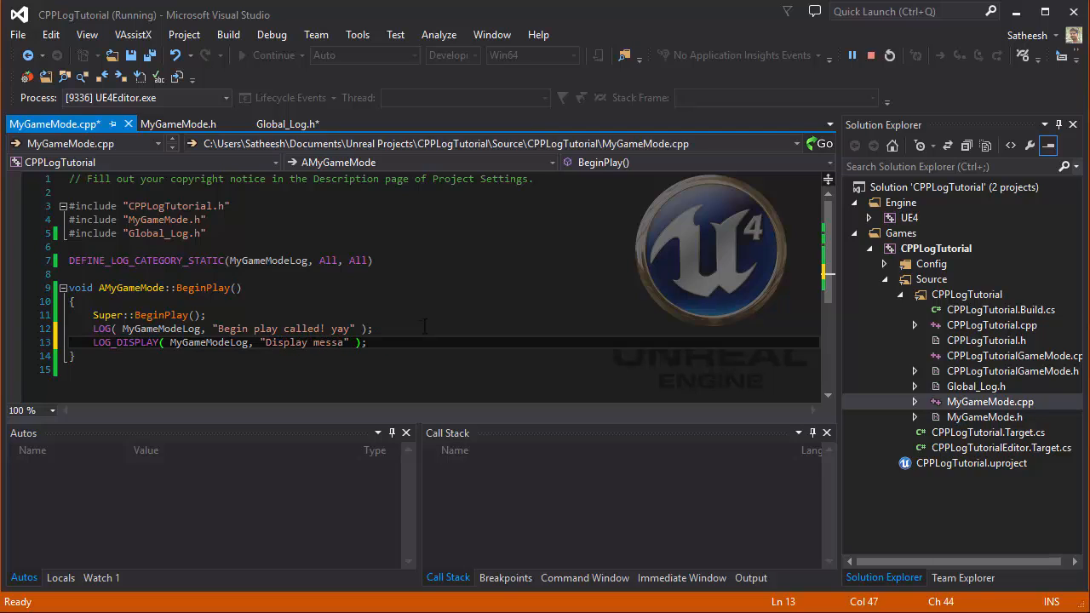
text(ge)
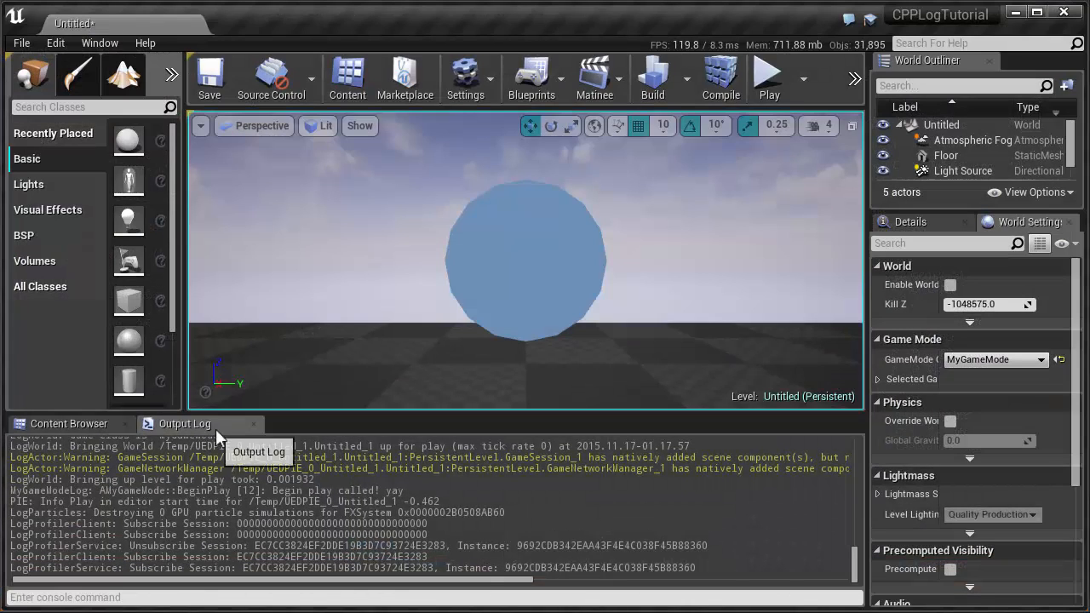
Bring up the Session Frontend from Developer Tools and connect it to This Application's session.
click(69, 422)
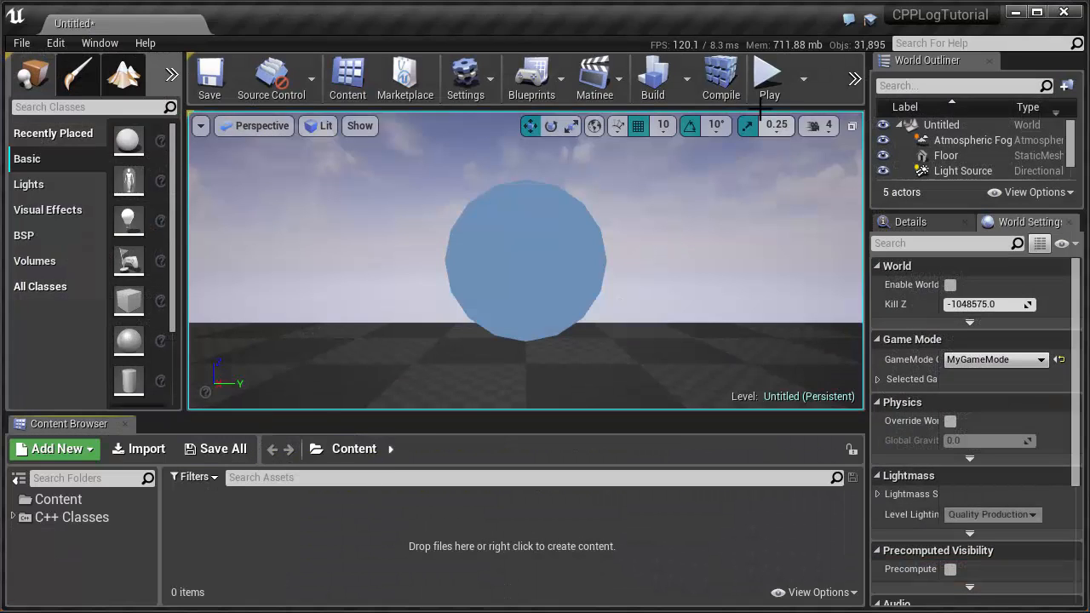
click(720, 76)
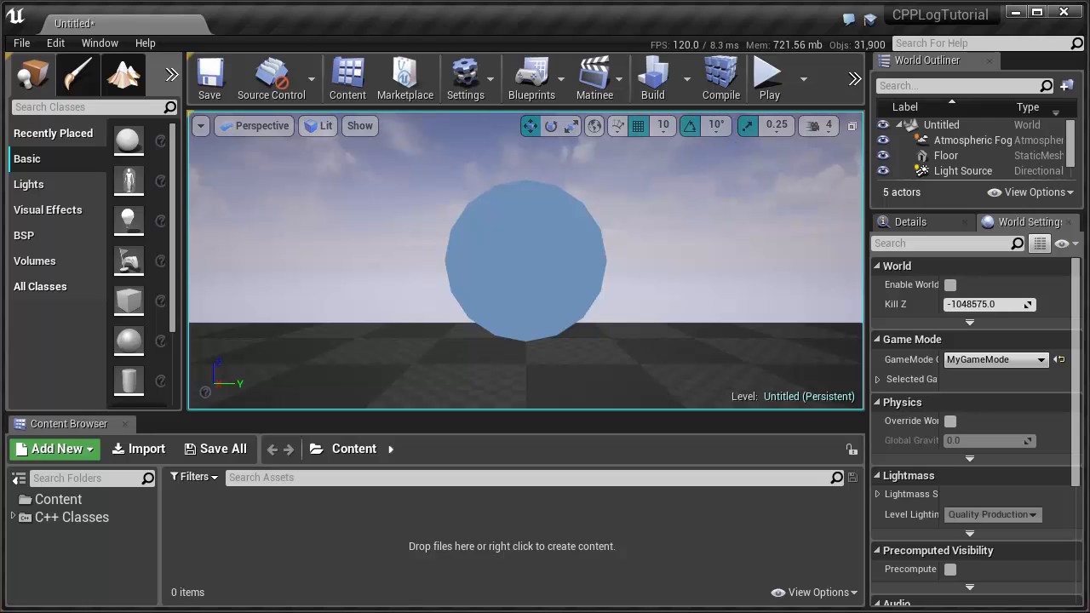
click(99, 42)
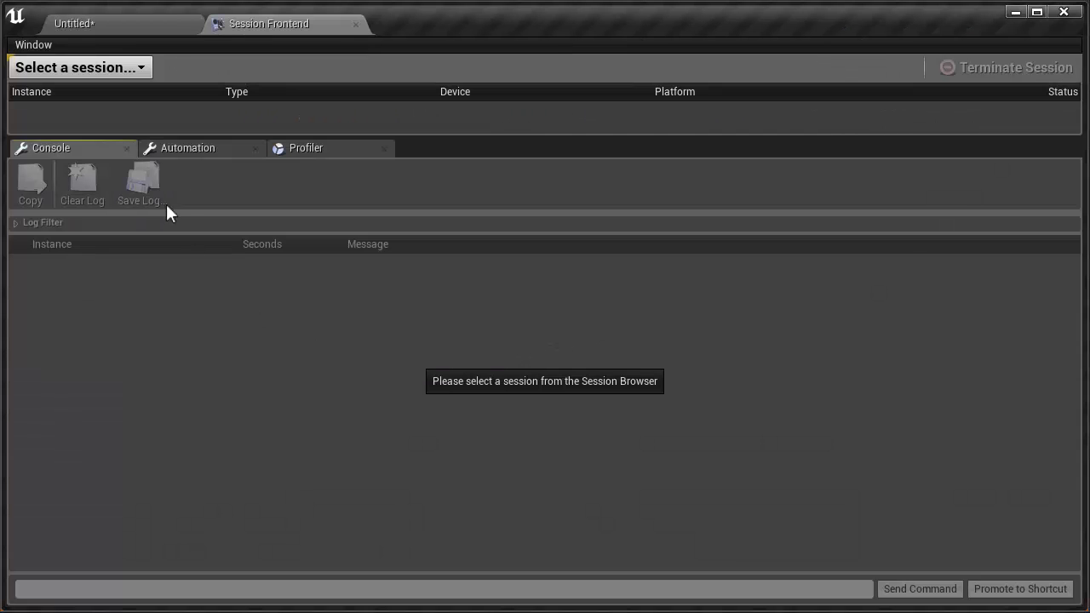
click(78, 66)
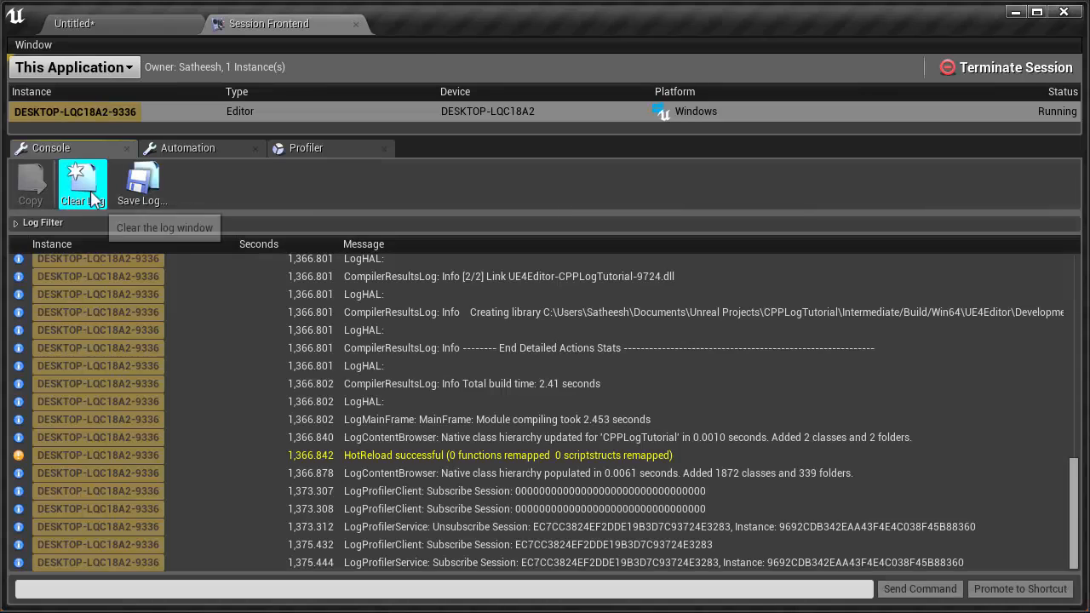
Return to the Untitled level and play it so BeginPlay's log messages appear.
click(75, 24)
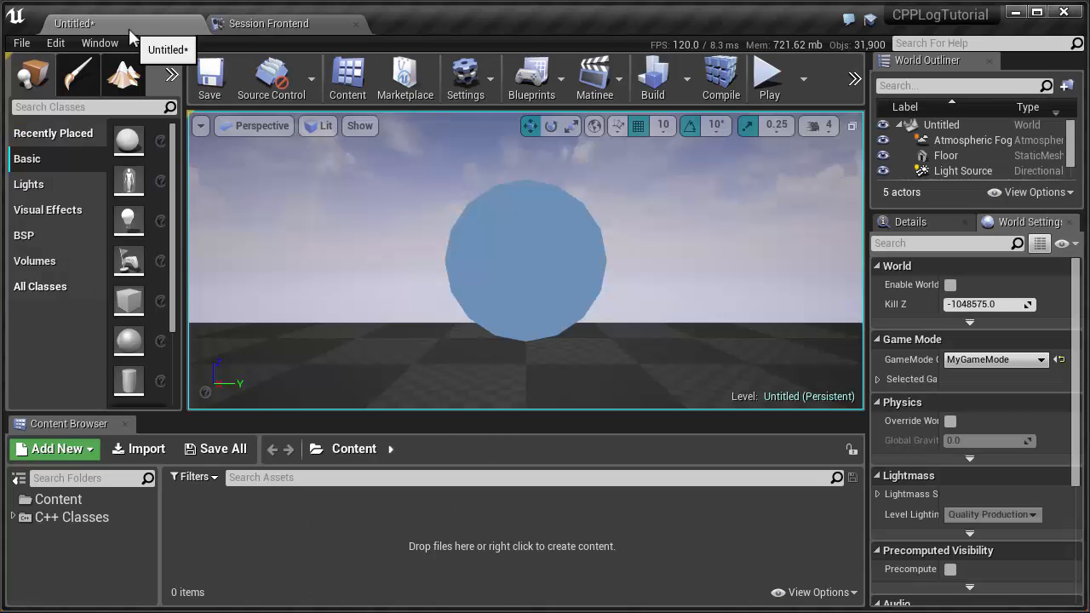
mouse_move(757, 157)
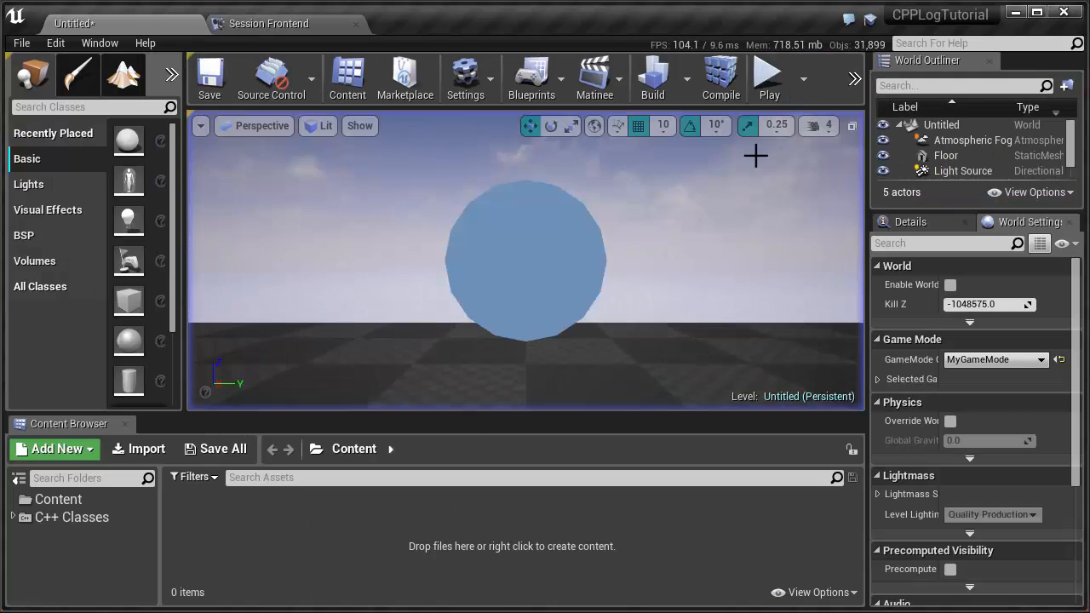
click(269, 24)
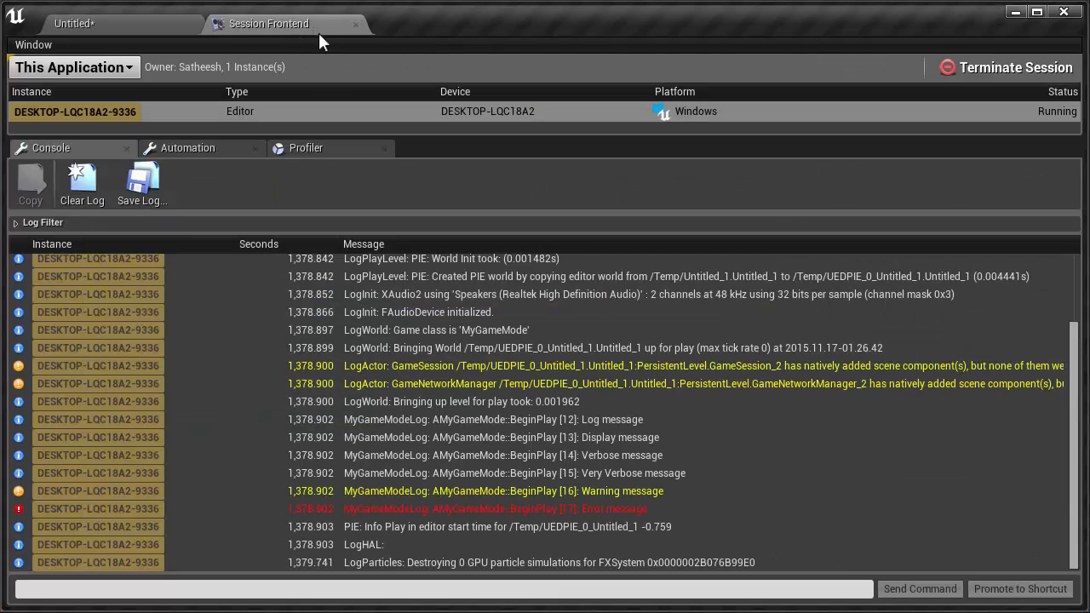
mouse_move(392, 419)
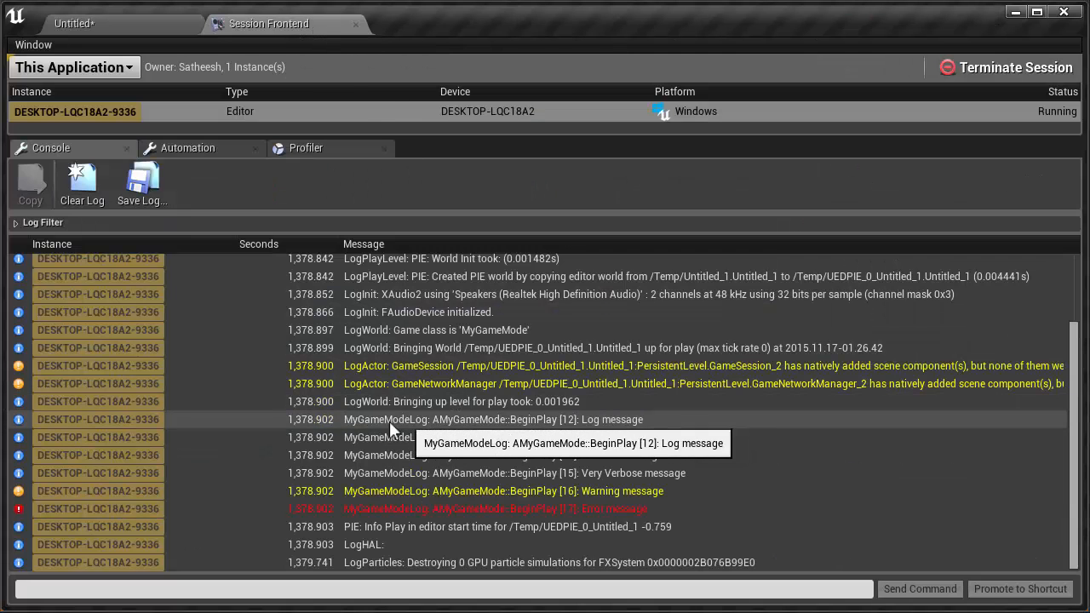
mouse_move(587, 455)
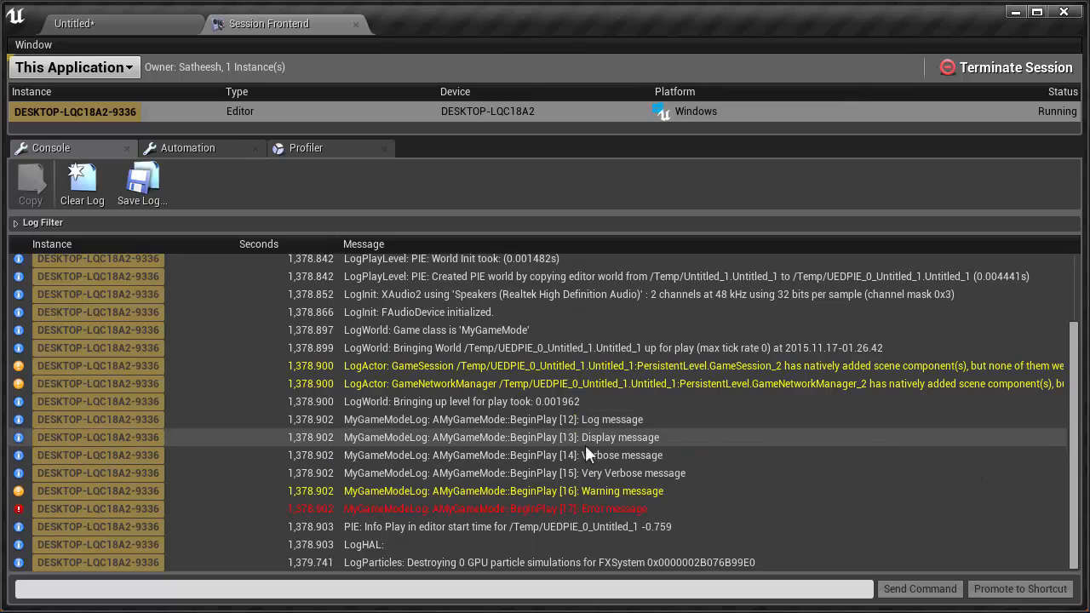
mouse_move(622, 491)
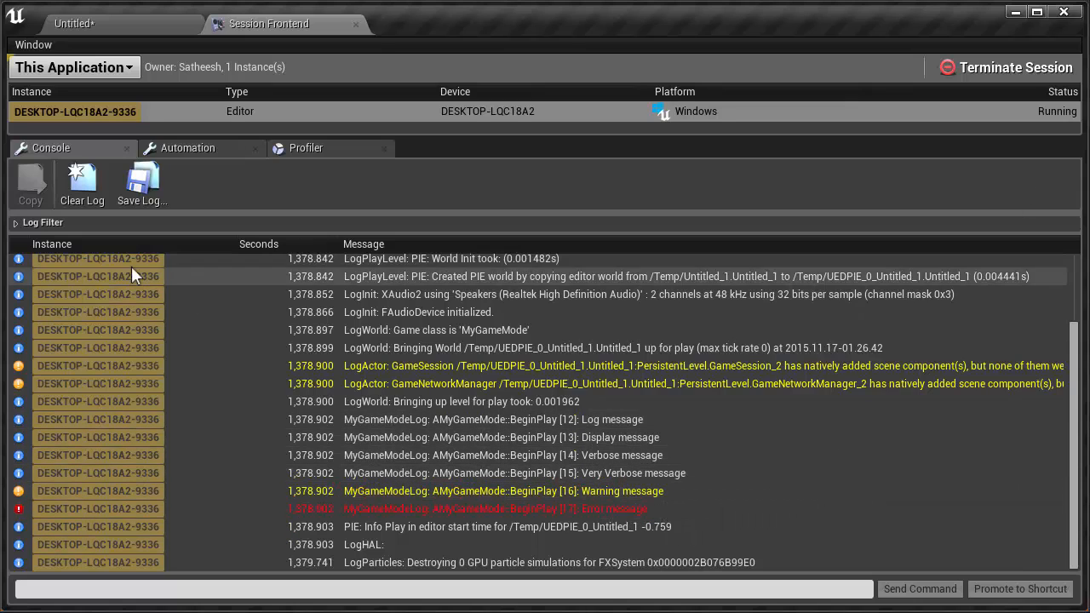
Expand Log Filter and leave only the MyGameModeLog category checked.
click(41, 221)
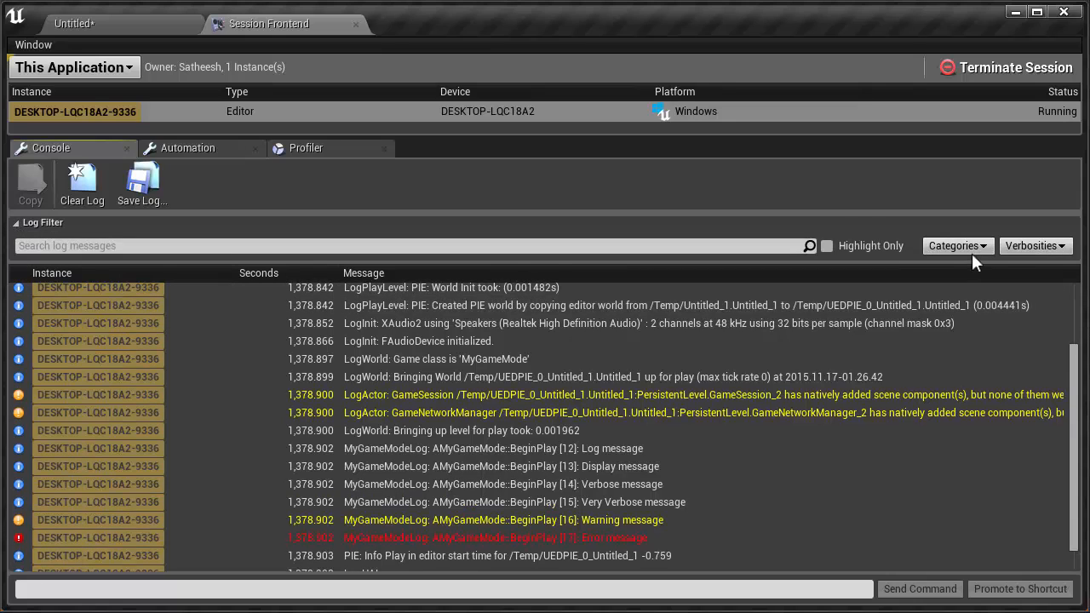
click(957, 245)
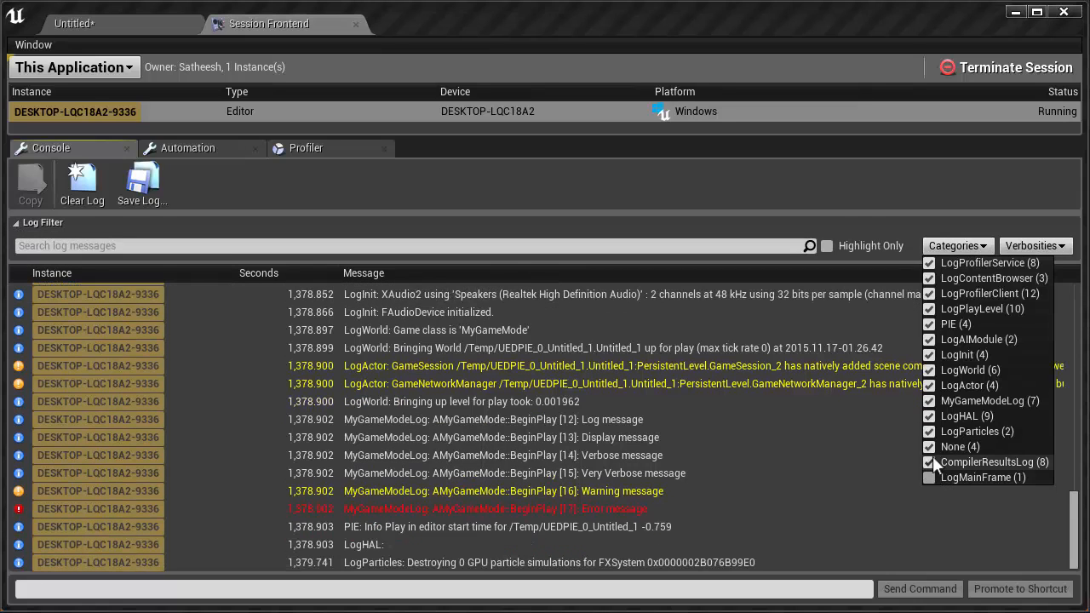
click(930, 370)
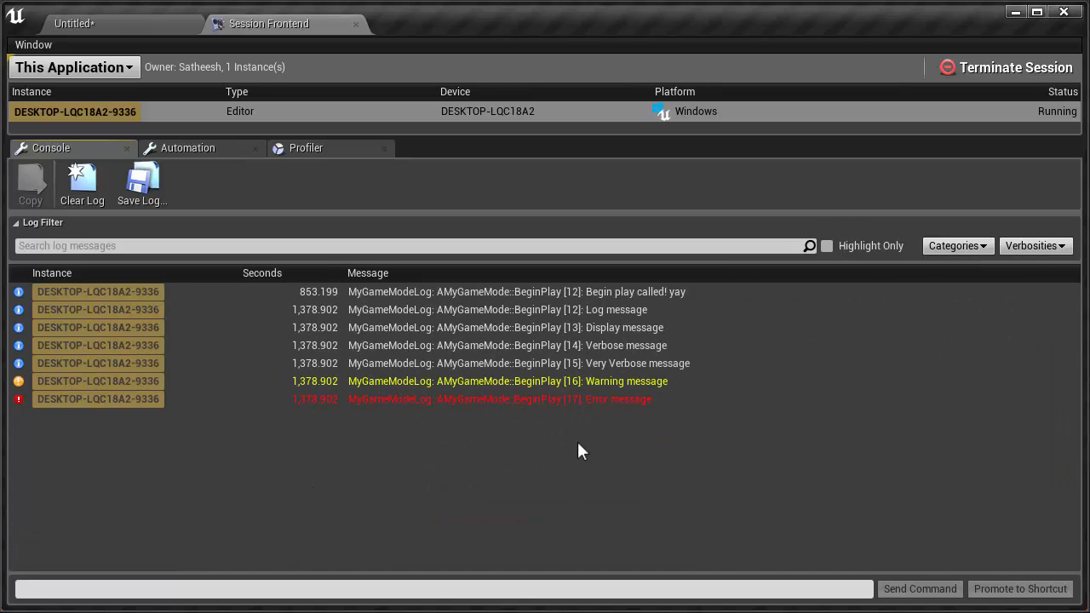
mouse_move(548, 351)
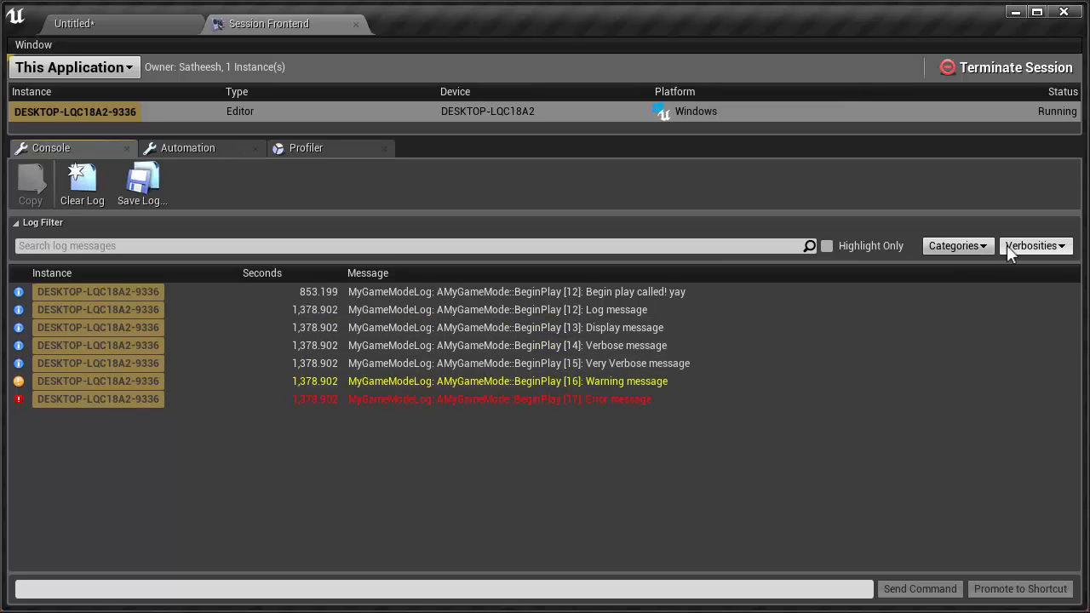
click(1035, 246)
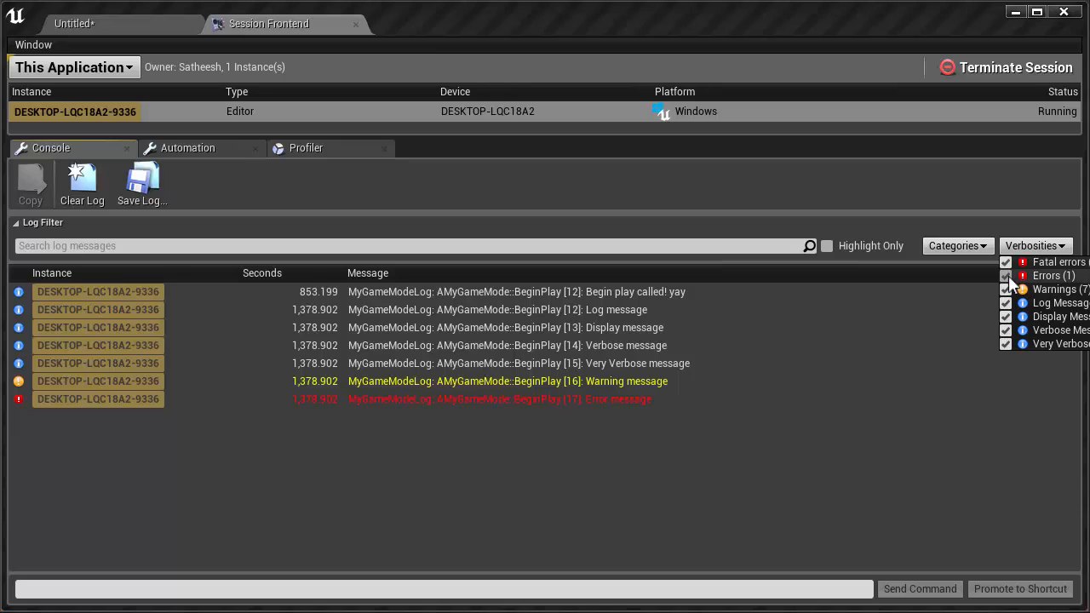
click(1005, 276)
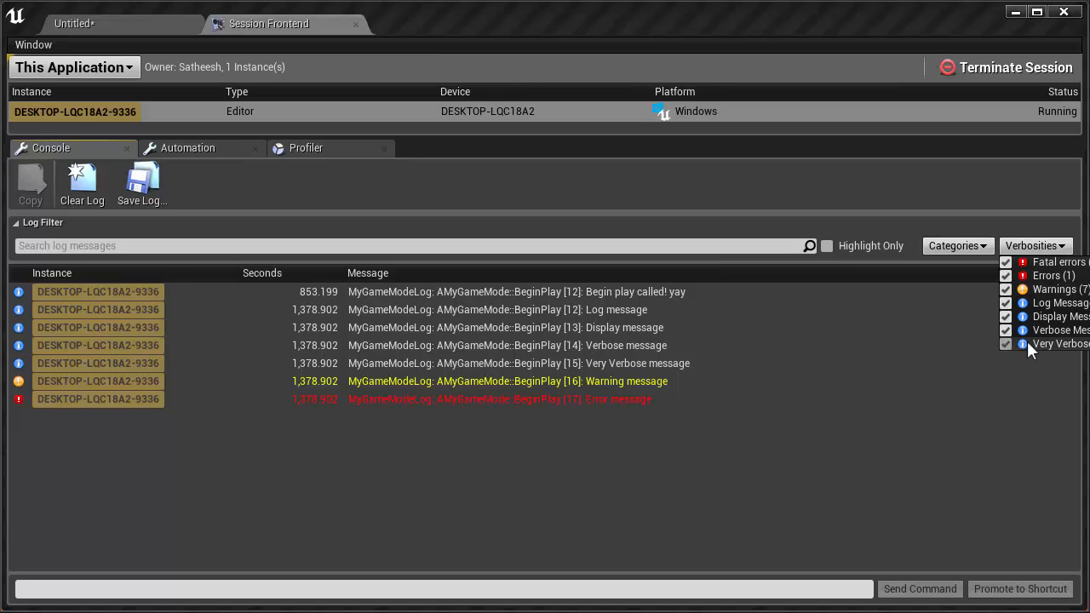
click(1009, 289)
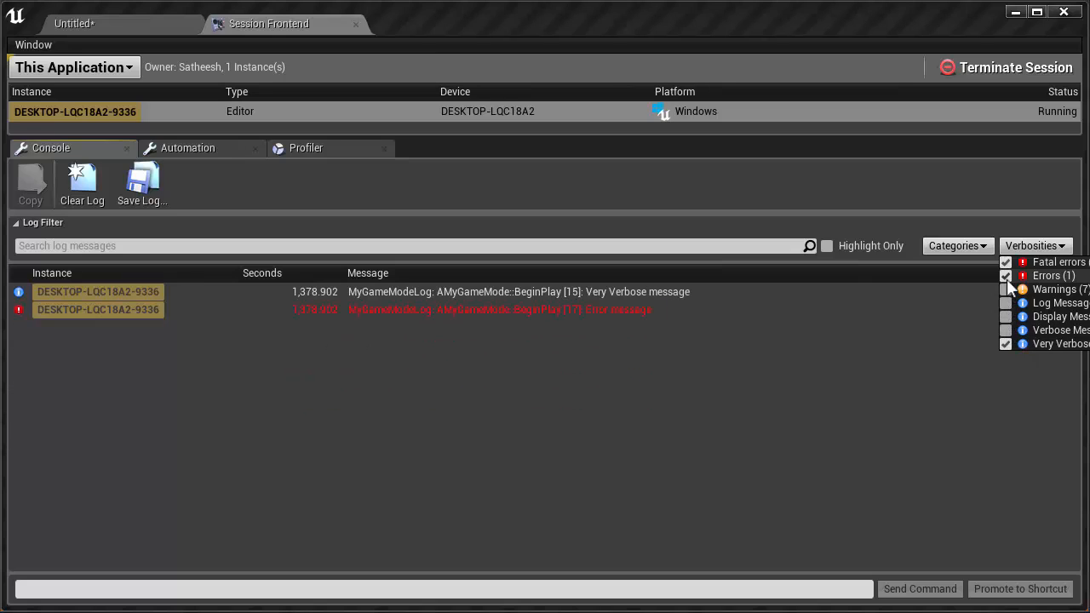
click(1005, 276)
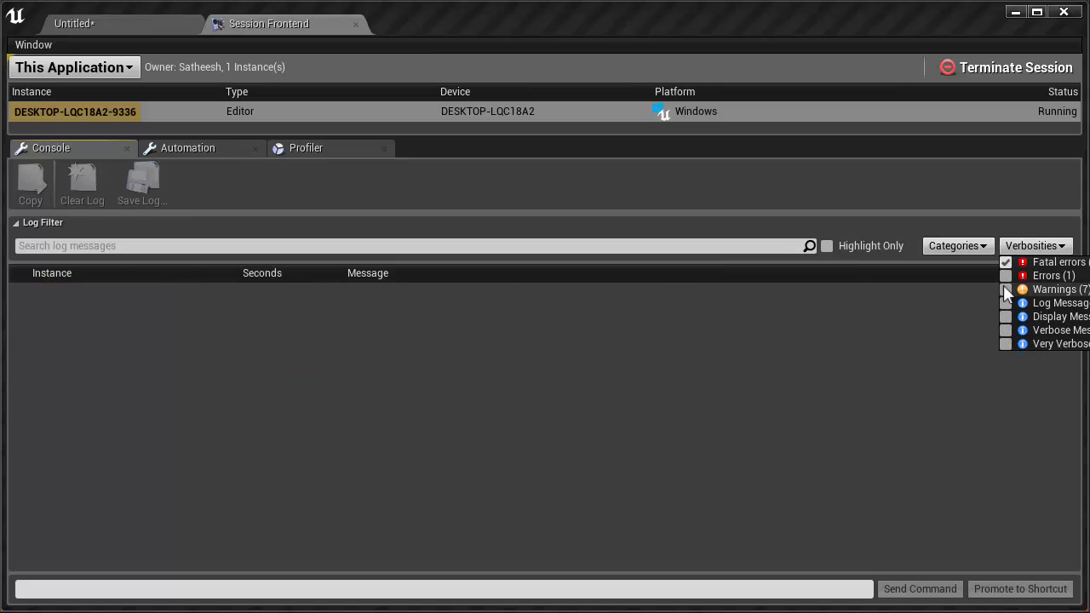
click(1005, 303)
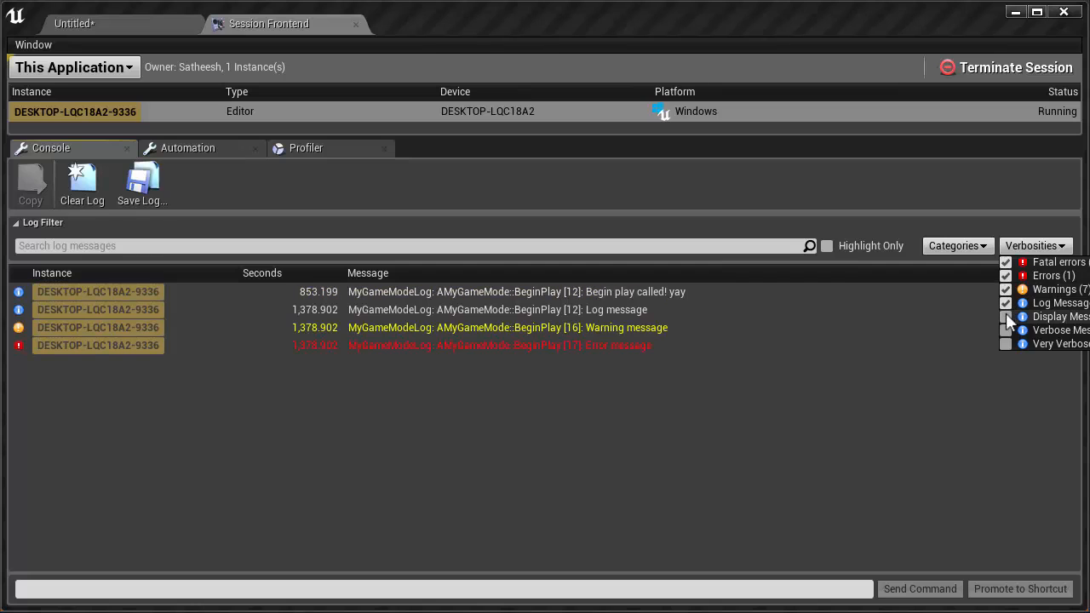
click(1005, 317)
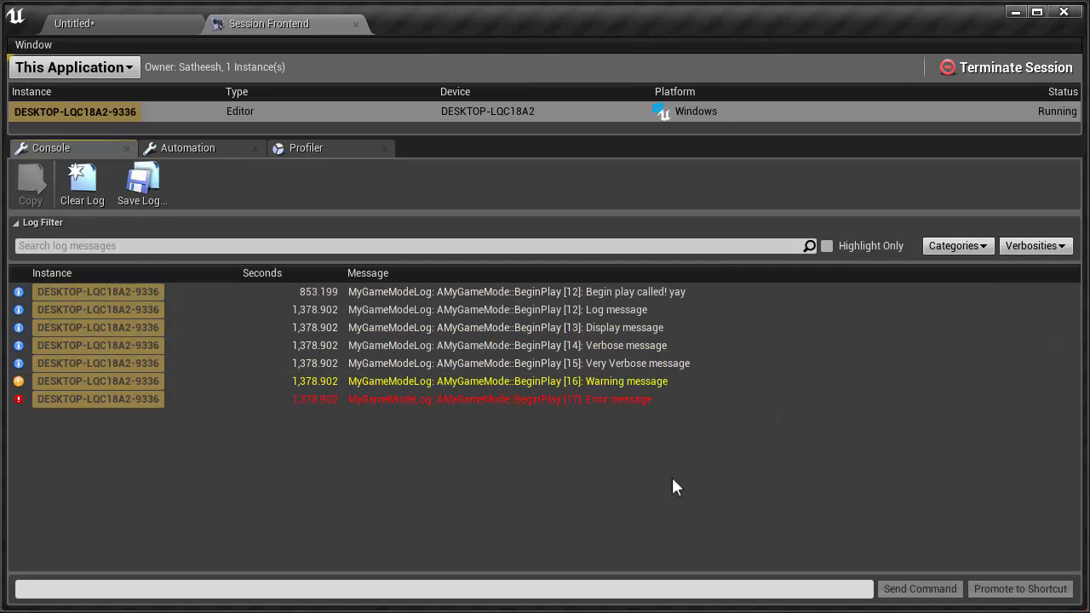
mouse_move(663, 501)
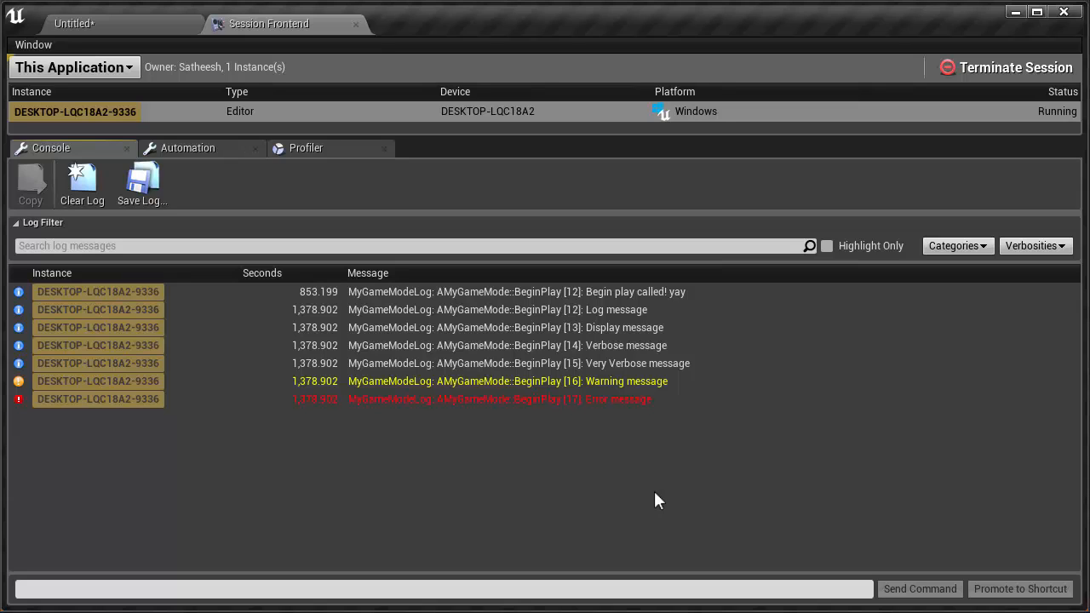
mouse_move(371, 214)
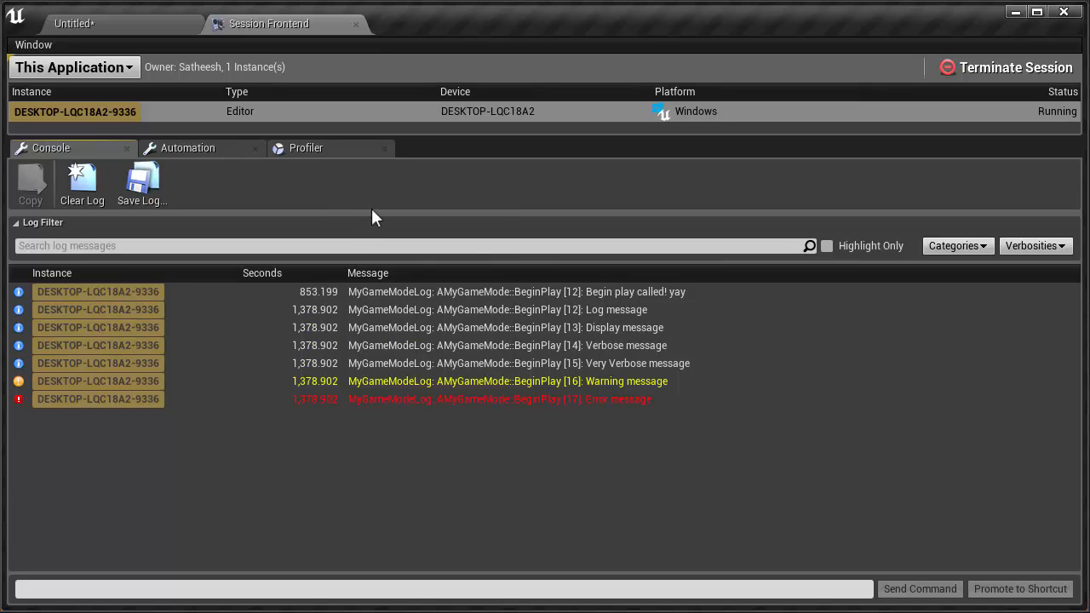
mouse_move(322, 62)
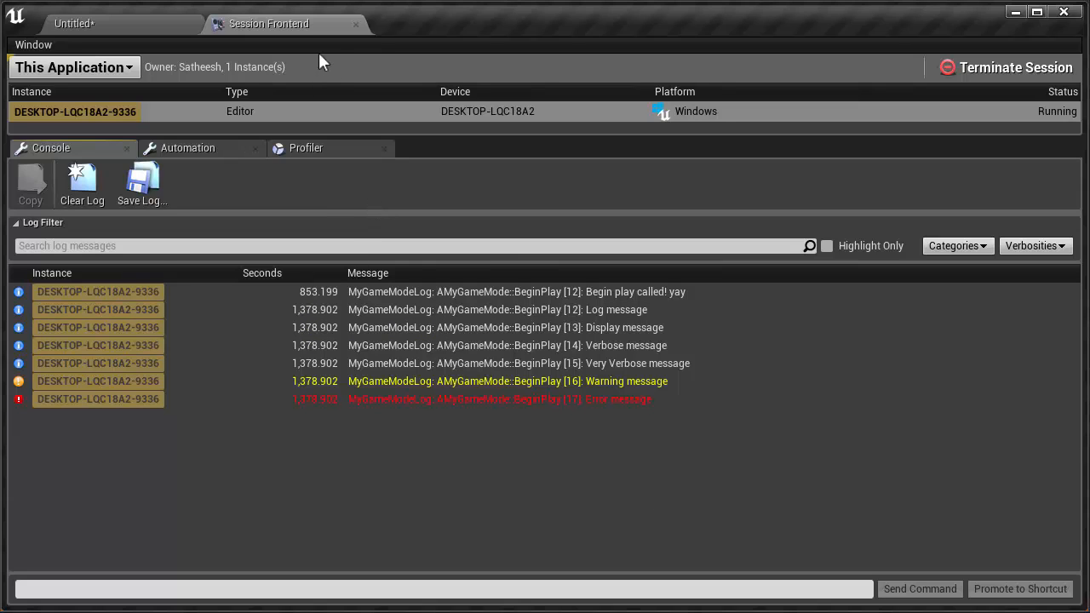